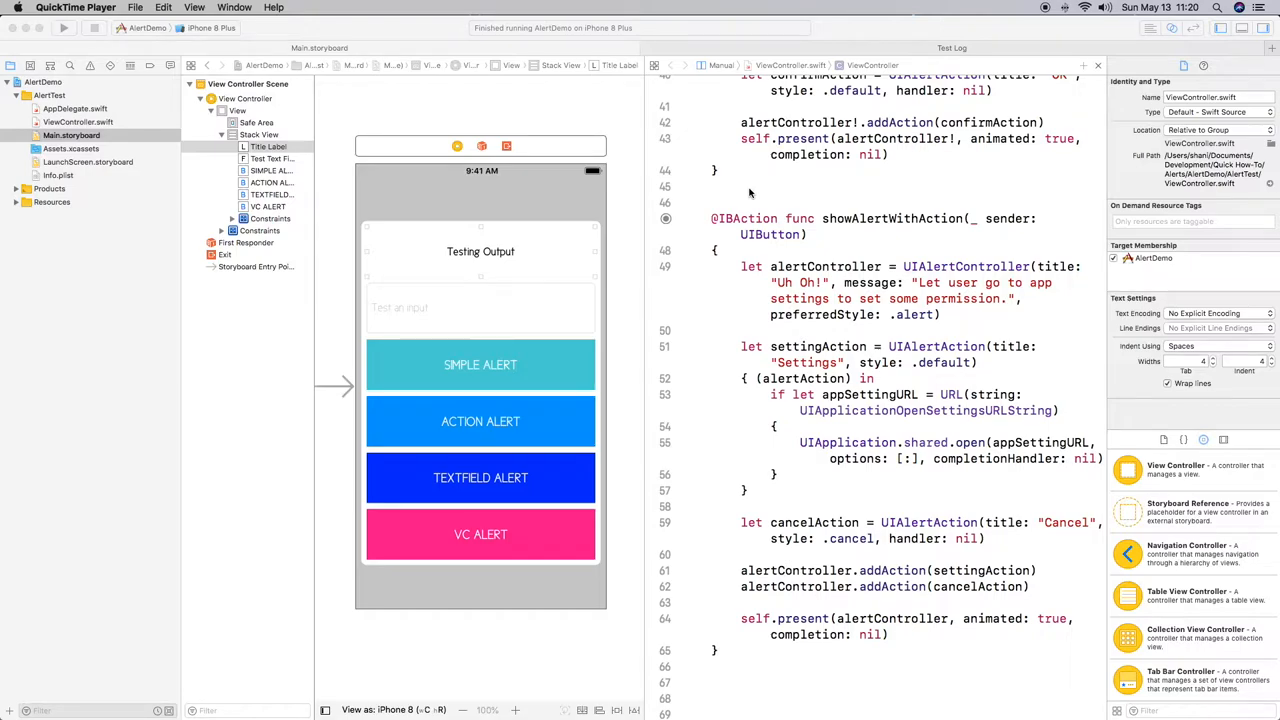
pyautogui.moveTo(710, 401)
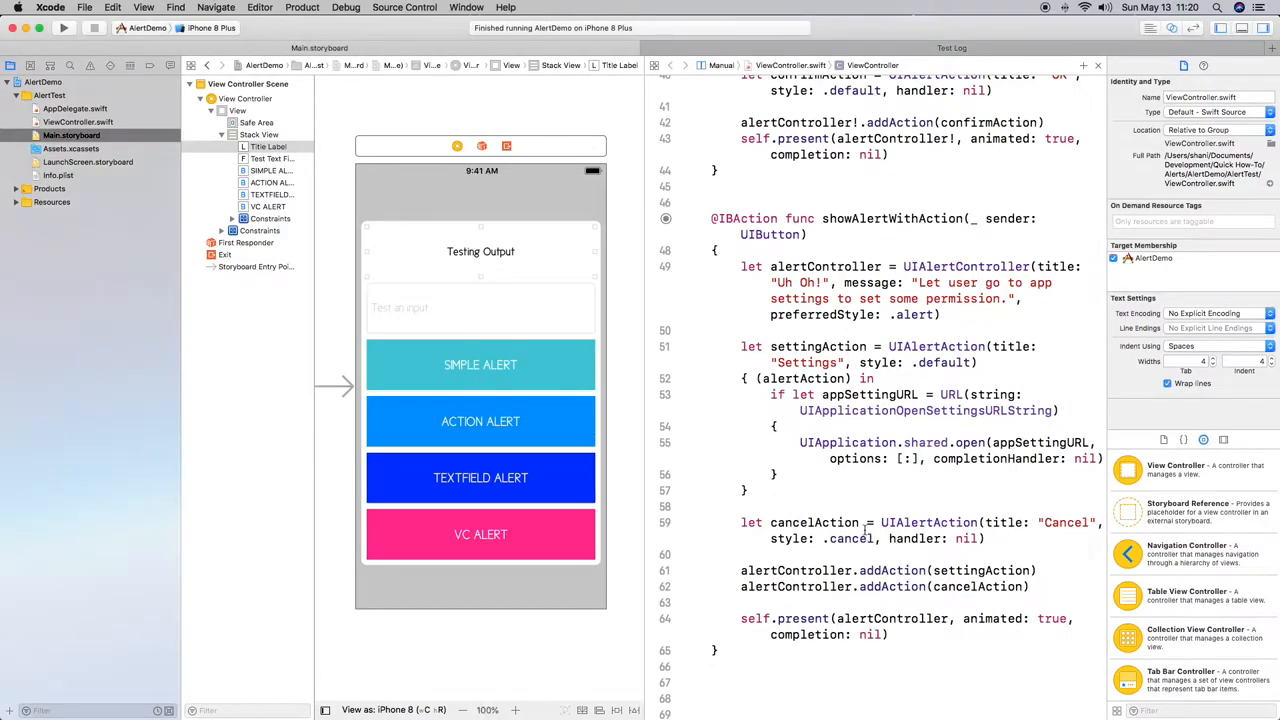
# - Scroll down and place the insertion point on empty line 67 below the existing code
pyautogui.scroll(-3)
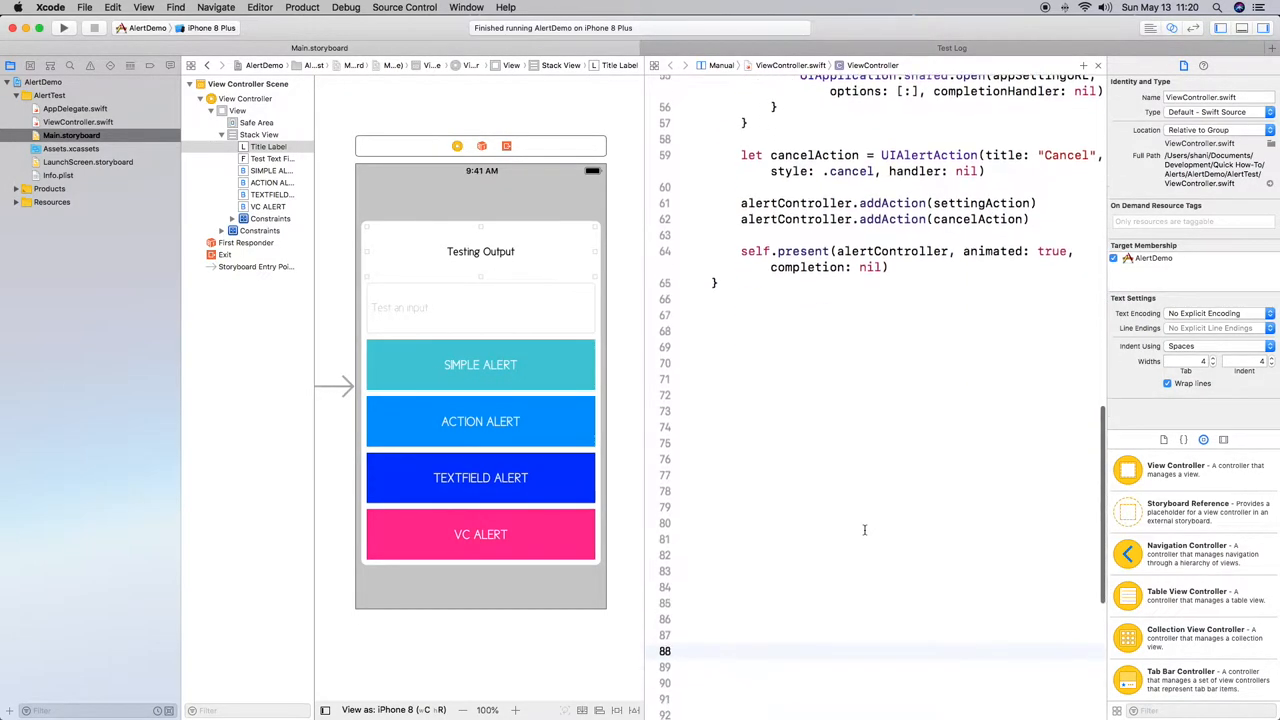
pyautogui.scroll(-3)
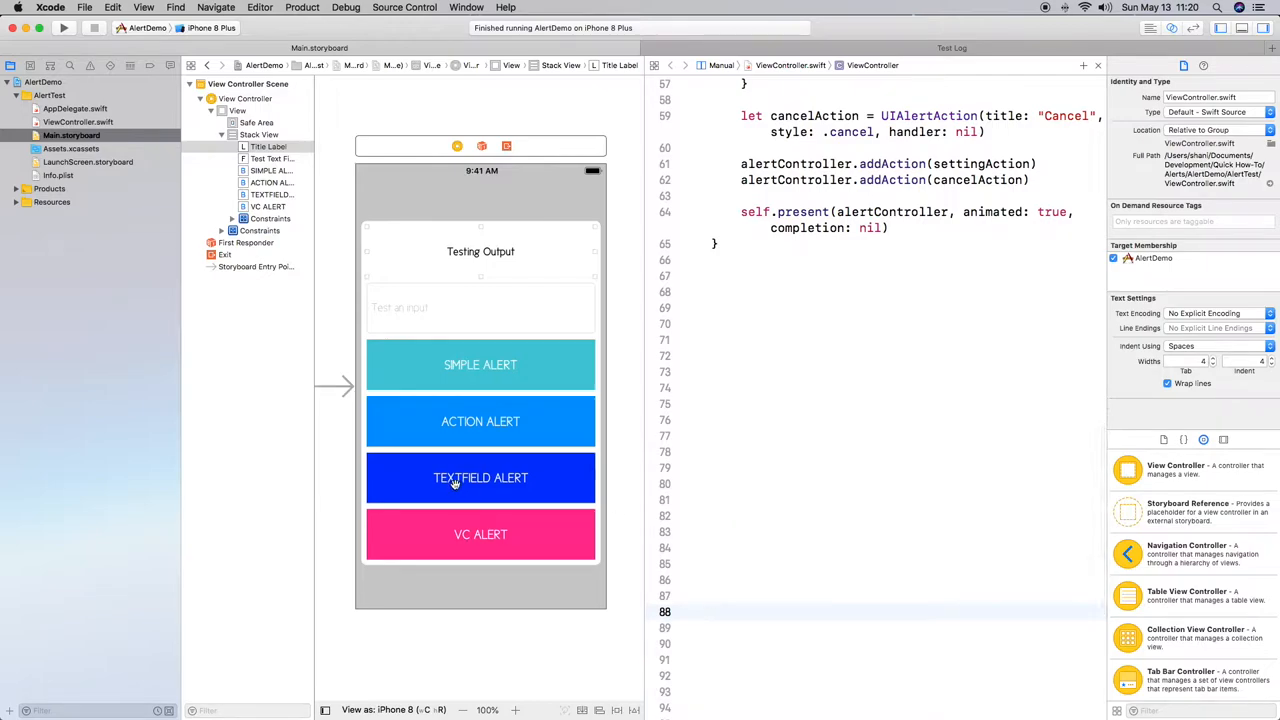
pyautogui.moveTo(509, 489)
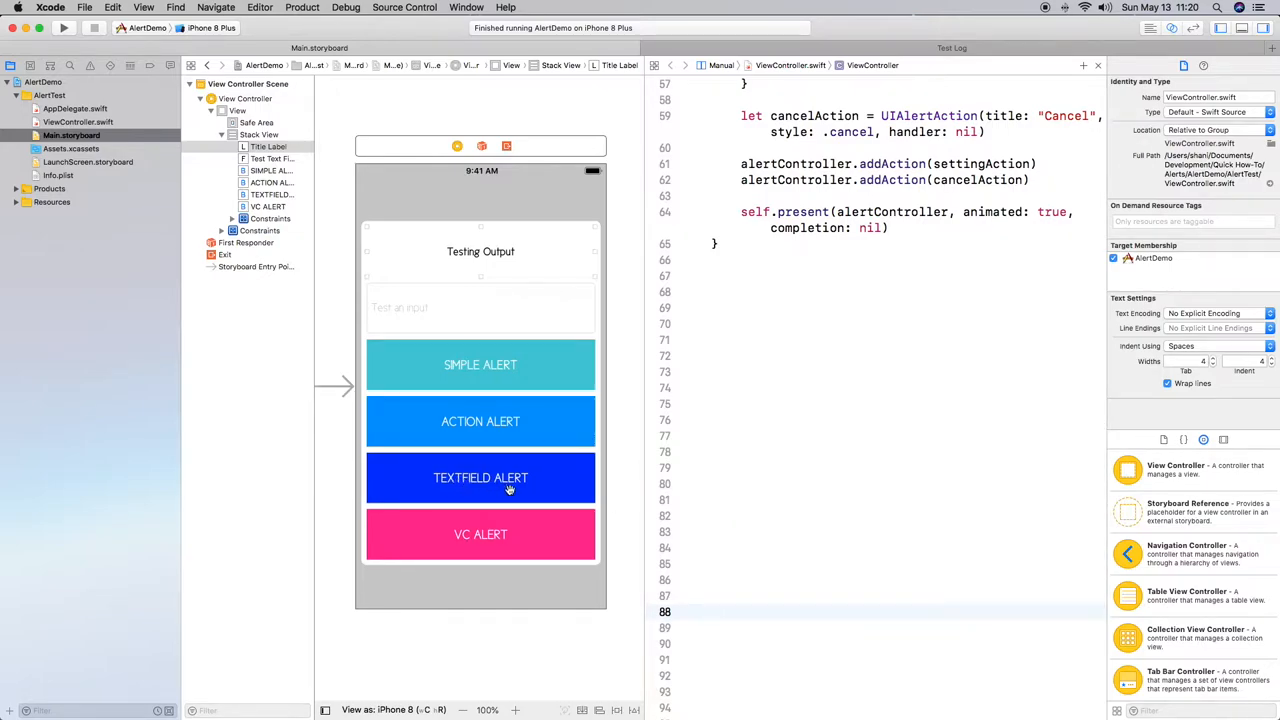
pyautogui.click(712, 611)
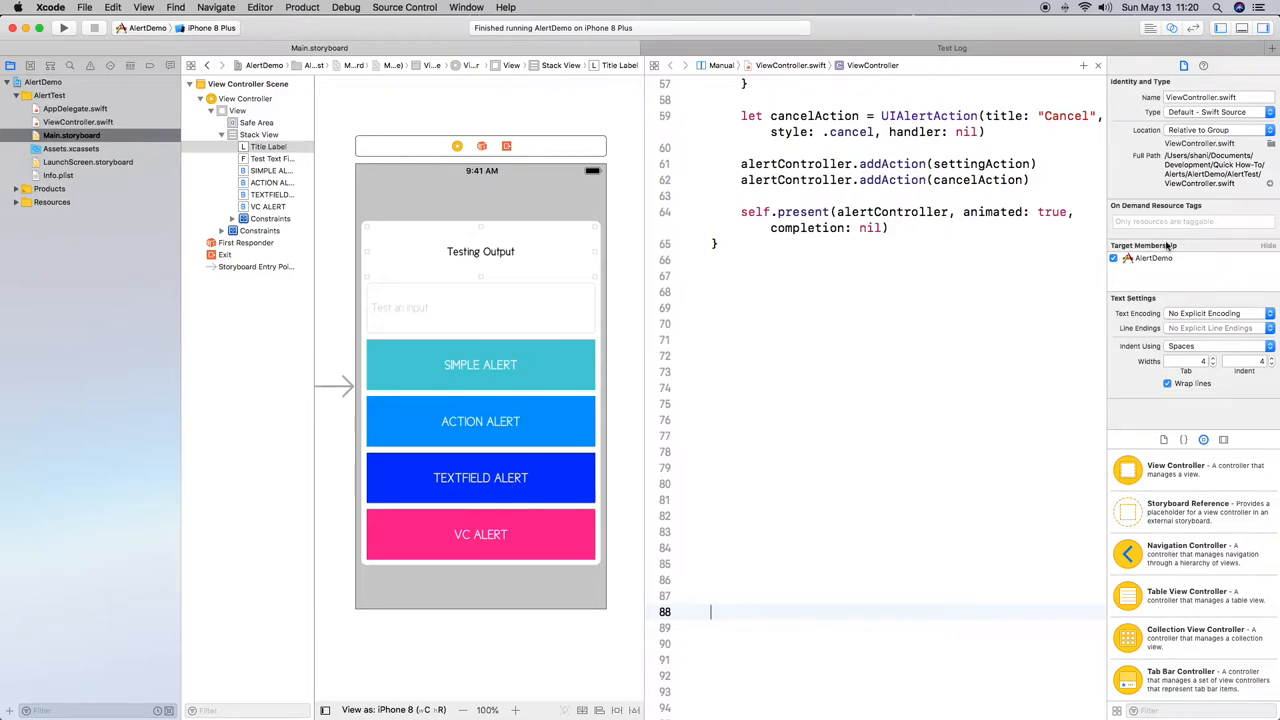
pyautogui.click(728, 275)
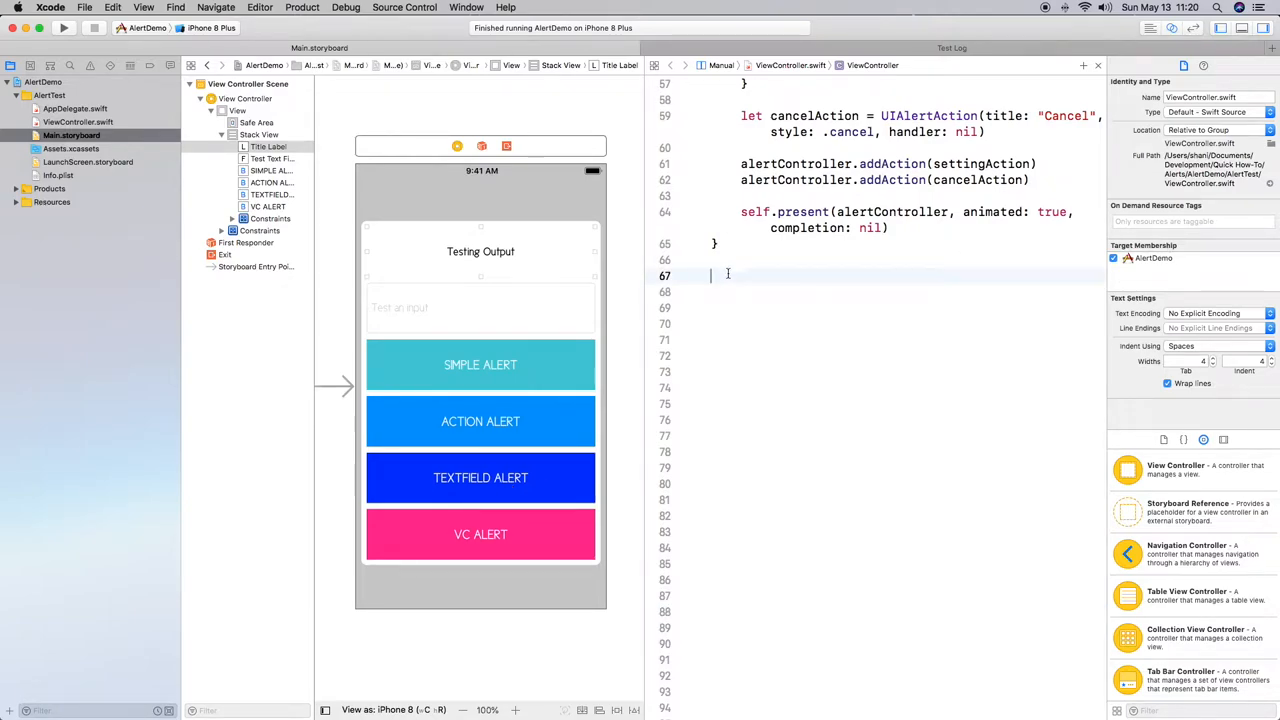
pyautogui.moveTo(489, 489)
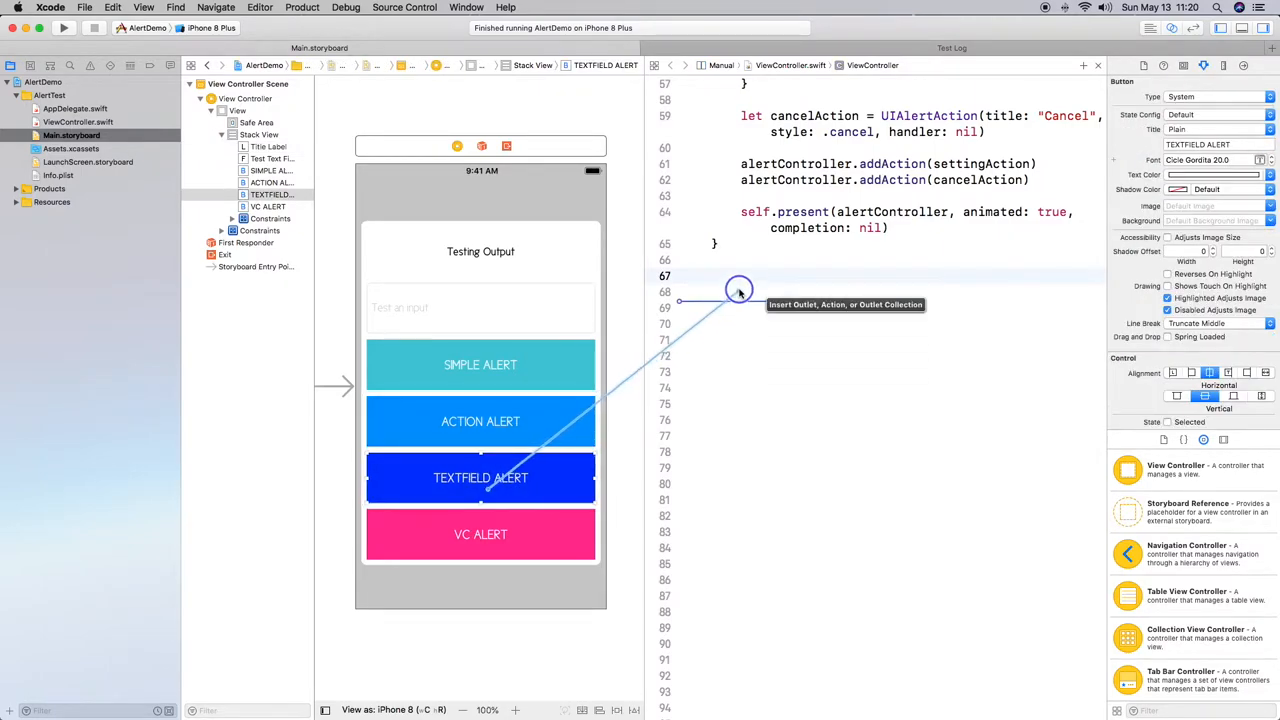
# - Connect TEXTFIELD ALERT to a new showAlertWithTextfield action with a UIButton sender
pyautogui.moveTo(480, 477); pyautogui.dragTo(740, 290)
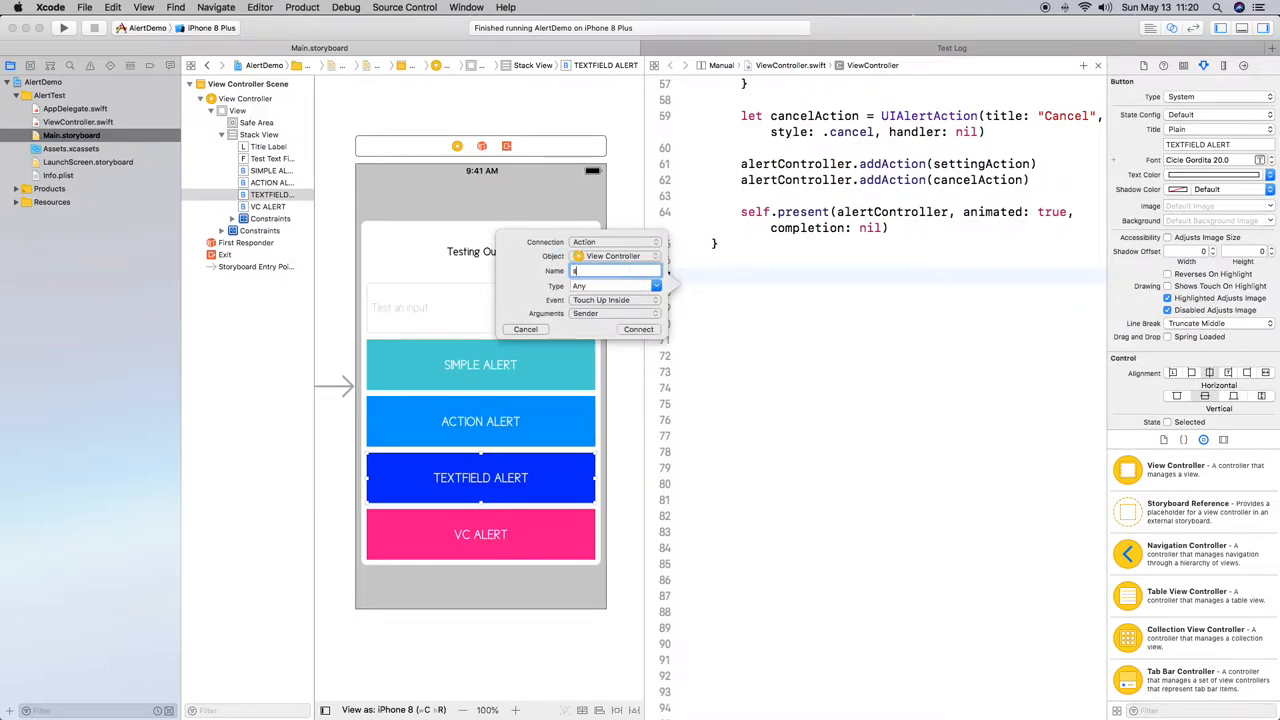
pyautogui.write('showAlertWithTextfield')
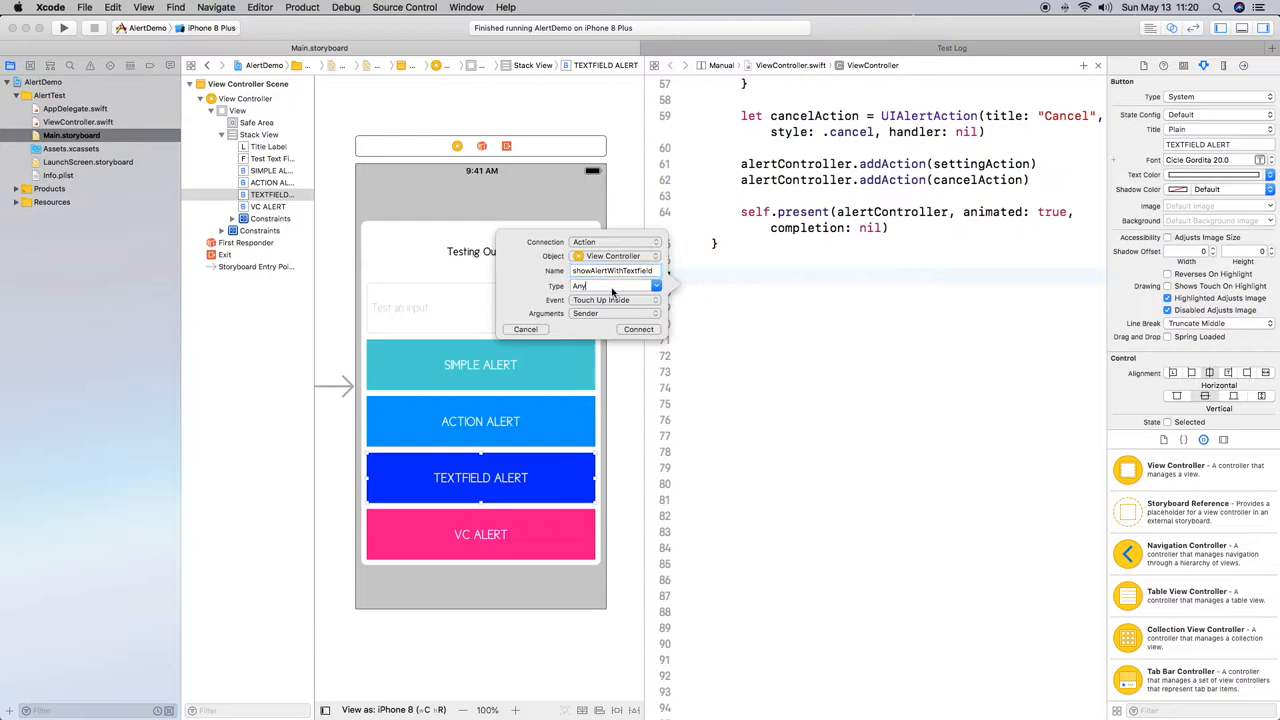
pyautogui.write('UIButton')
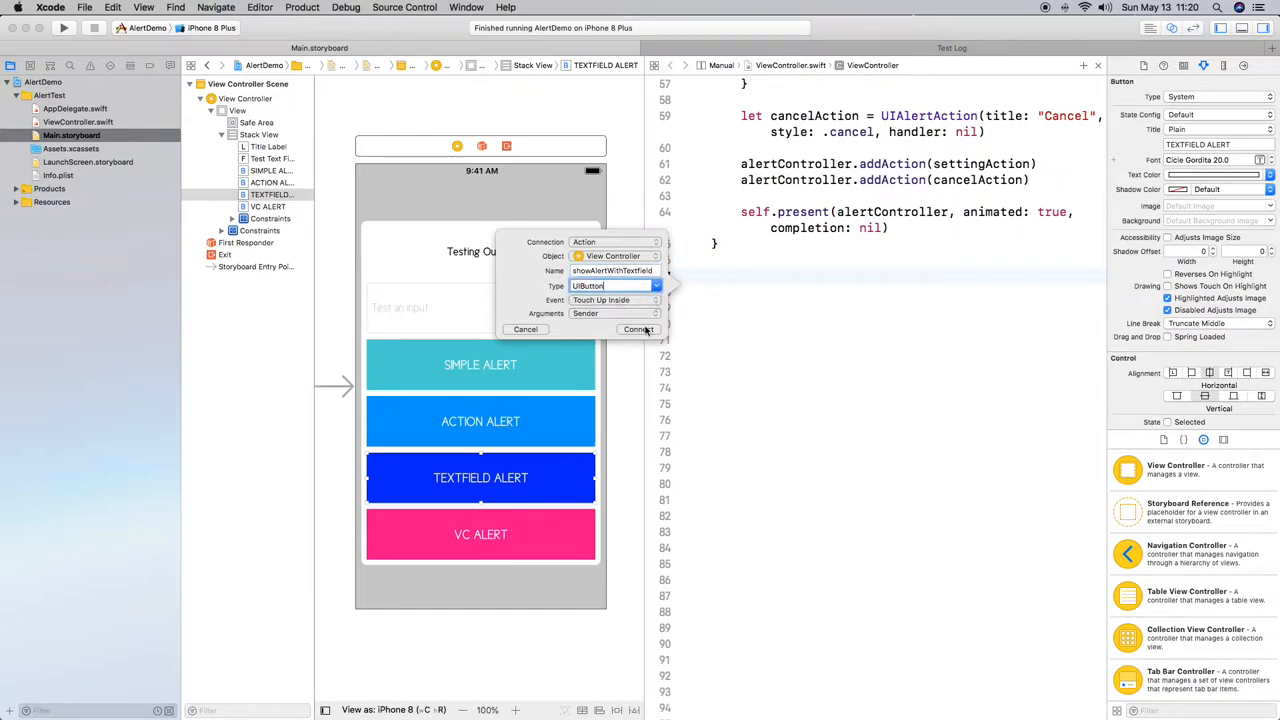
pyautogui.click(638, 329)
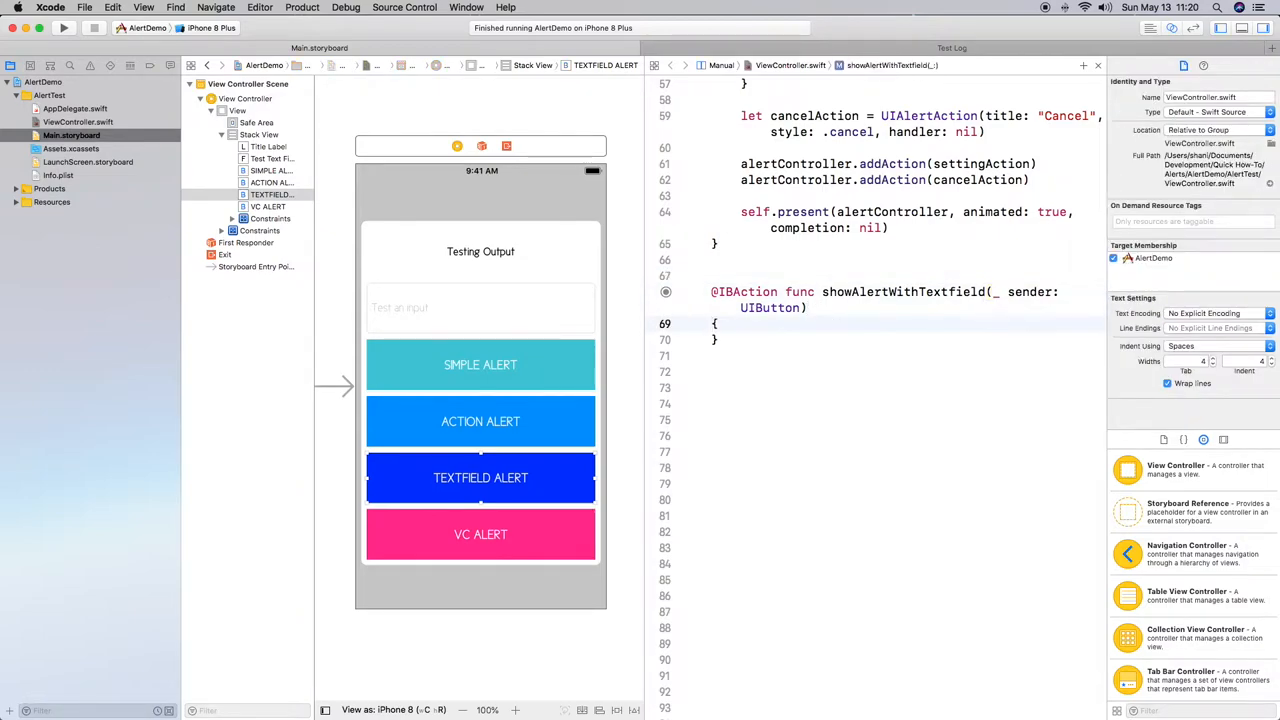
# - Declare alertController: title 'Testing TextField', message 'Enter a new title for the label:', .alert style
pyautogui.press('return')
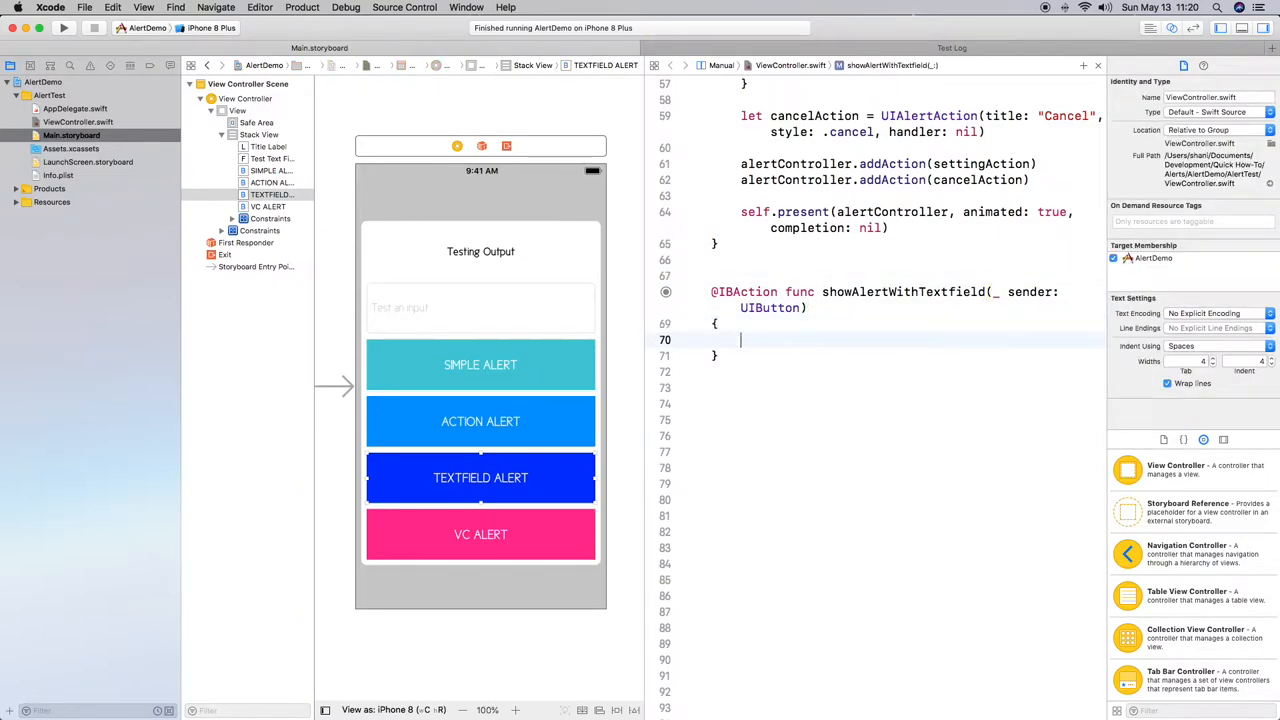
pyautogui.write('ler')
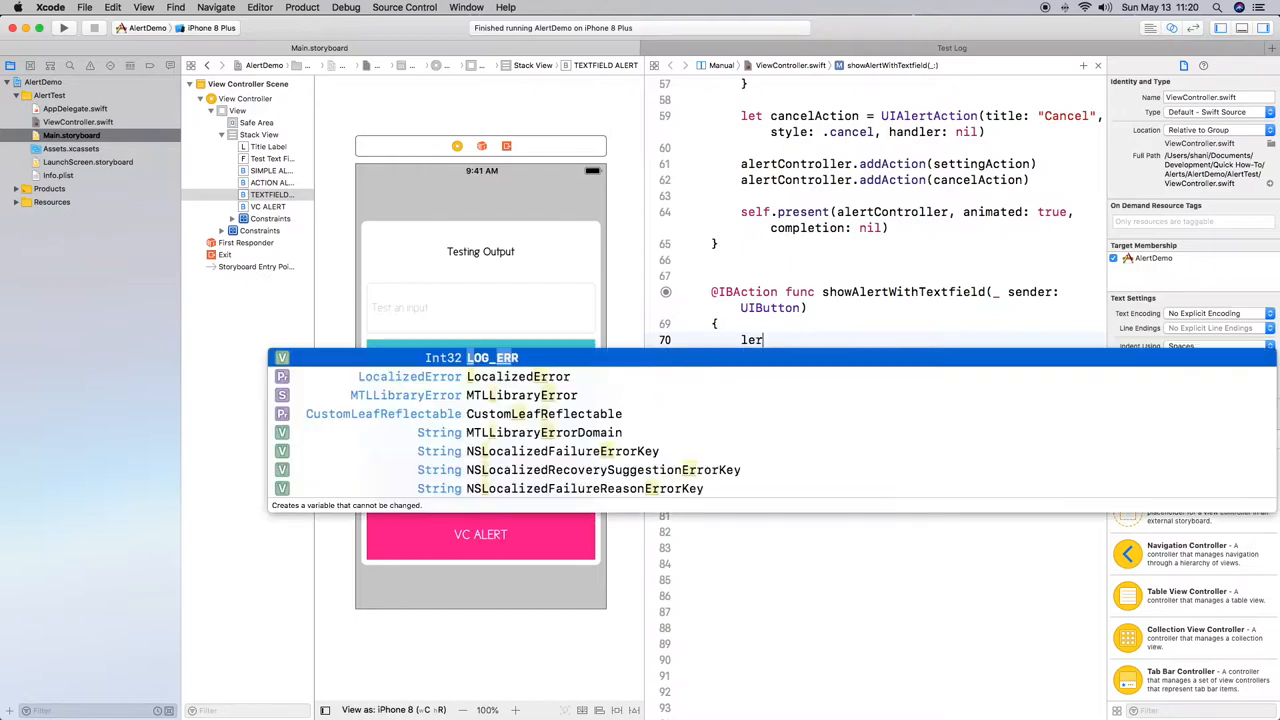
pyautogui.write('al')
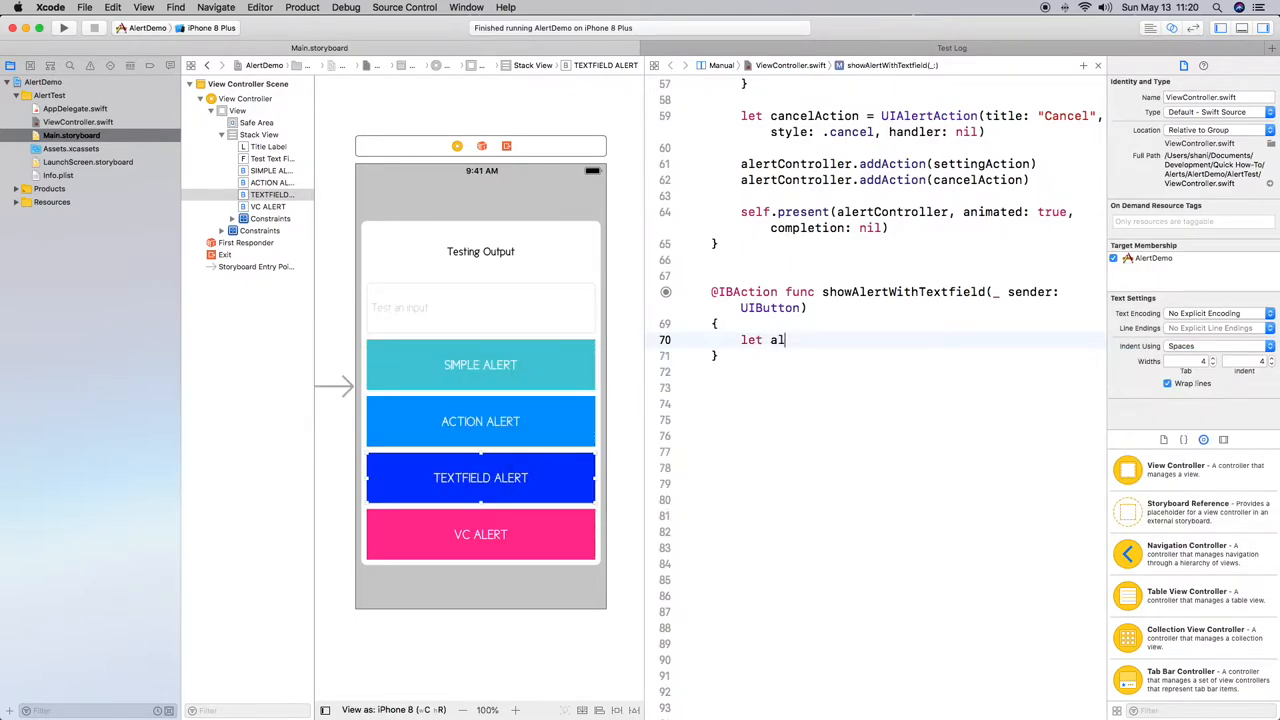
pyautogui.write('ertController = UIAlertController')
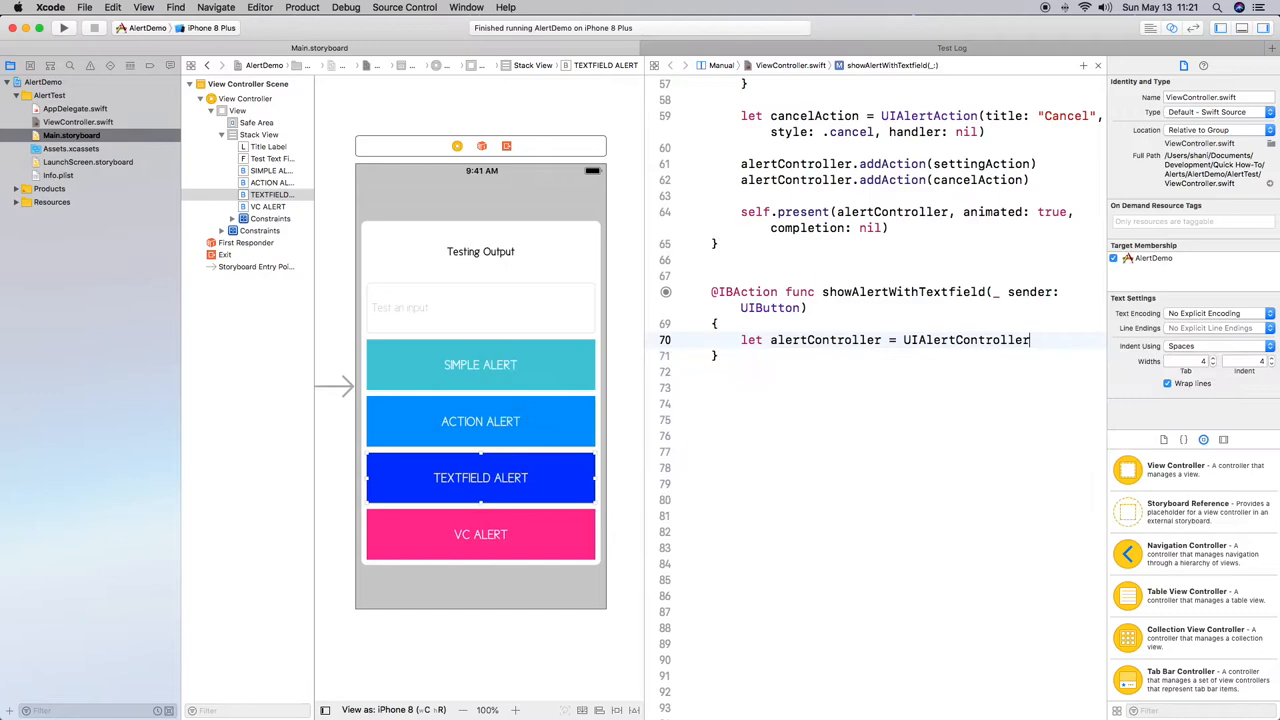
pyautogui.write('(')
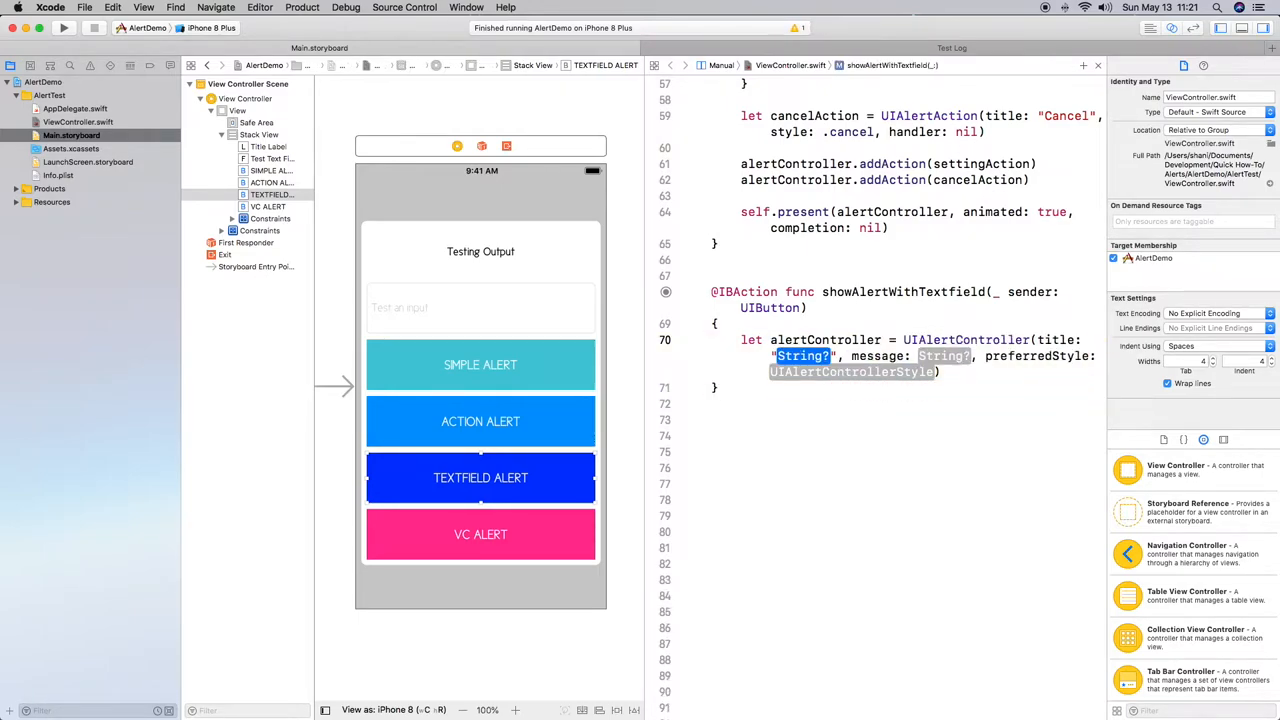
pyautogui.write('Tes')
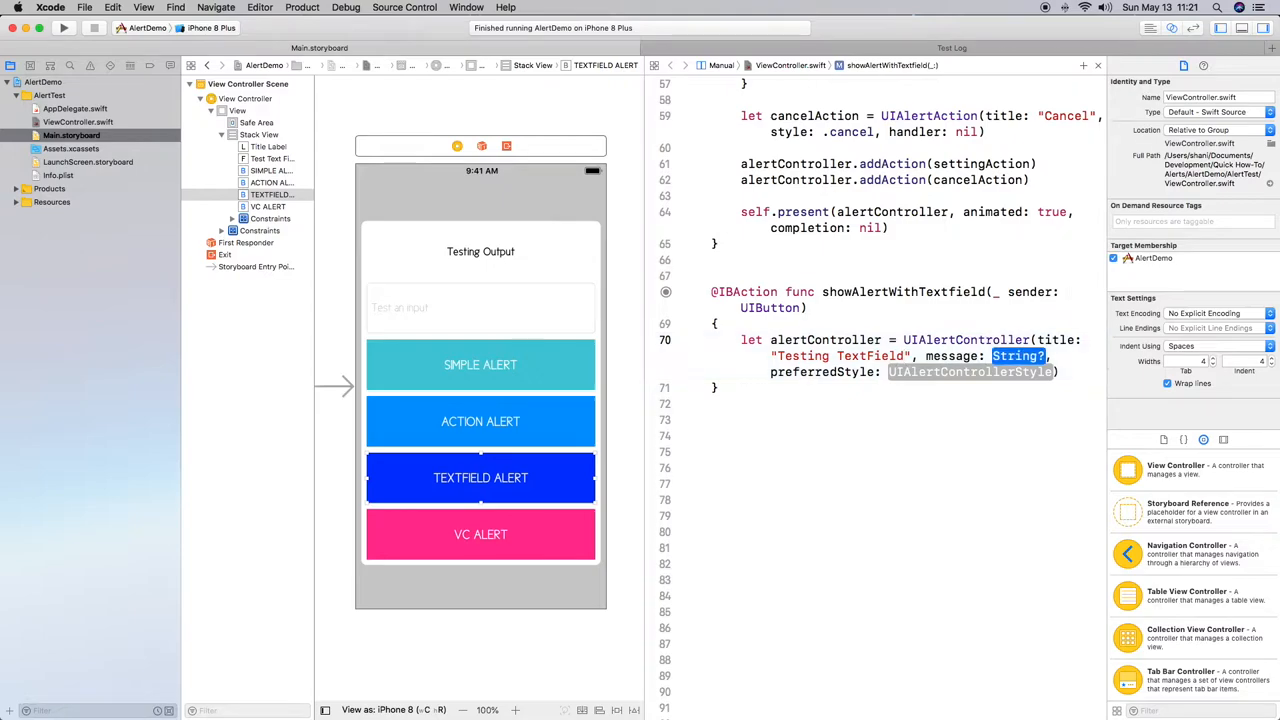
pyautogui.write('End"')
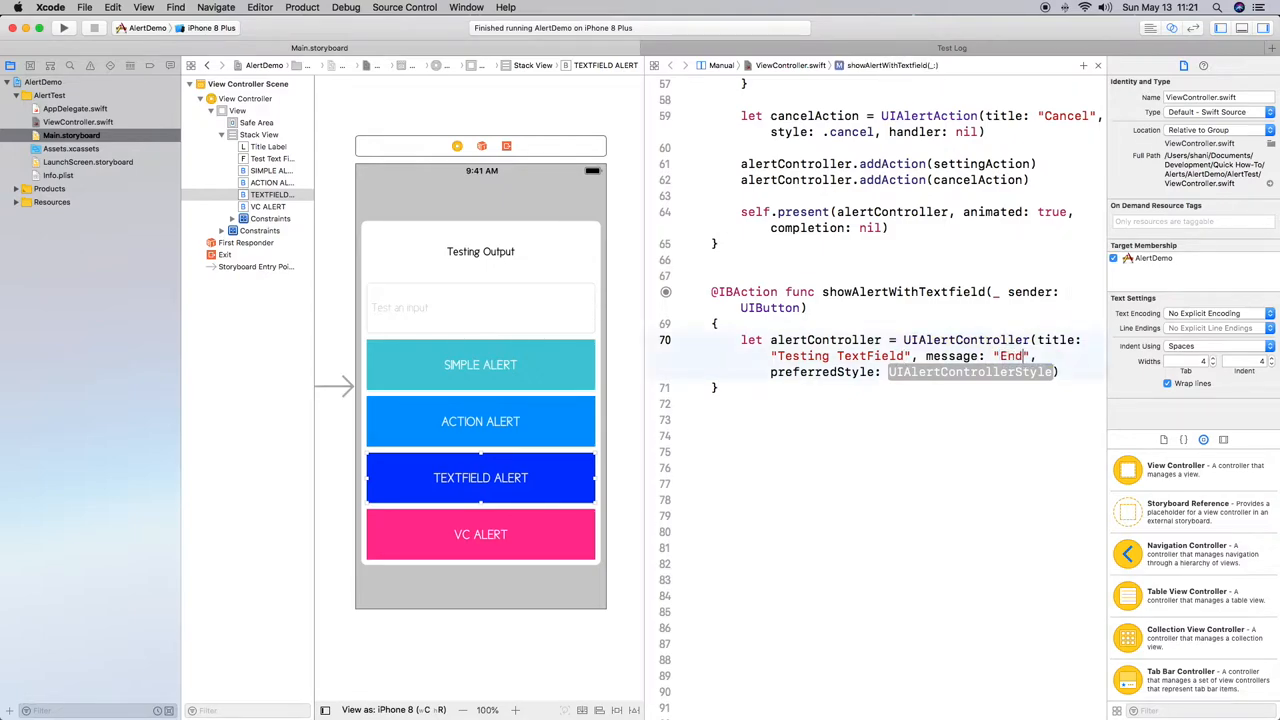
pyautogui.write('Enter')
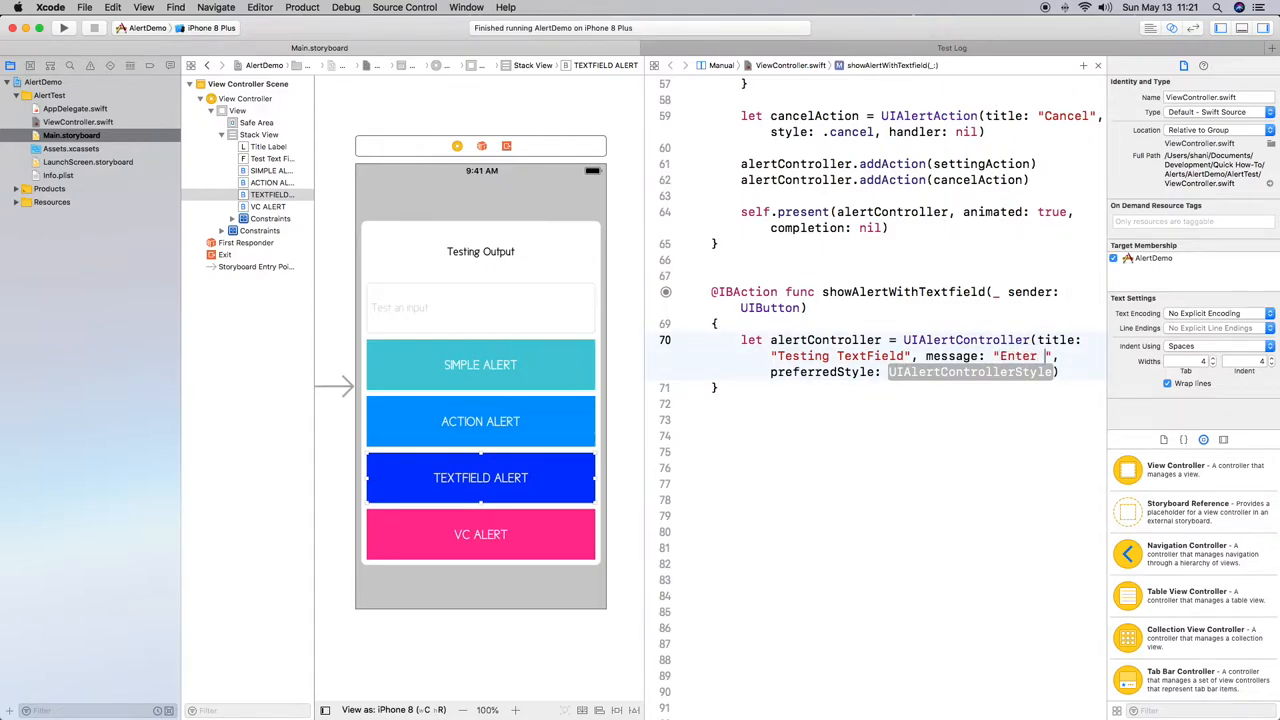
pyautogui.write('a new title for the label:')
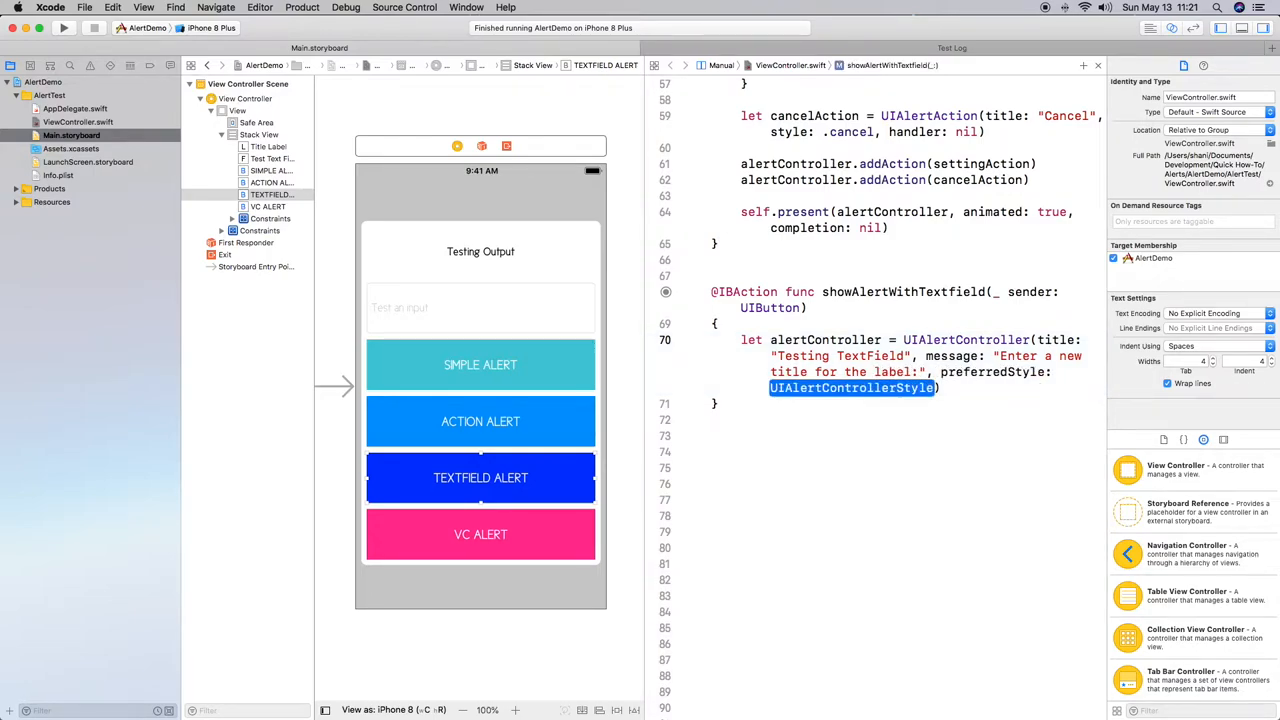
pyautogui.write('.alert')
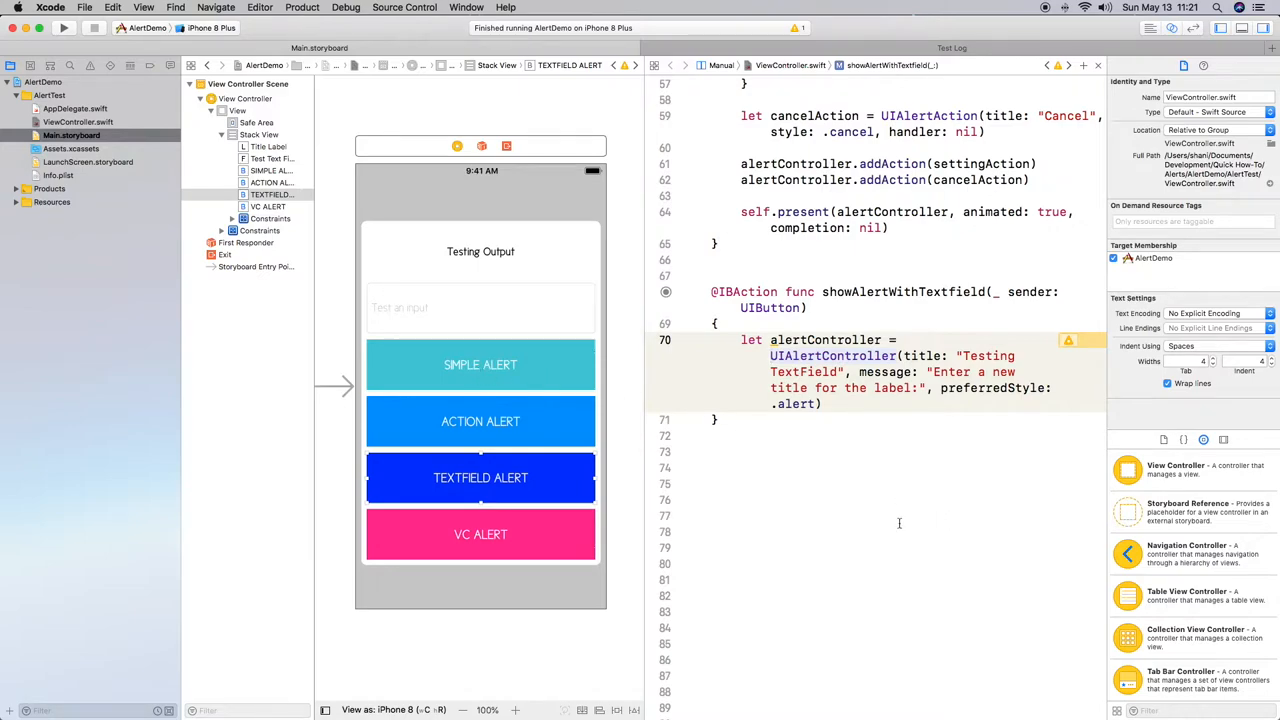
pyautogui.moveTo(881, 474)
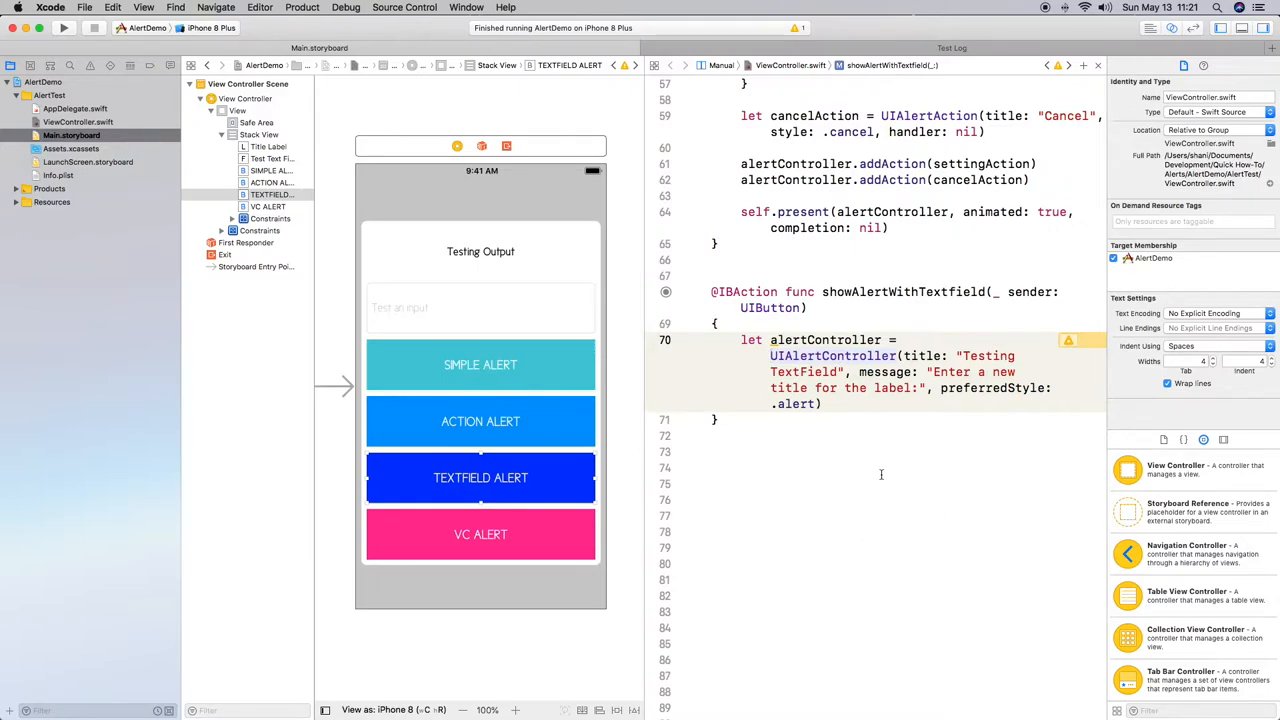
pyautogui.scroll(-3)
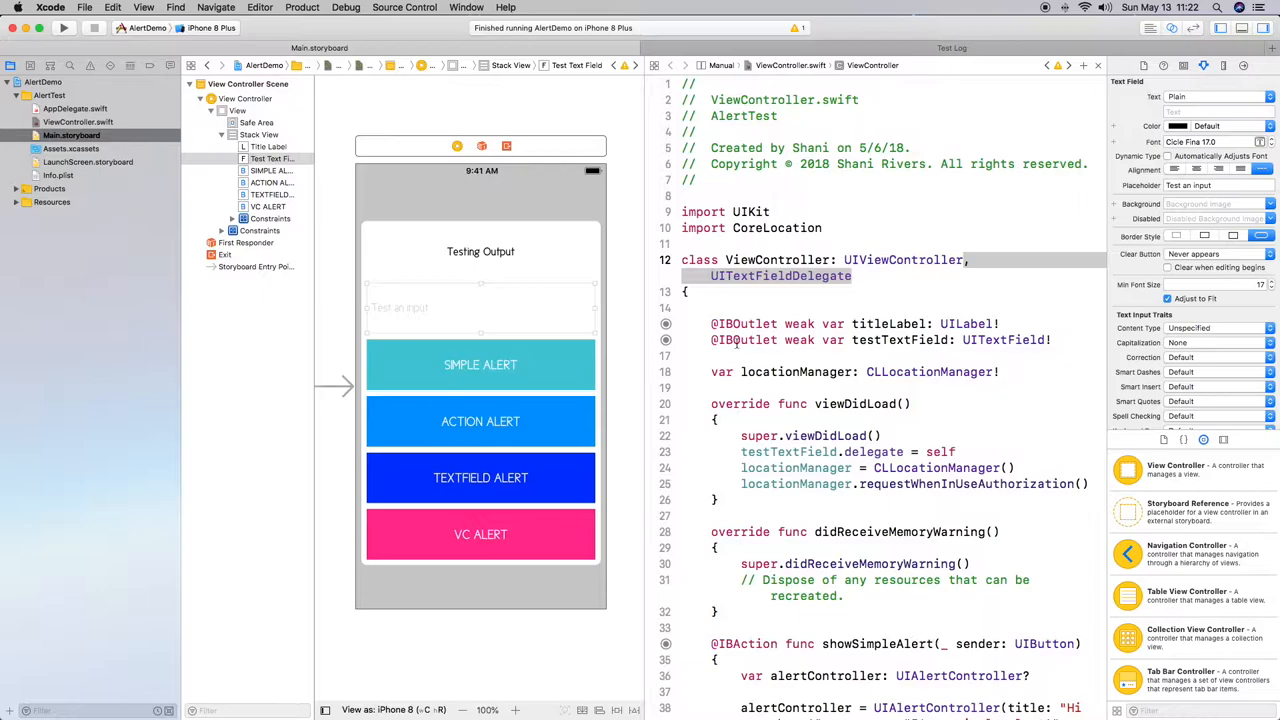
pyautogui.click(480, 307)
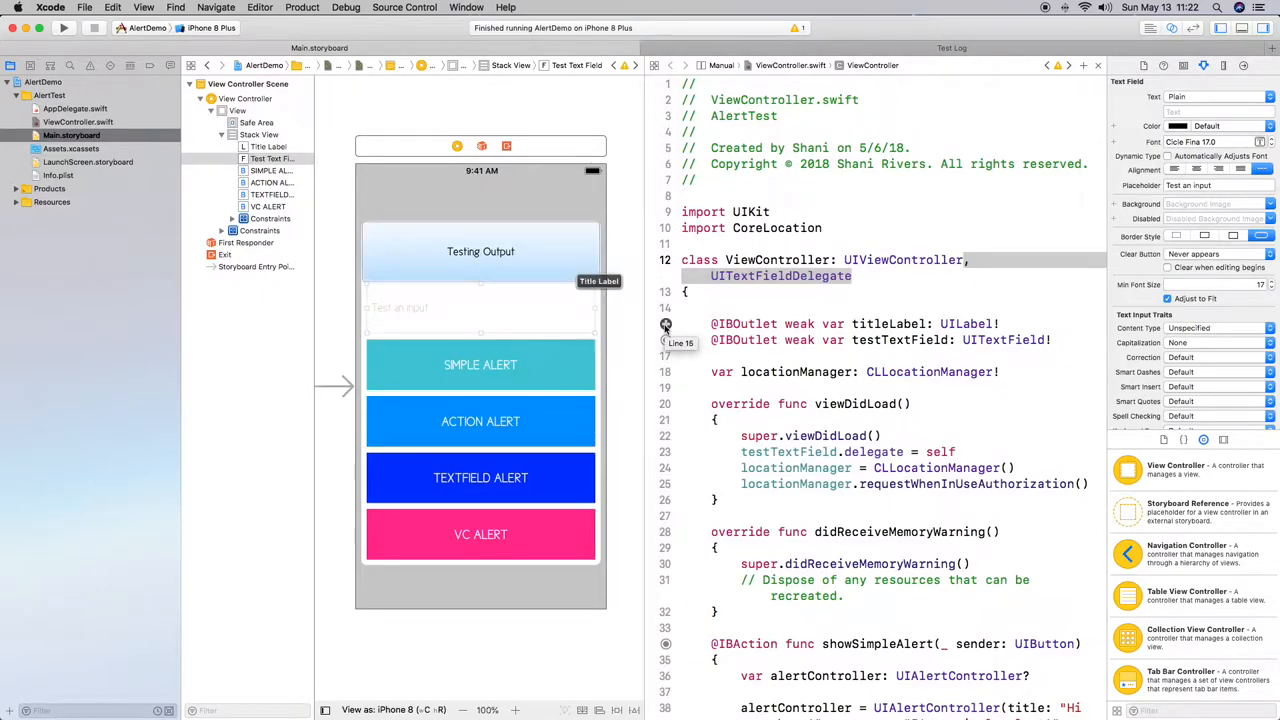
pyautogui.scroll(-3)
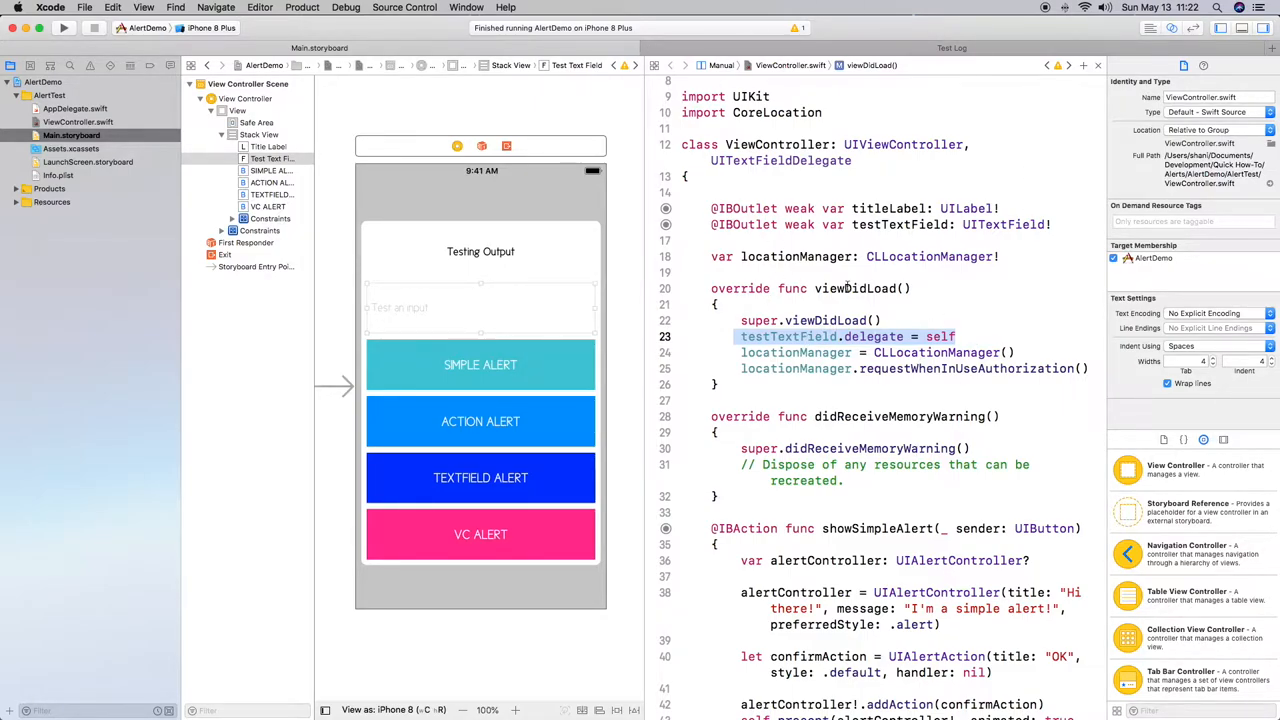
pyautogui.scroll(-3)
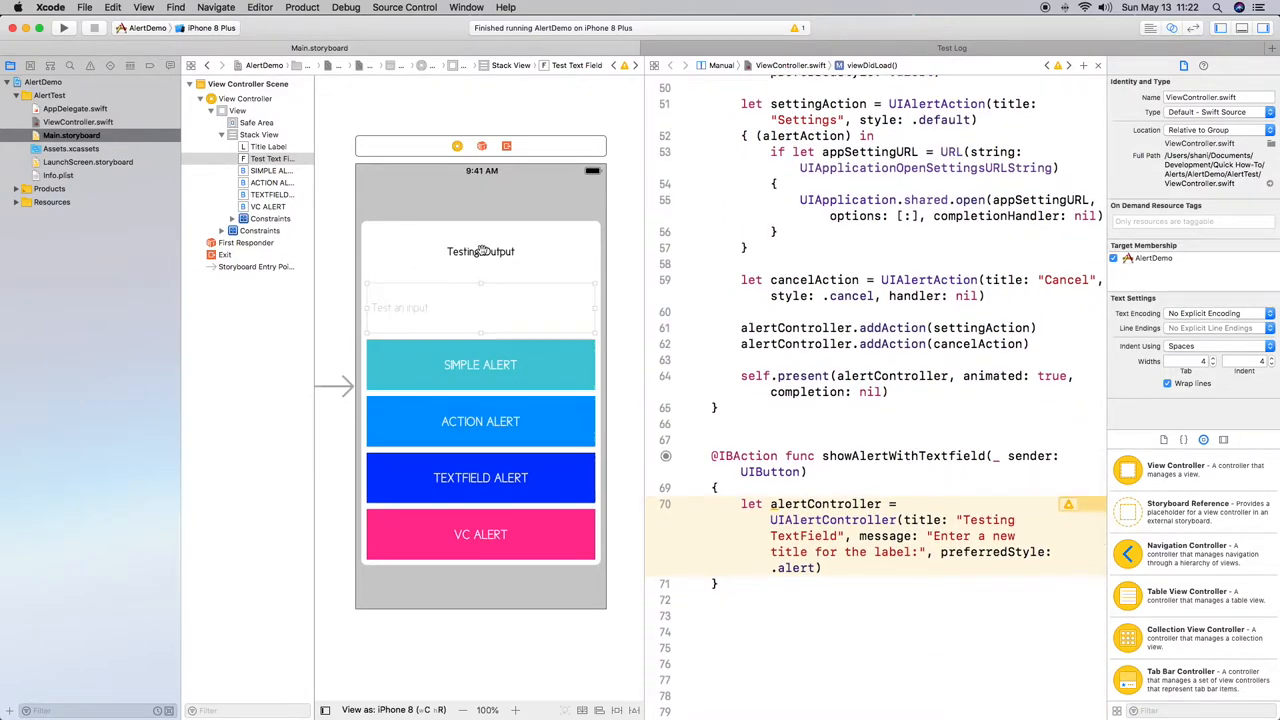
pyautogui.click(480, 251)
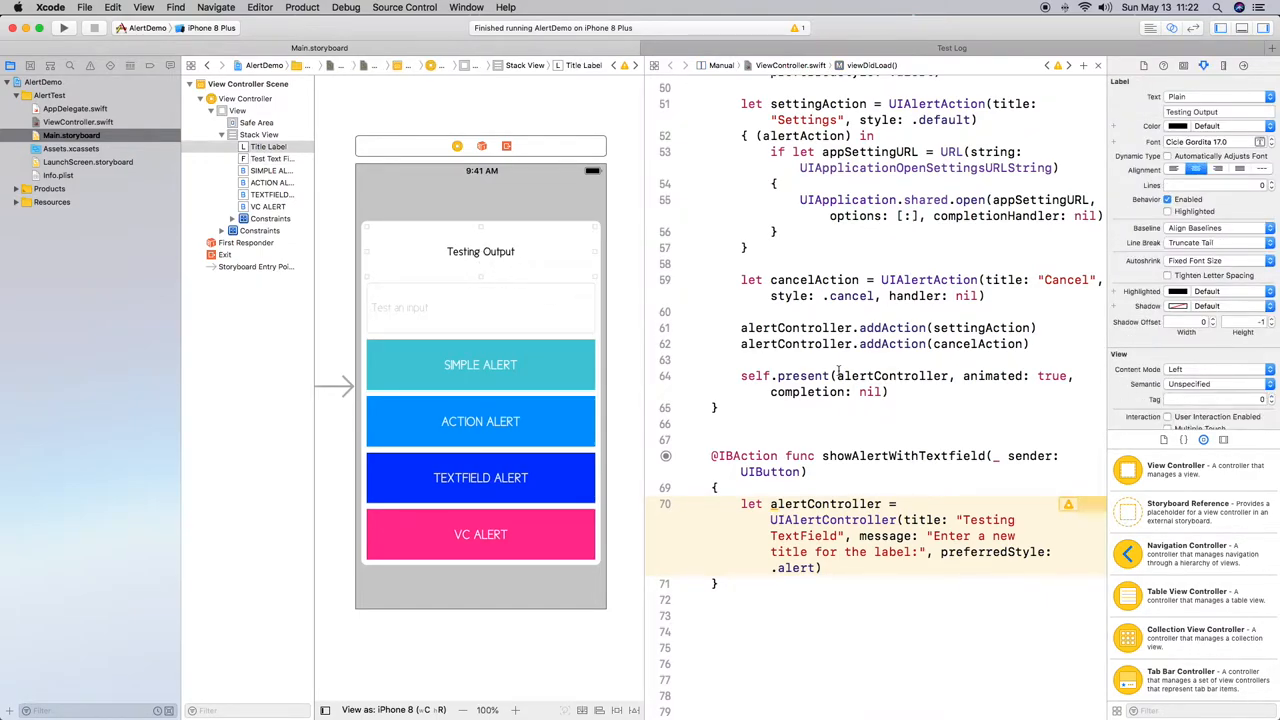
pyautogui.click(480, 477)
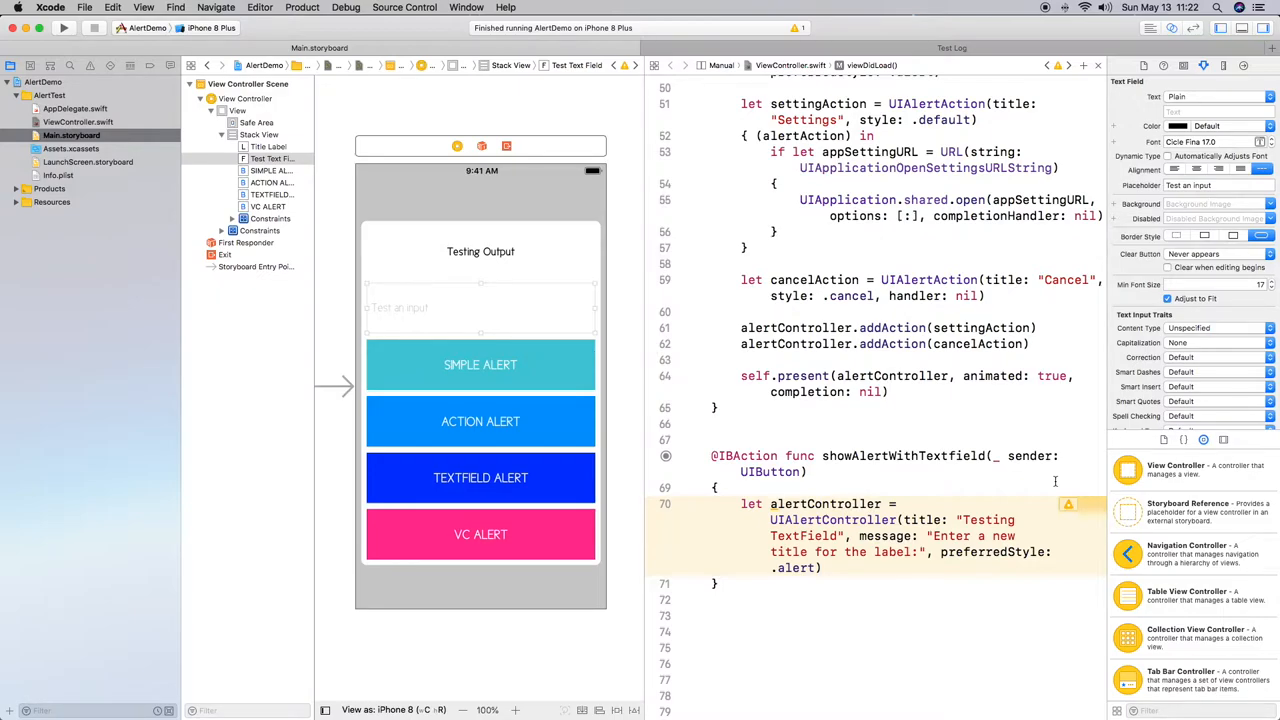
pyautogui.scroll(-3)
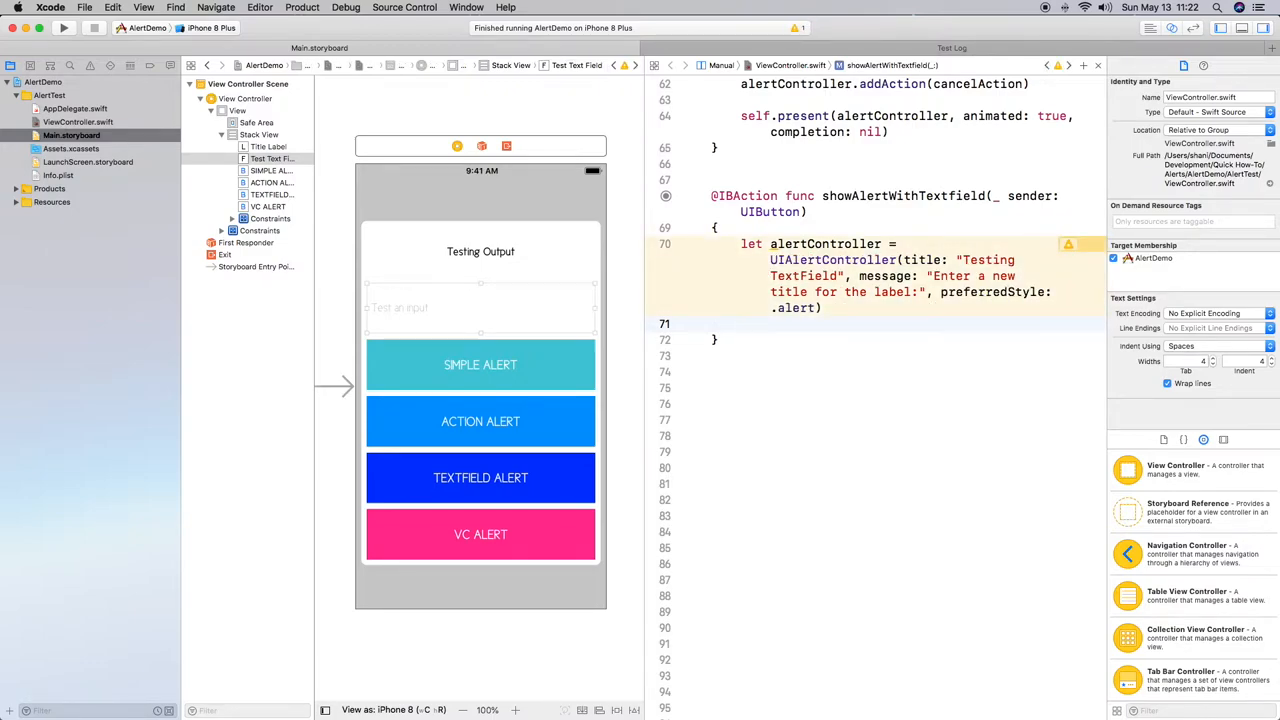
# - Add alertController.addTextField with an expanded, empty configurationHandler closure
pyautogui.write('aler')
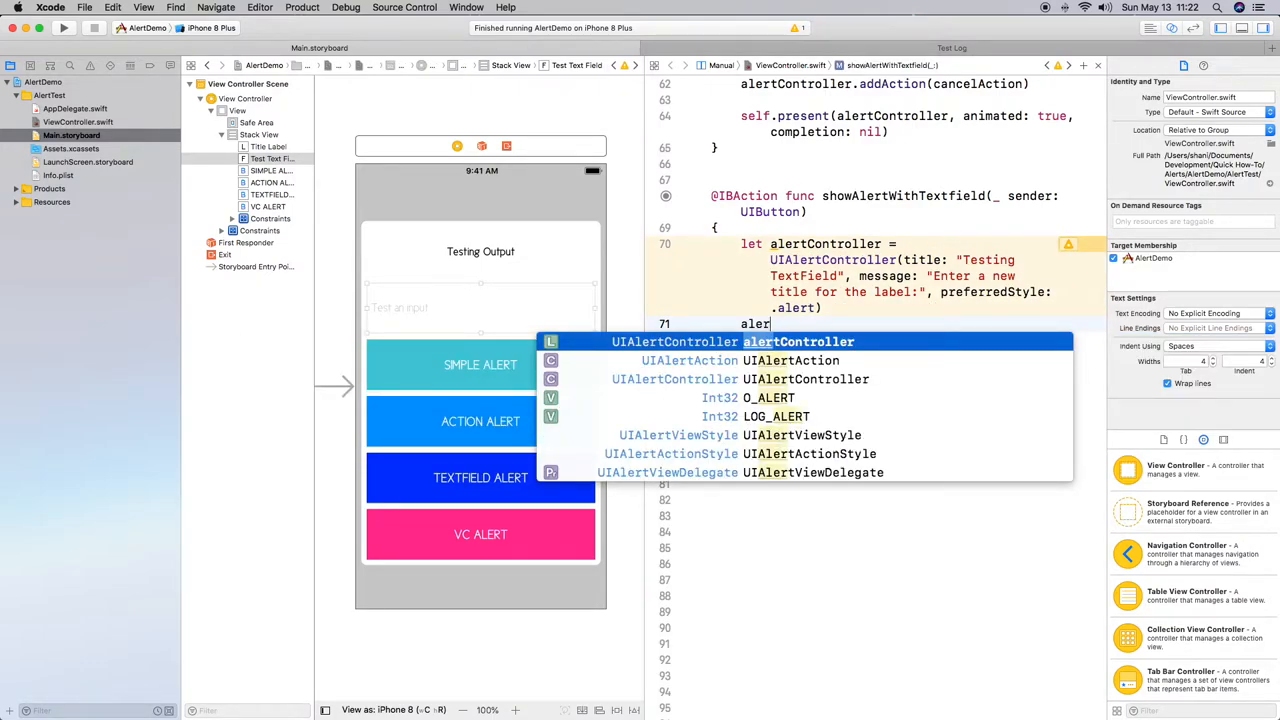
pyautogui.press('Return')
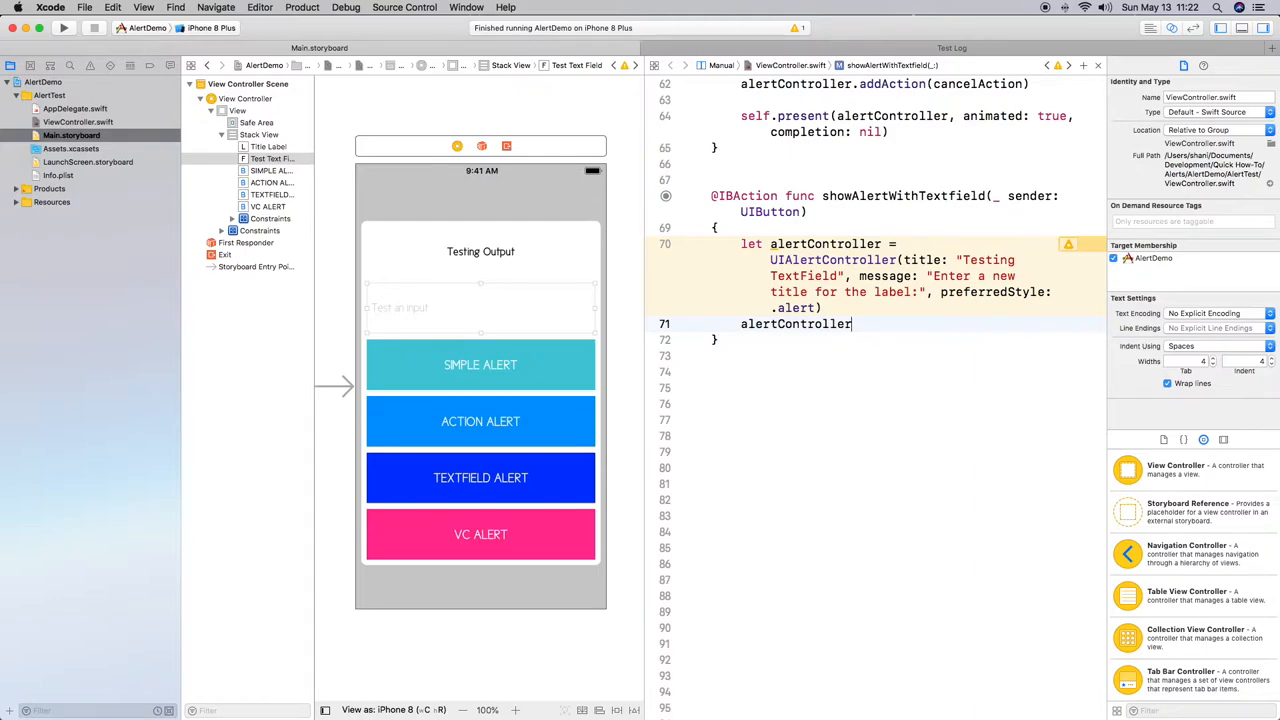
pyautogui.write('.ad')
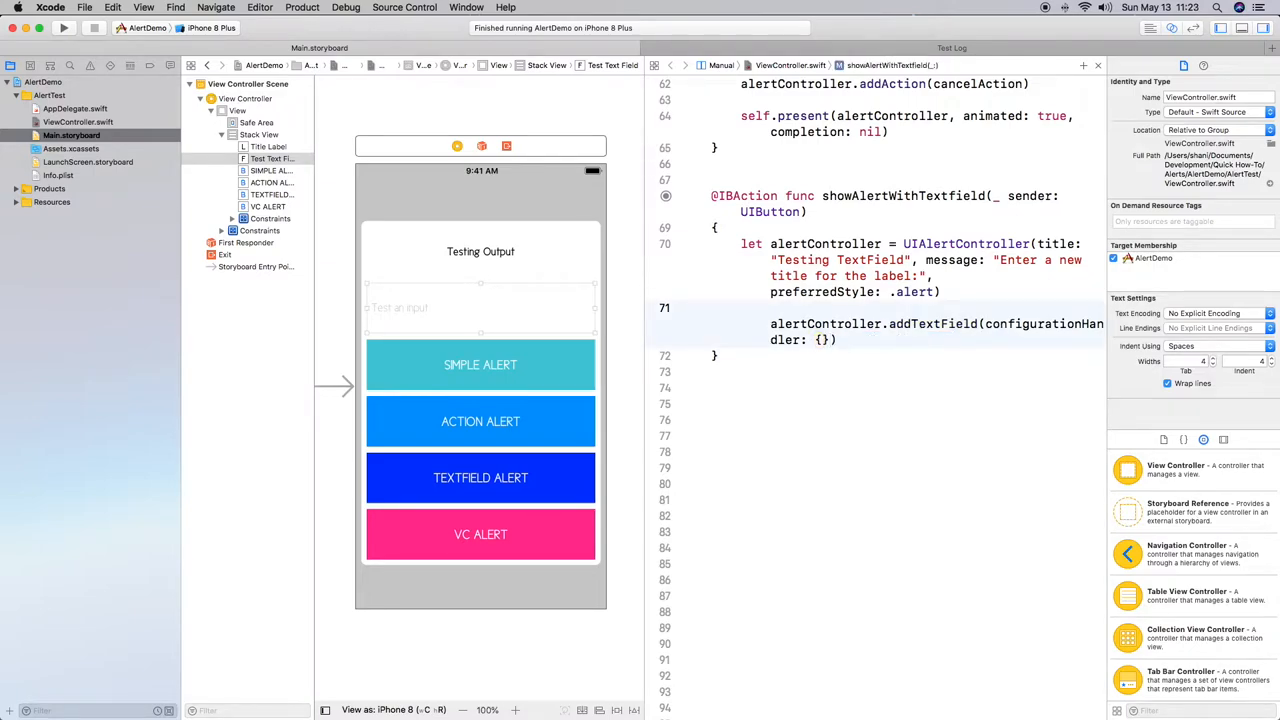
pyautogui.press('Return')
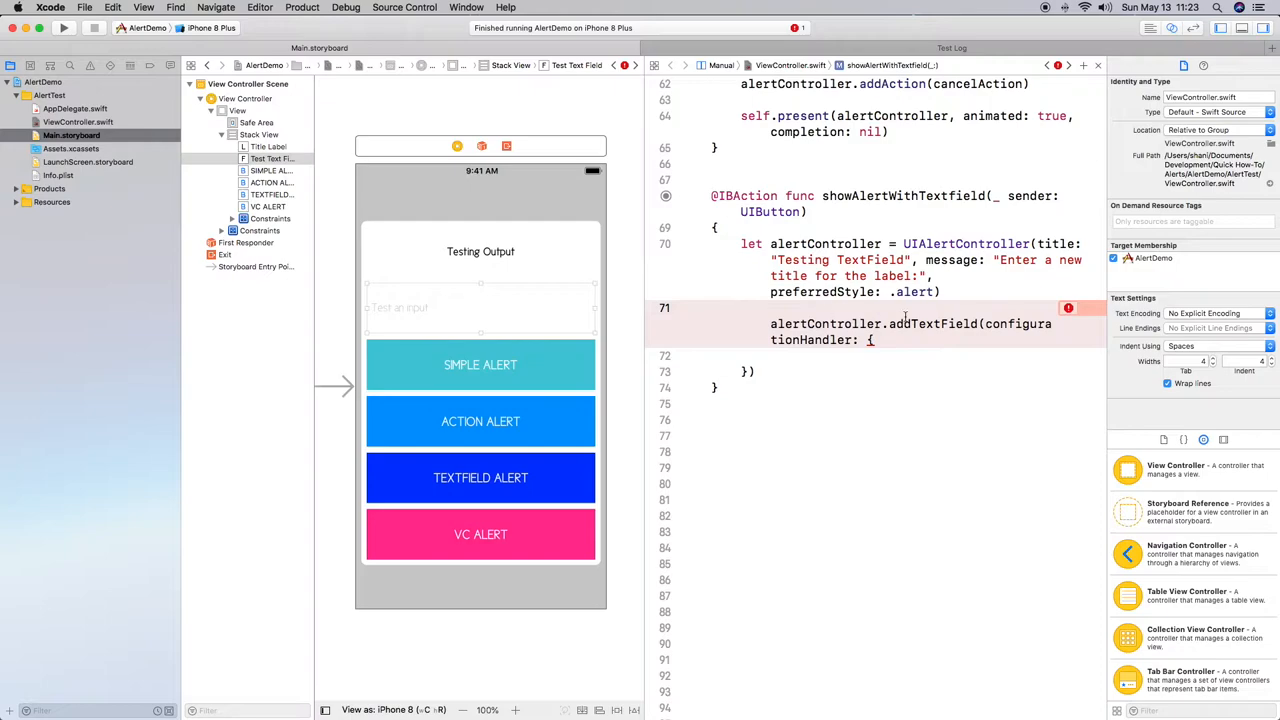
# - Write the (_ textField: UITextField) handler signature and set placeholder 'Enter something here'
pyautogui.click(733, 307)
pyautogui.write('{ (')
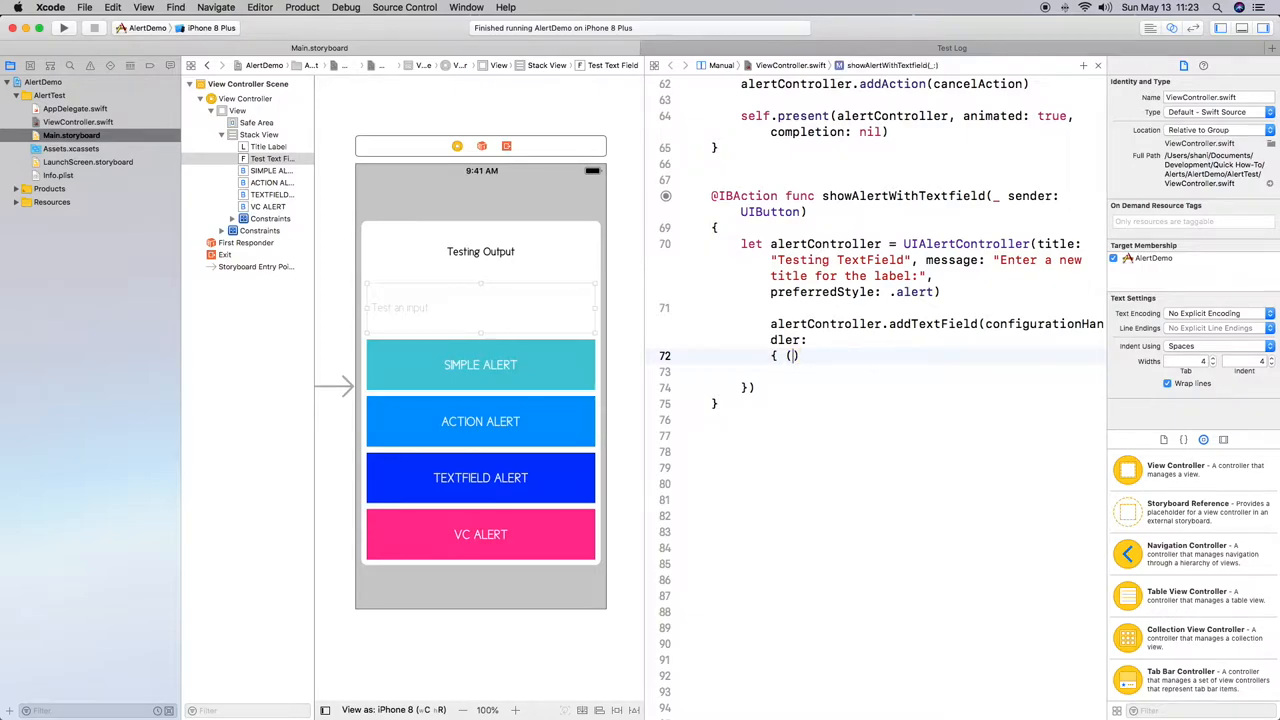
pyautogui.write('_')
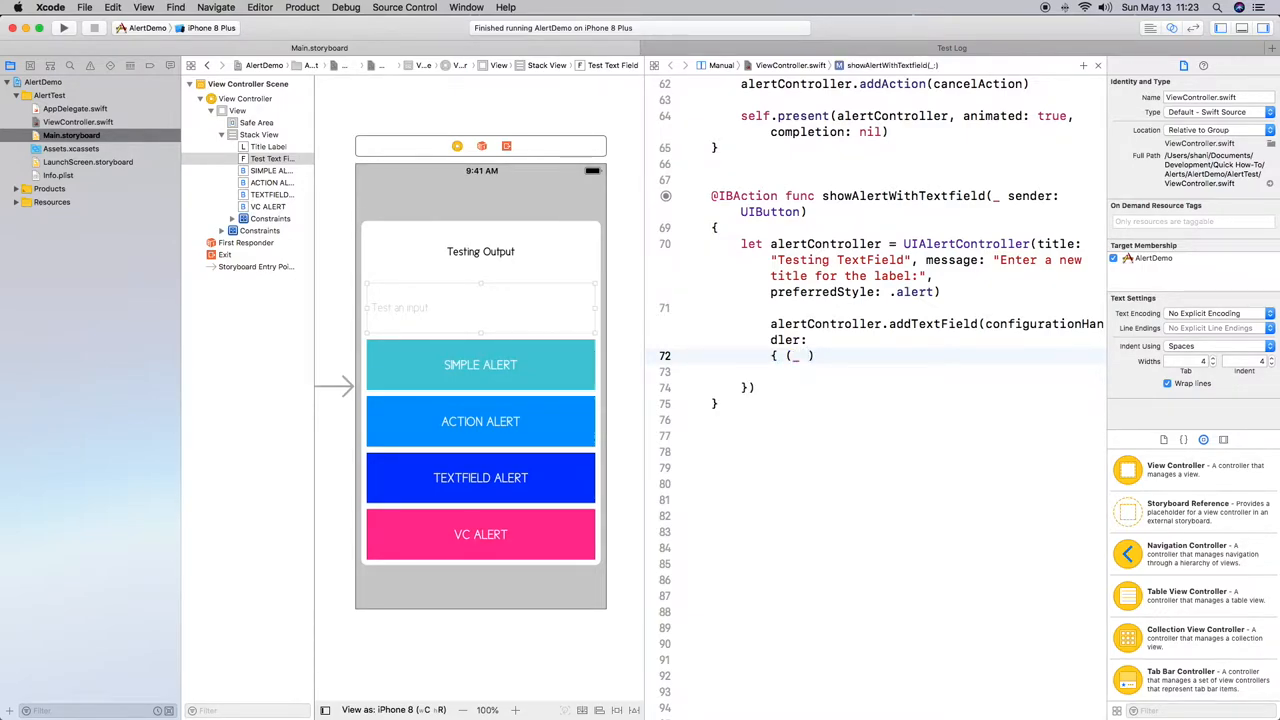
pyautogui.write('t')
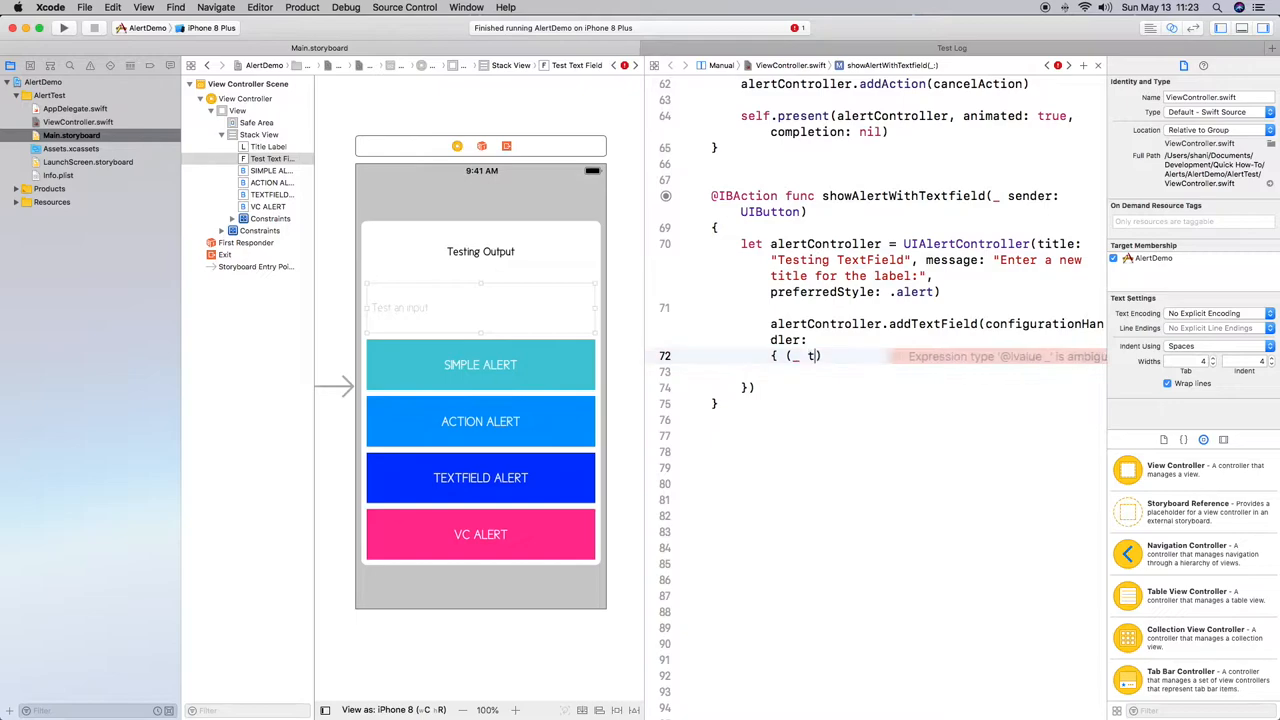
pyautogui.write('extField: UITextField')
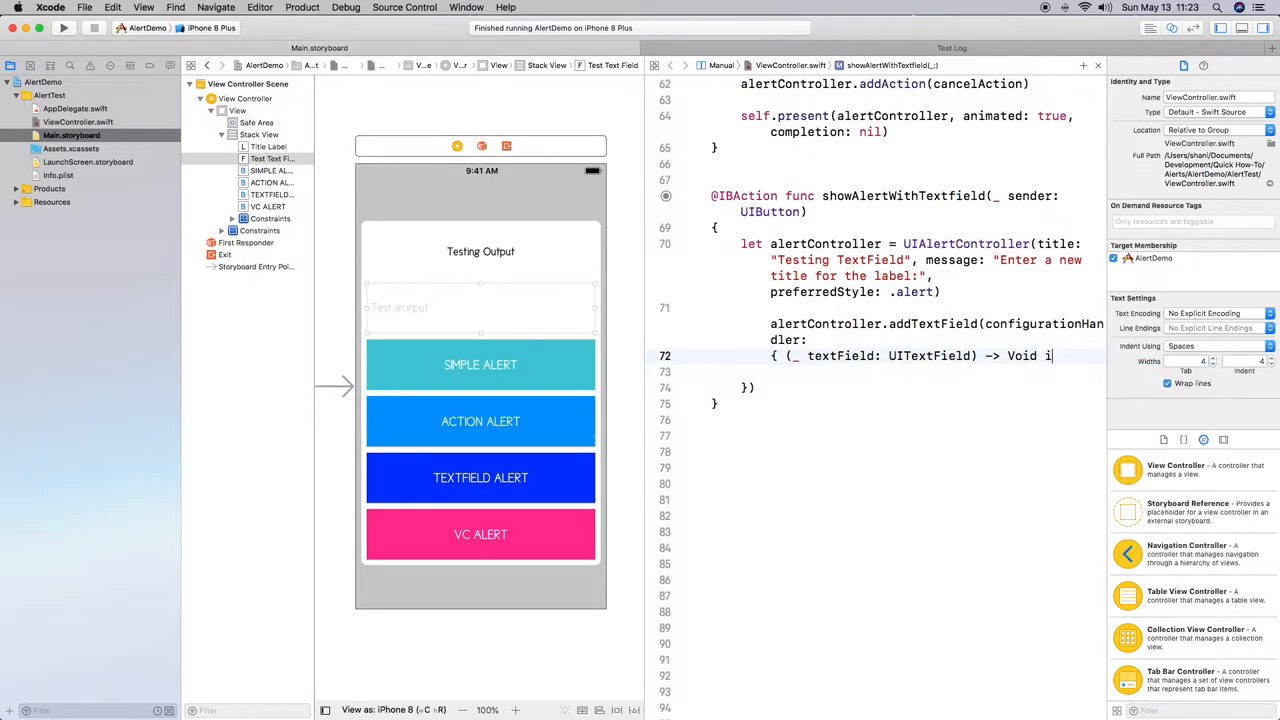
pyautogui.press('enter')
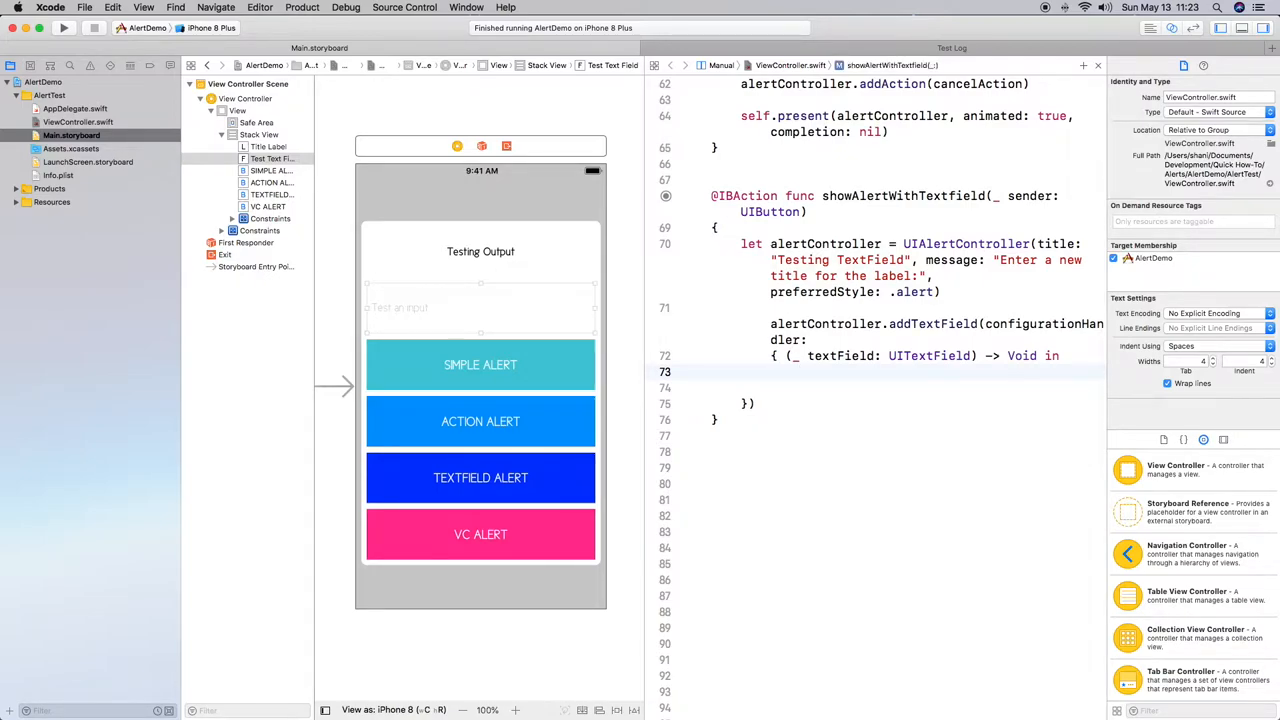
pyautogui.write('textField.placeholder =')
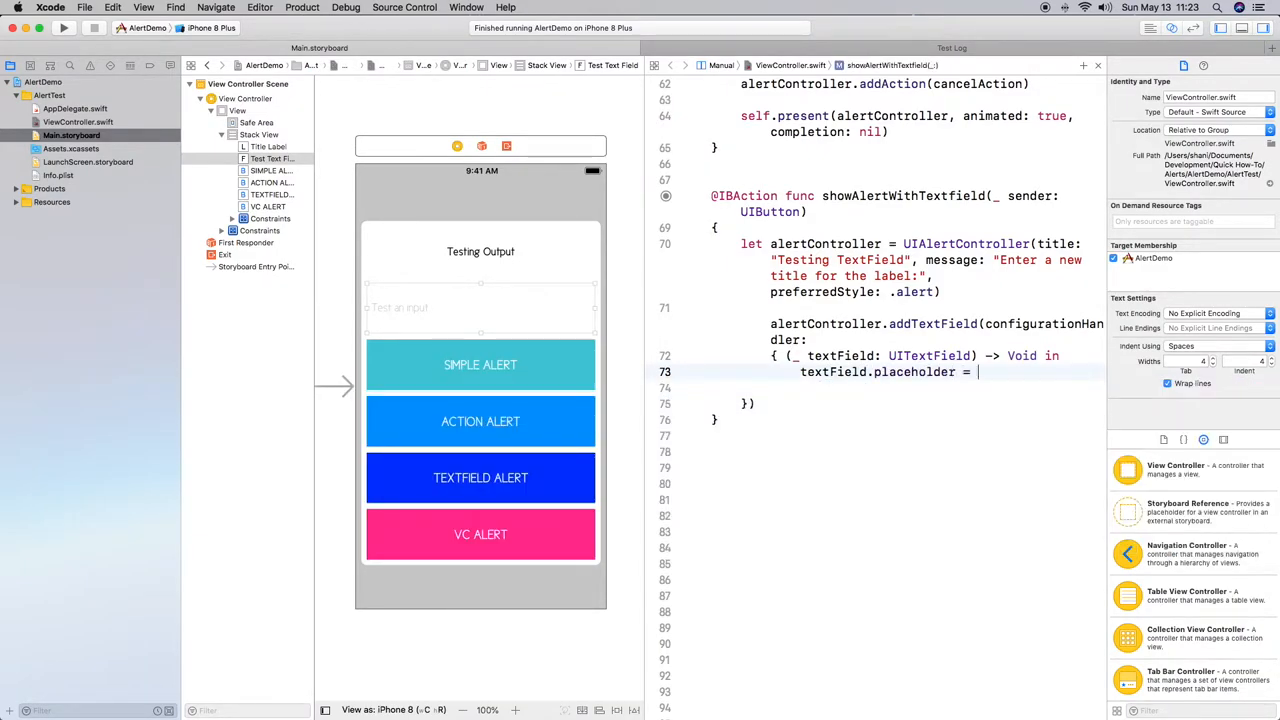
pyautogui.write('"Enter')
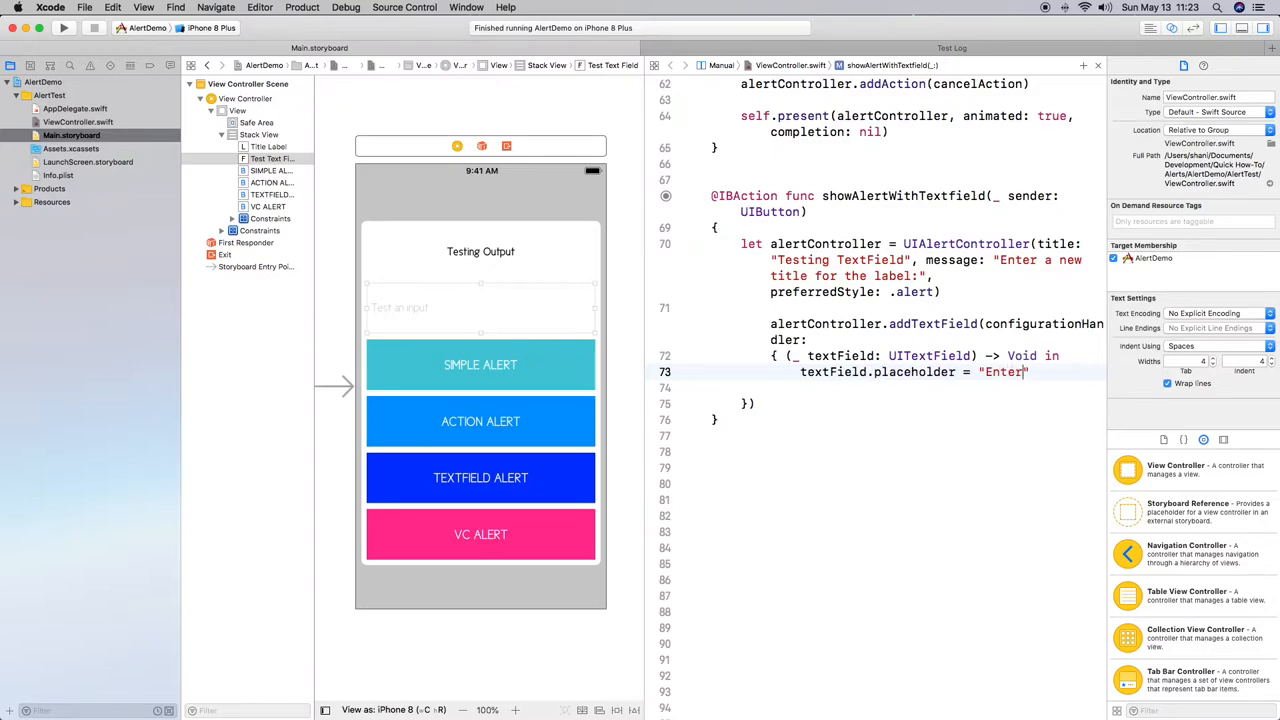
pyautogui.write('something here')
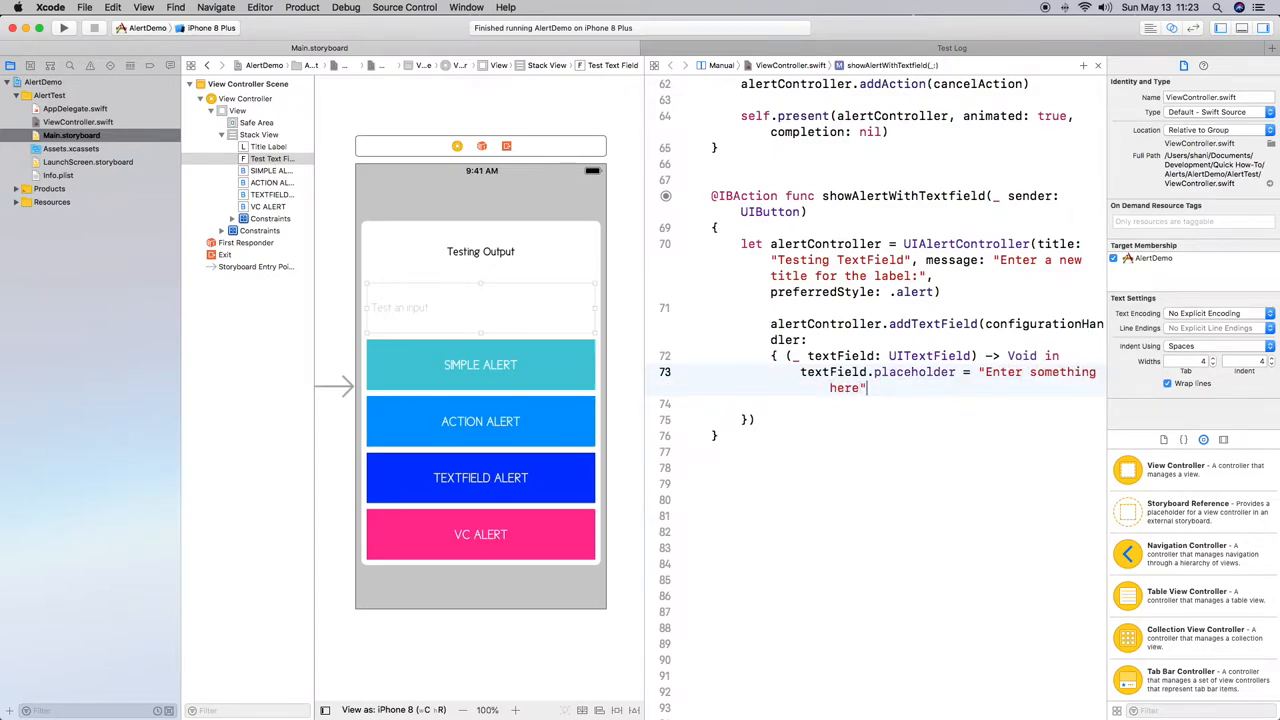
pyautogui.press('enter')
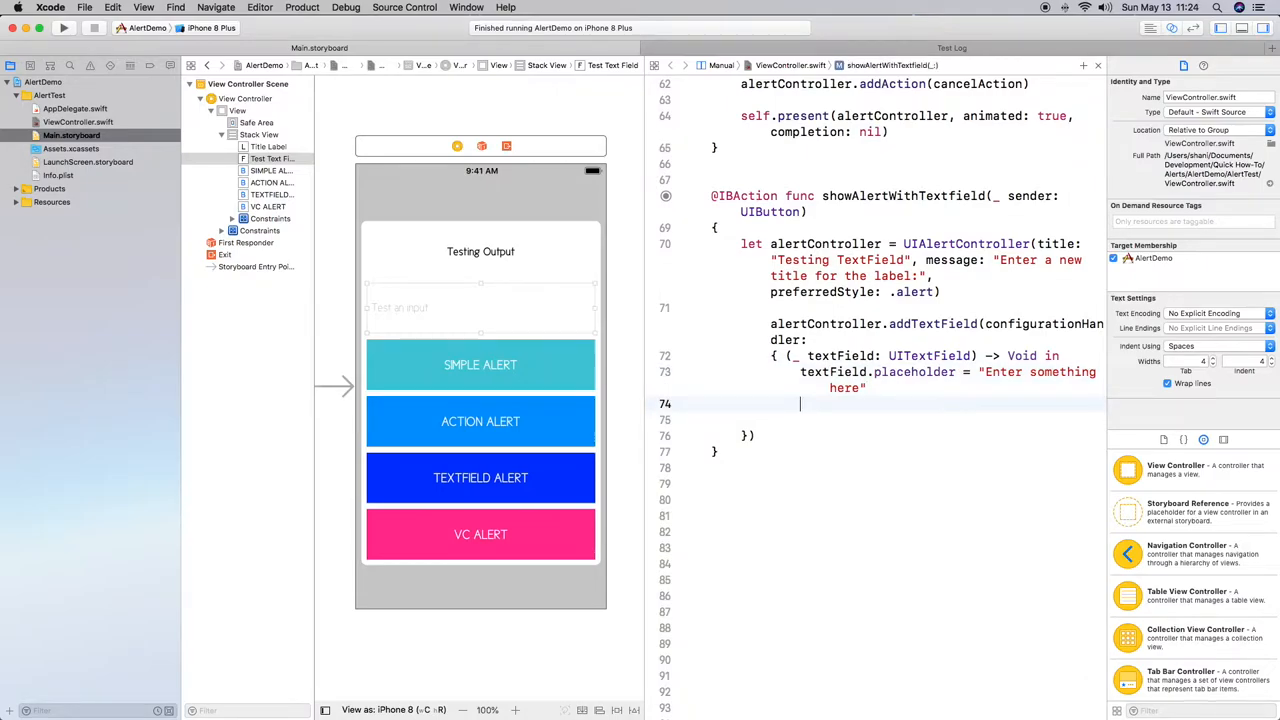
# - Set the text field's textAlignment to .center
pyautogui.write('text')
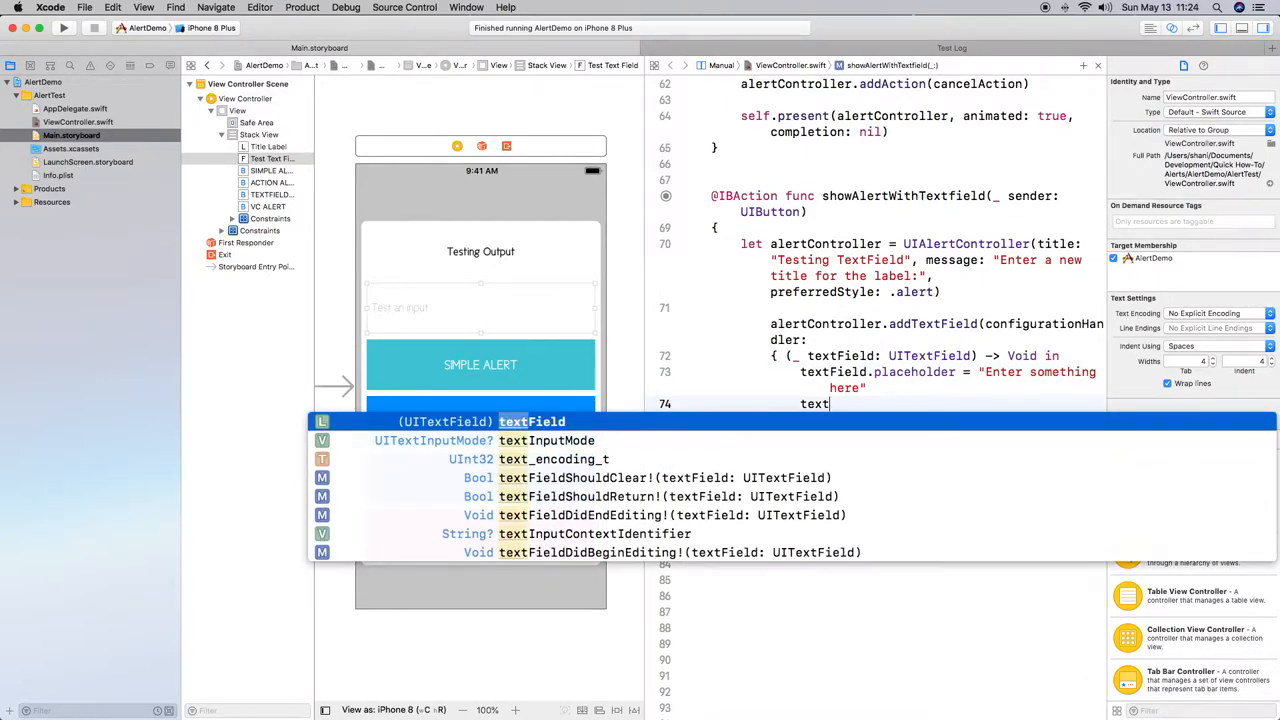
pyautogui.write('.')
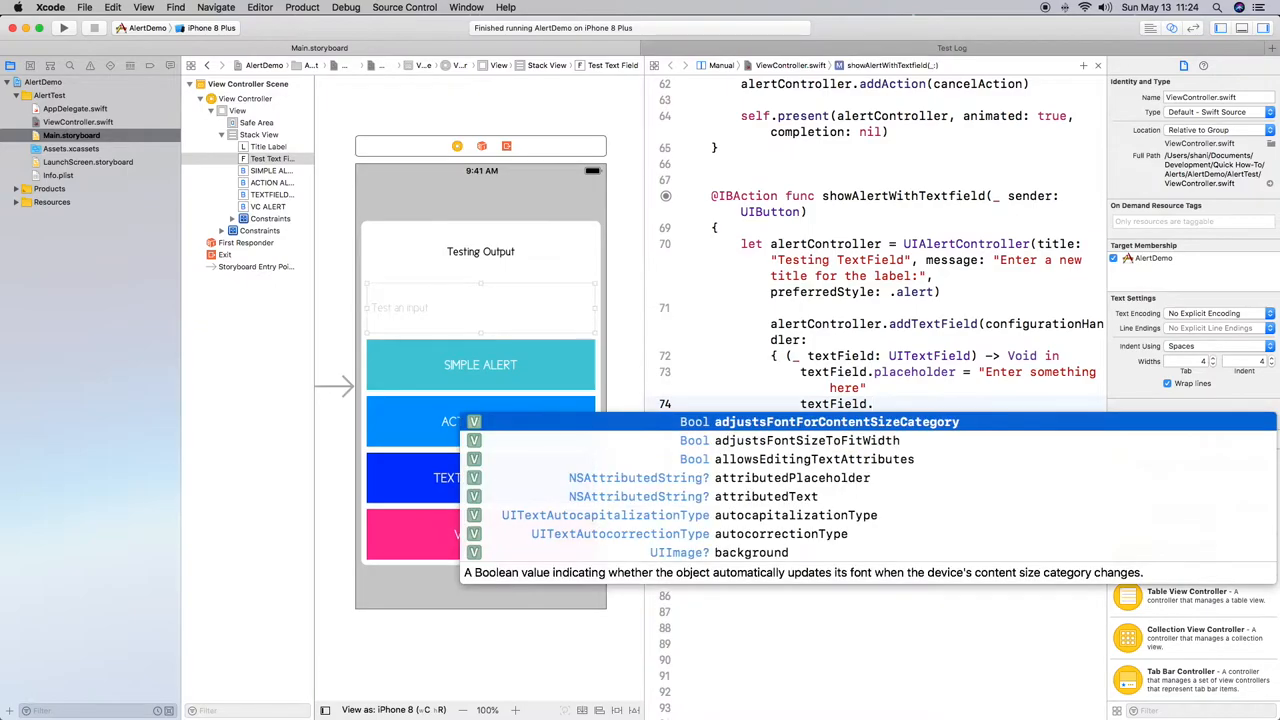
pyautogui.write('te')
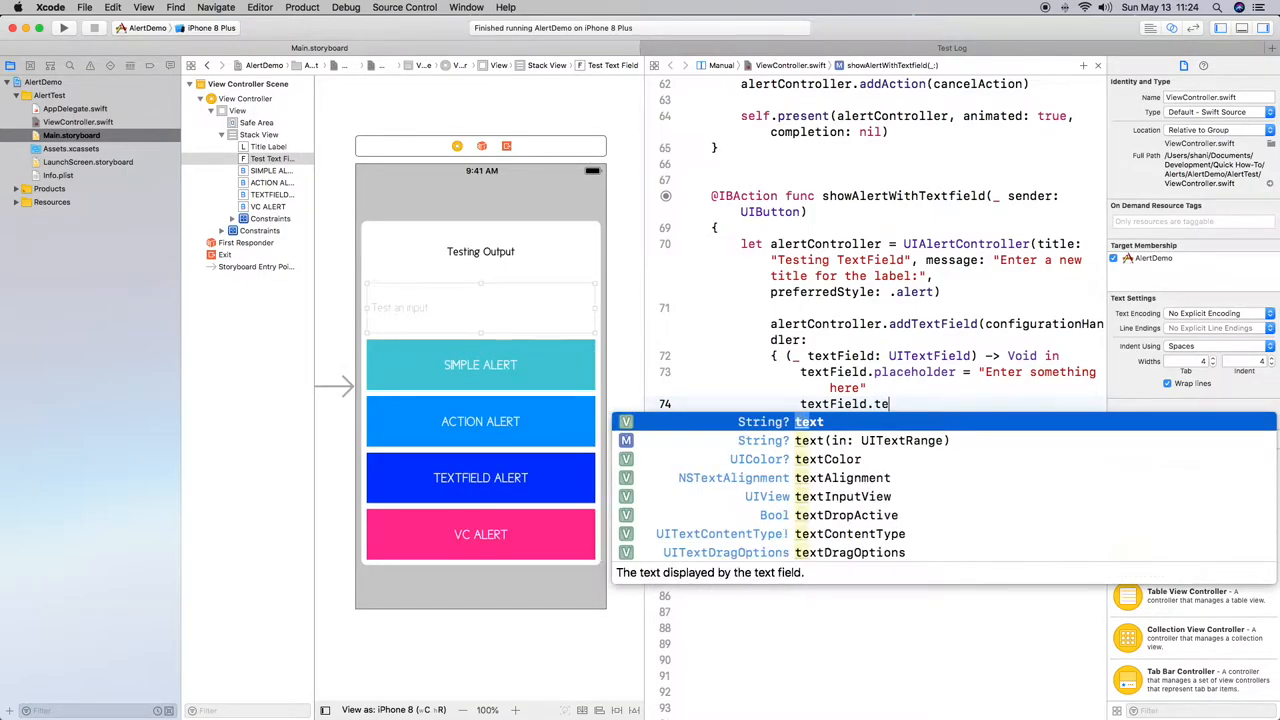
pyautogui.write('x')
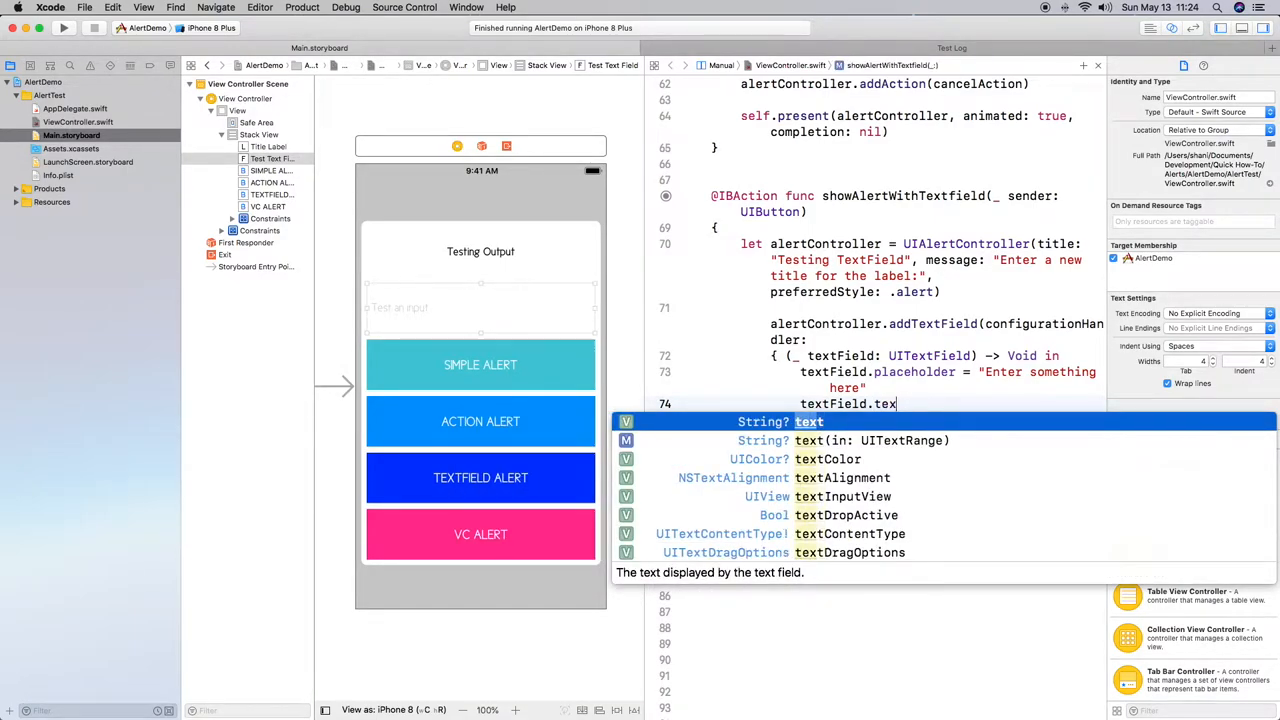
pyautogui.write('F')
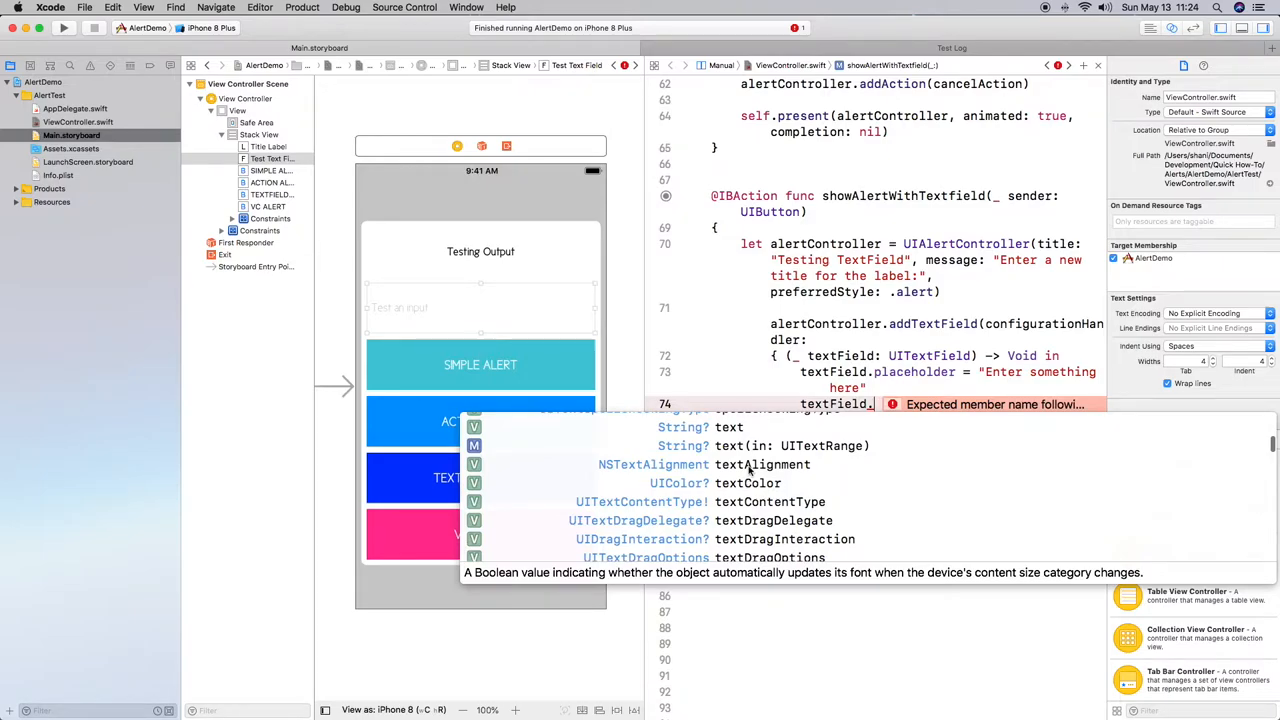
pyautogui.click(762, 464)
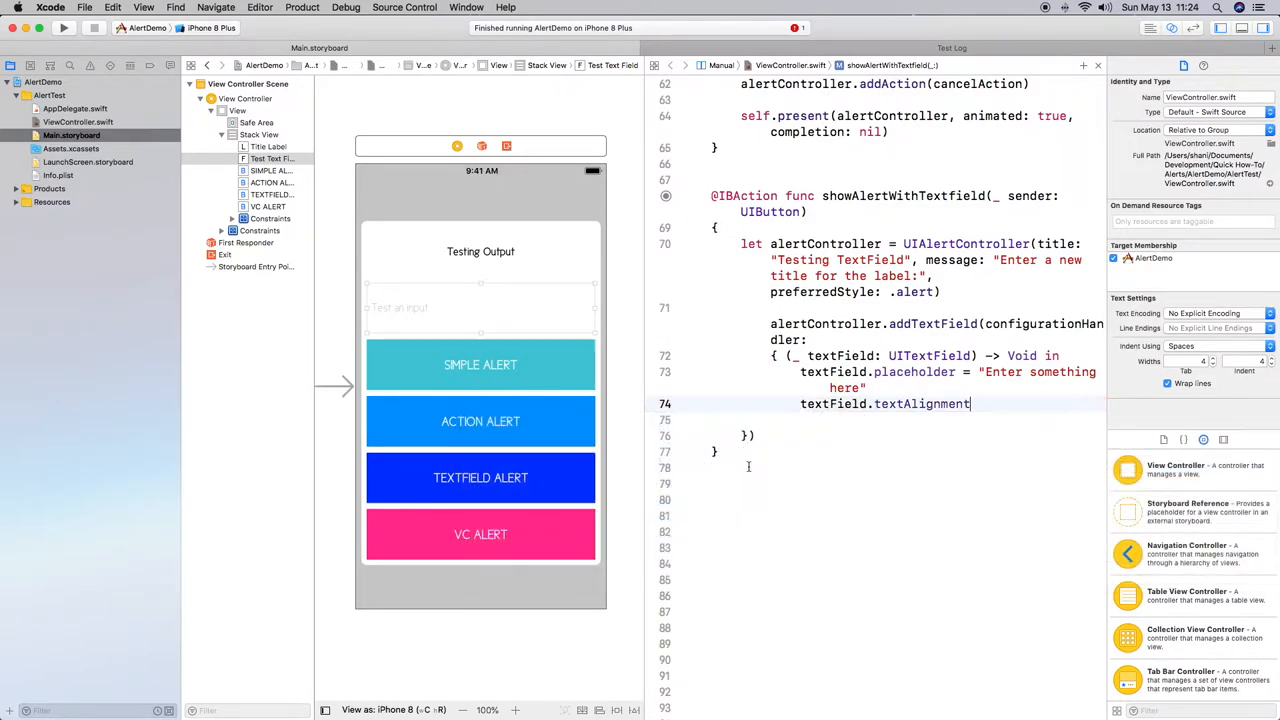
pyautogui.write('= .')
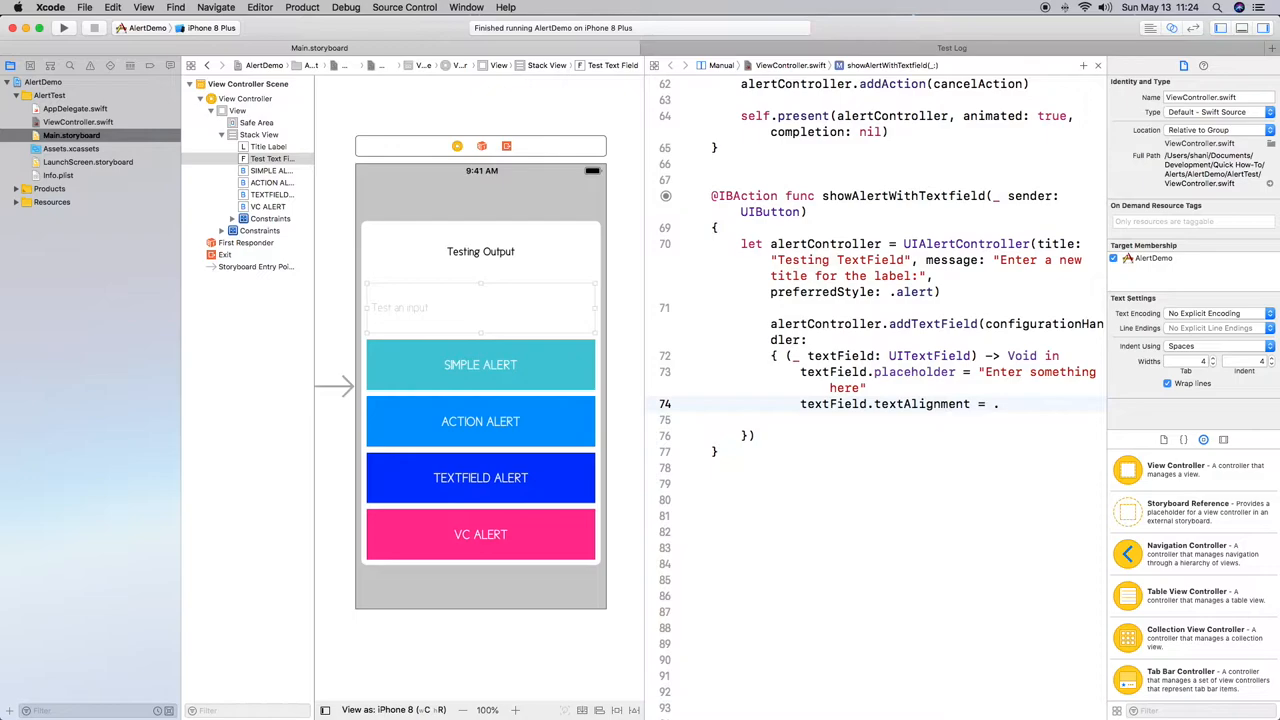
pyautogui.write('center')
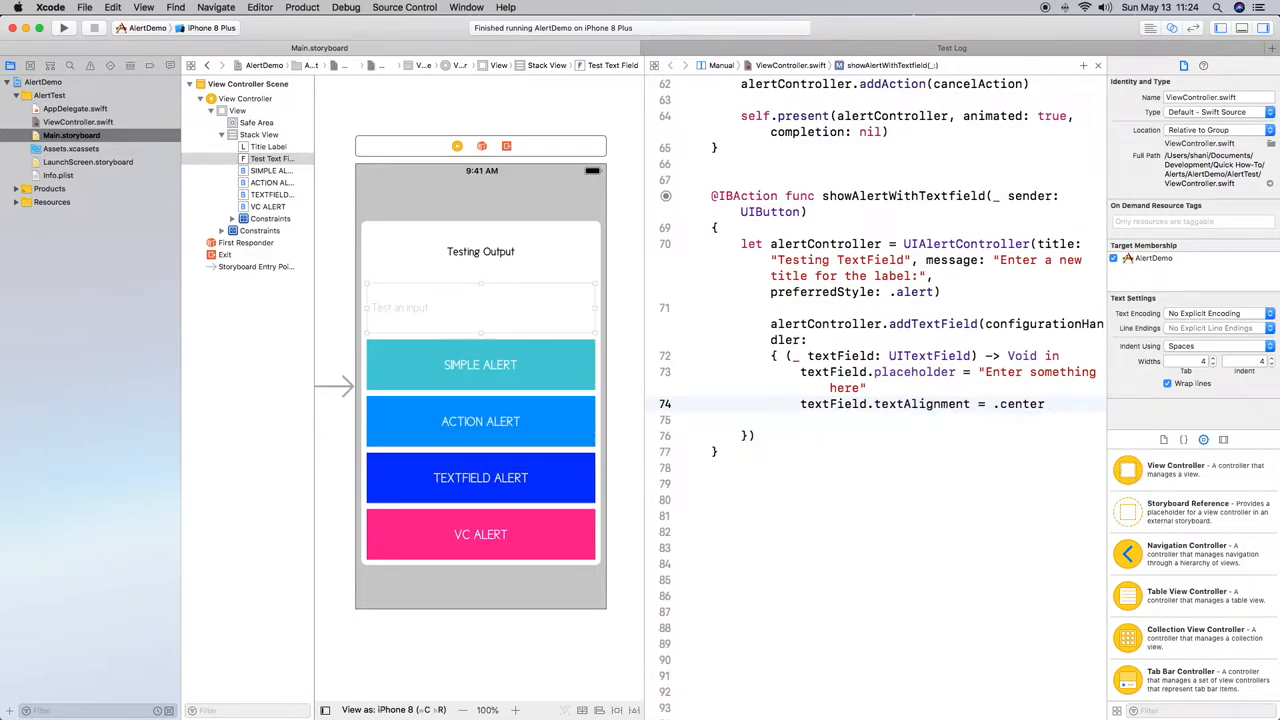
# - Set the text field's textColor to UIColor.blue
pyautogui.write('textField')
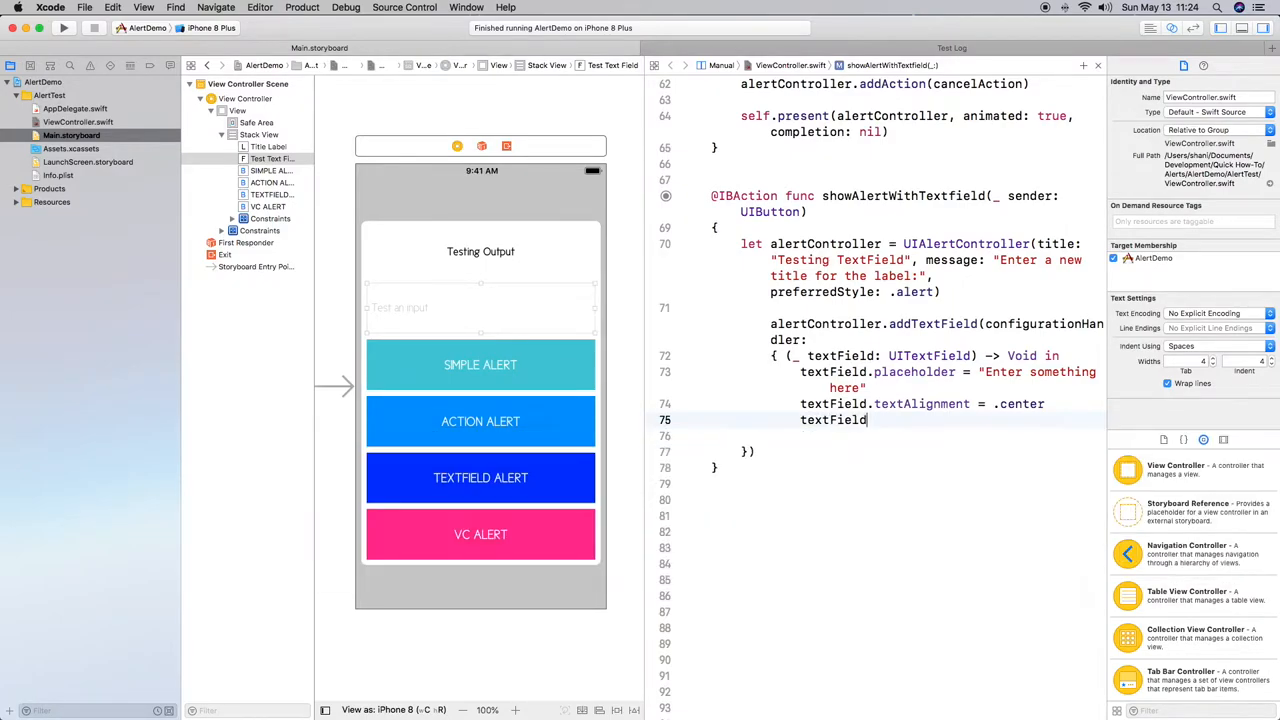
pyautogui.write('.textColor =')
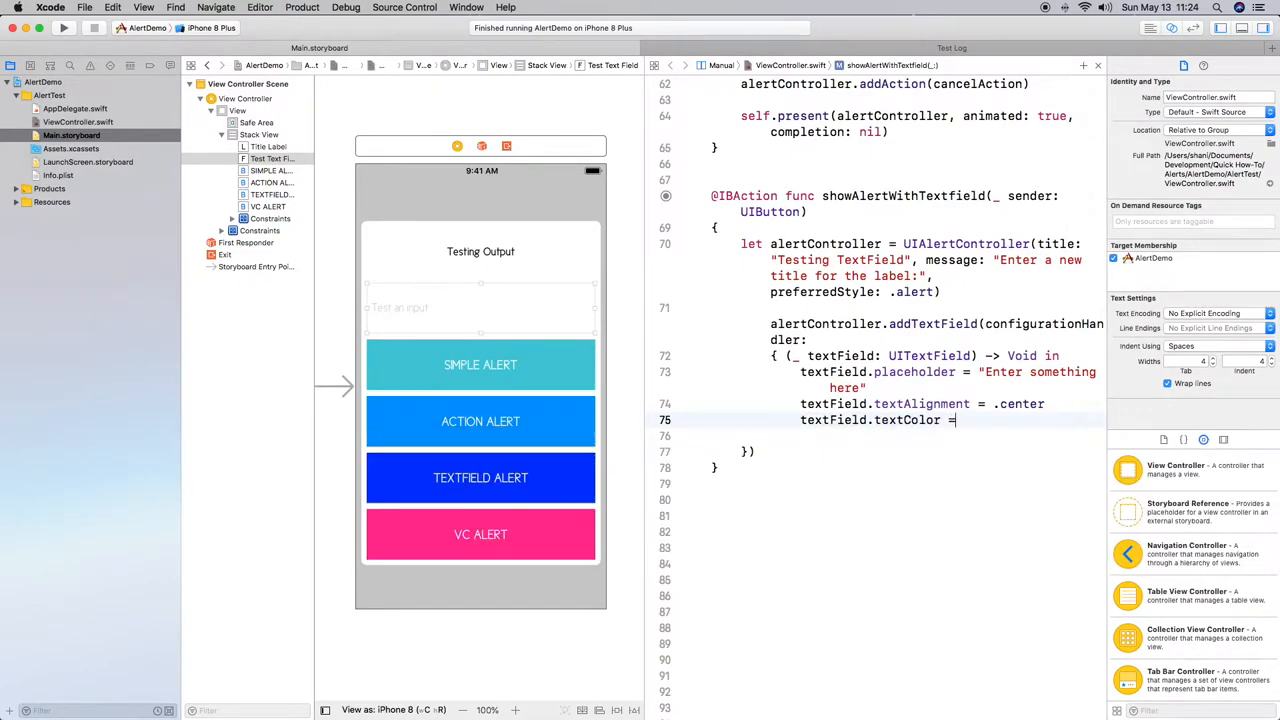
pyautogui.write('UI')
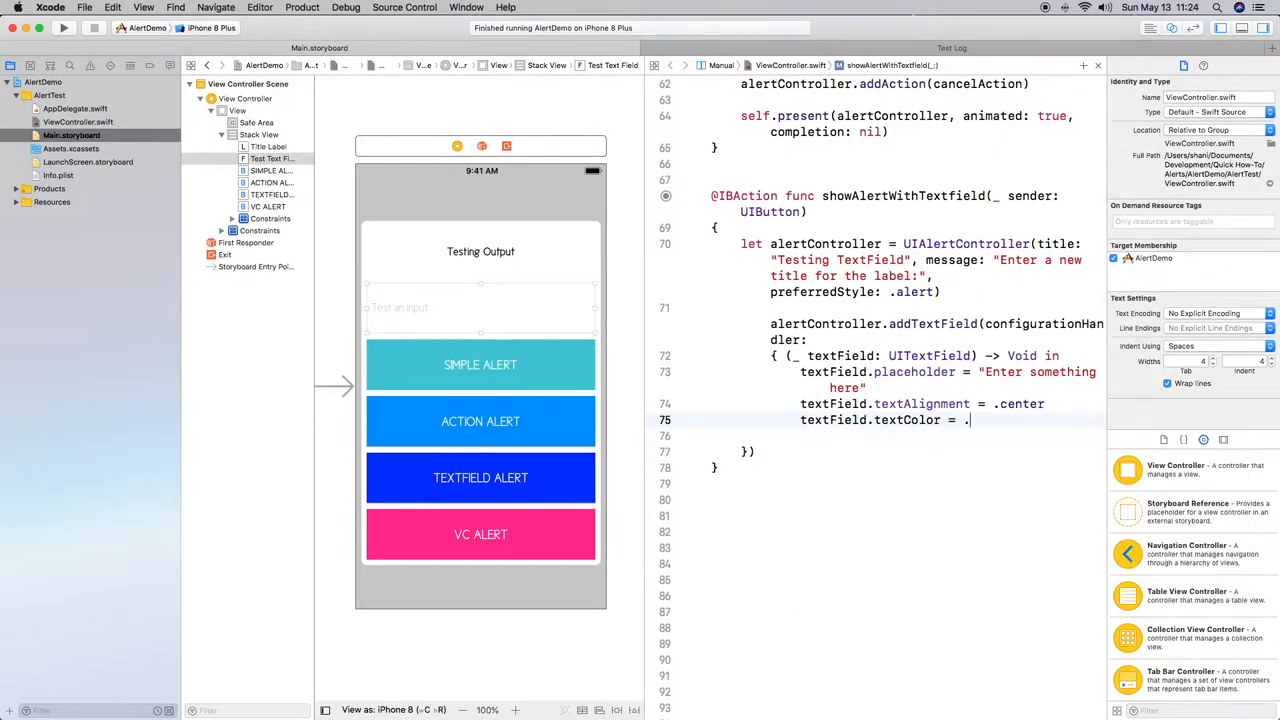
pyautogui.write('re')
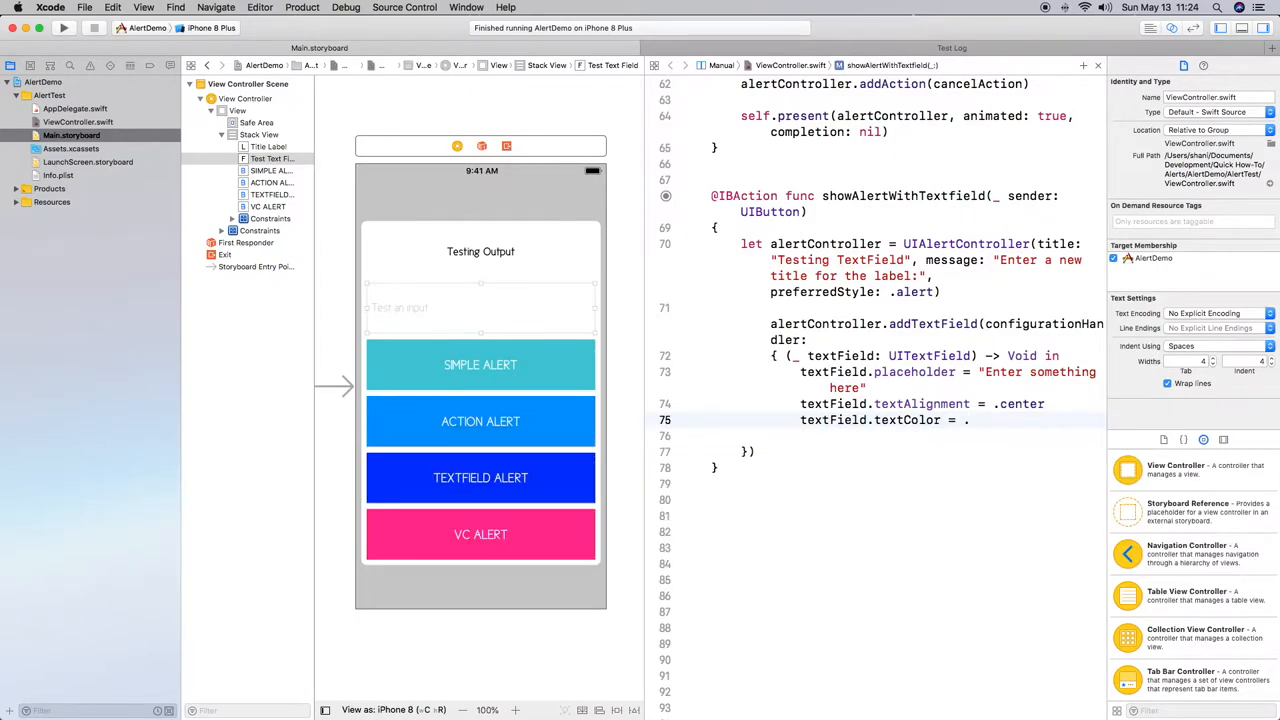
pyautogui.write('UIColo')
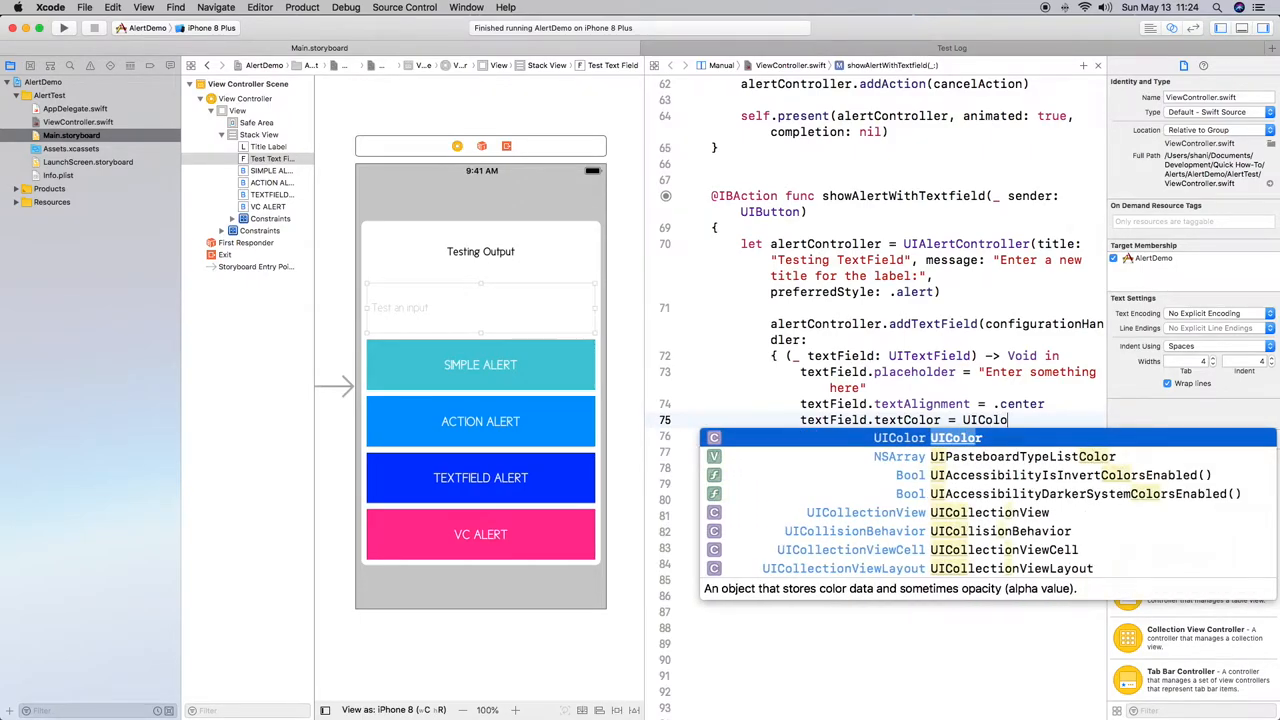
pyautogui.write('.')
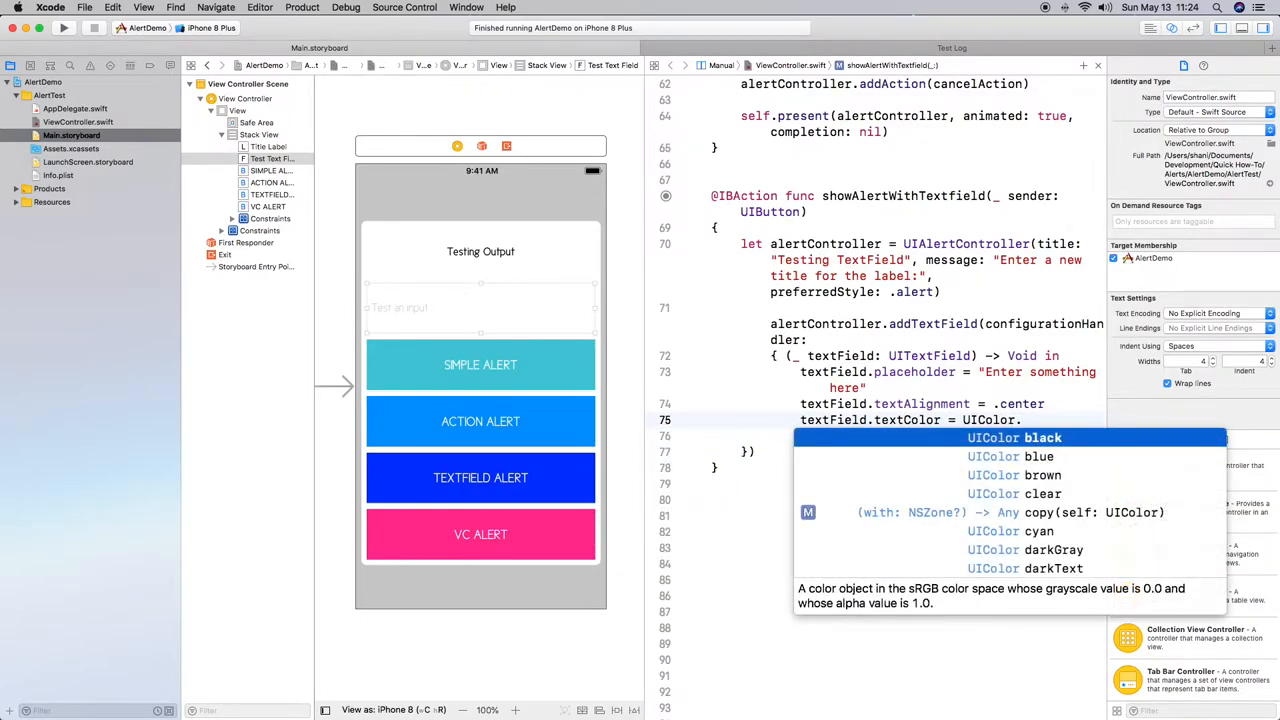
pyautogui.write('blue')
pyautogui.write('let can')
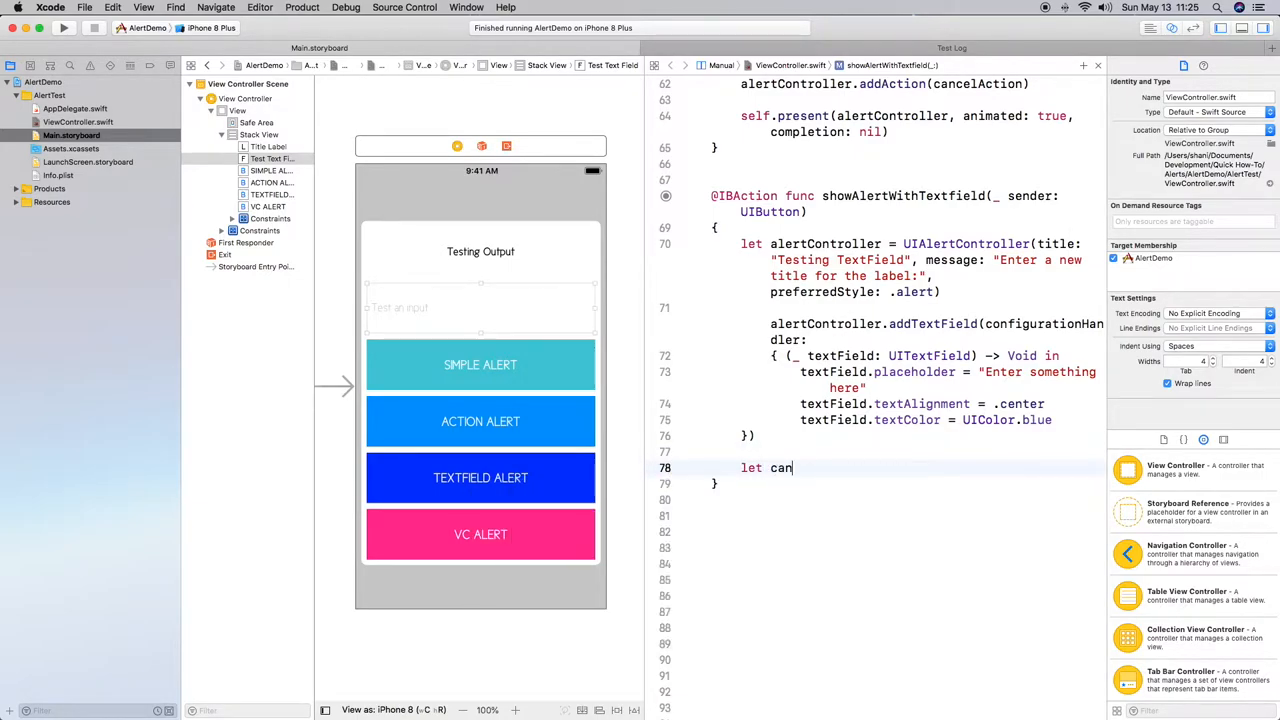
# - Declare cancelAction as a UIAlertAction titled 'Cancel', .cancel style, nil handler
pyautogui.write('celA')
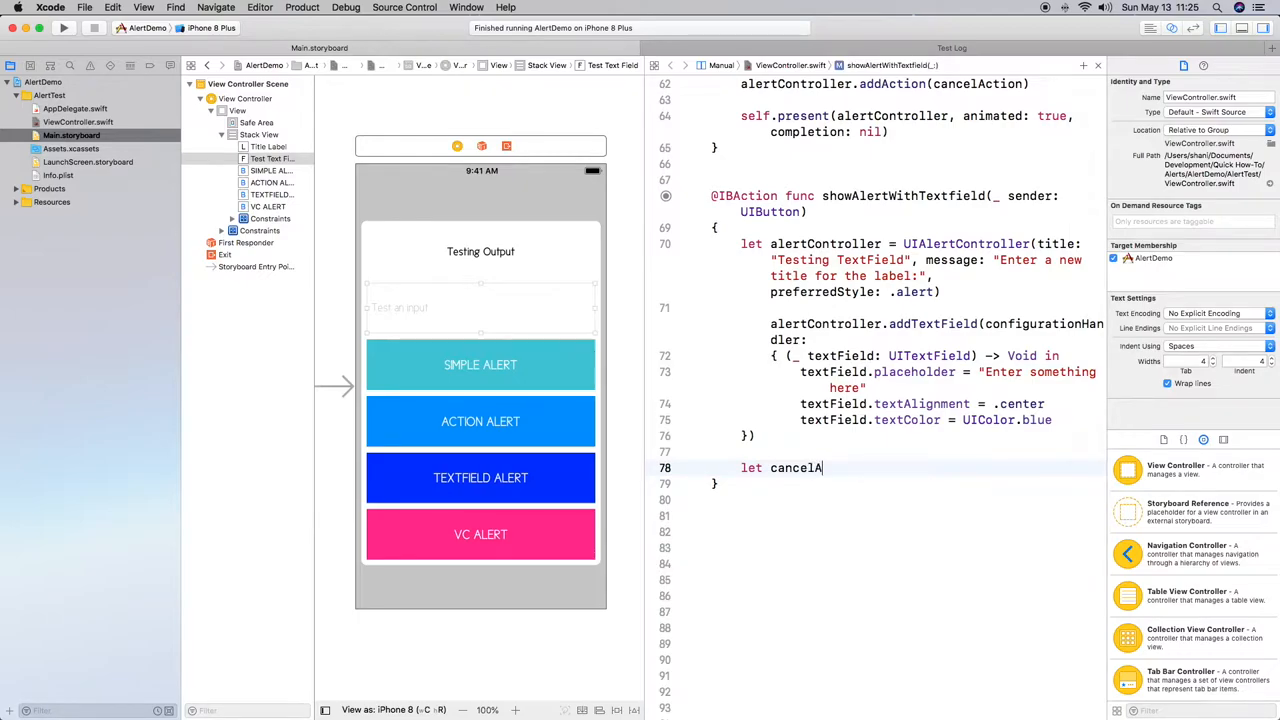
pyautogui.write('ction')
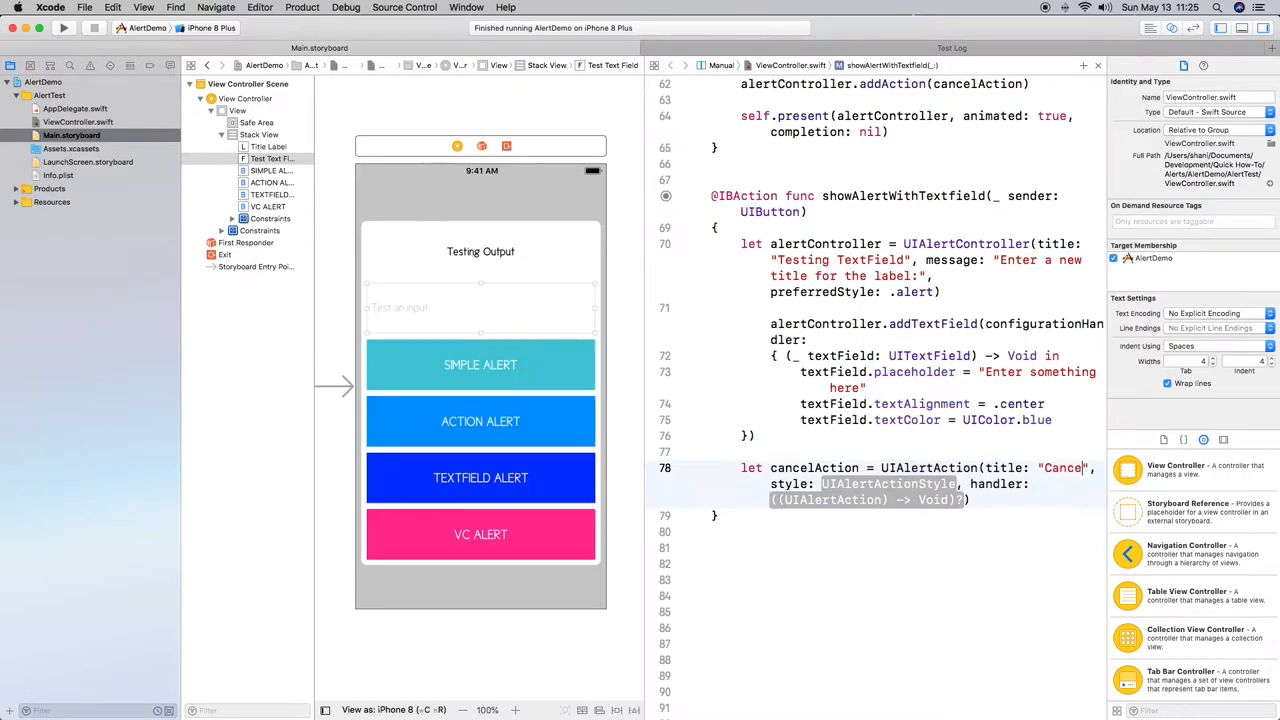
pyautogui.write('.cance')
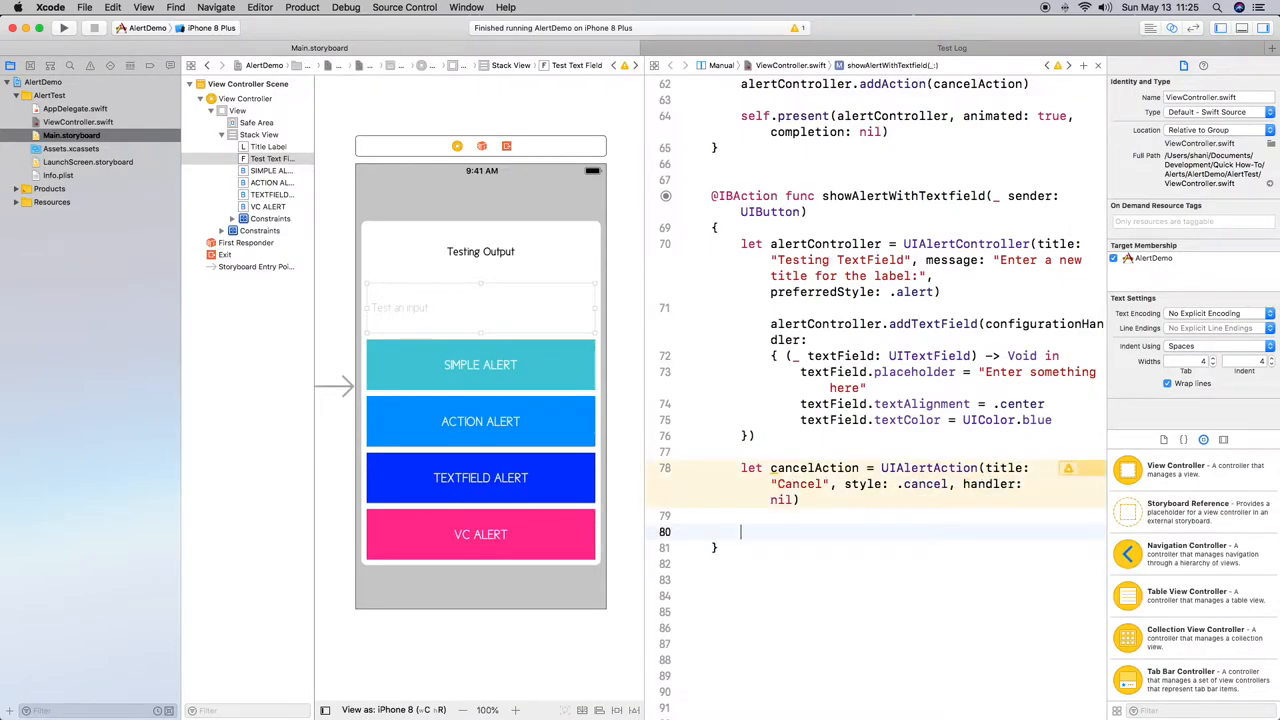
pyautogui.write('let')
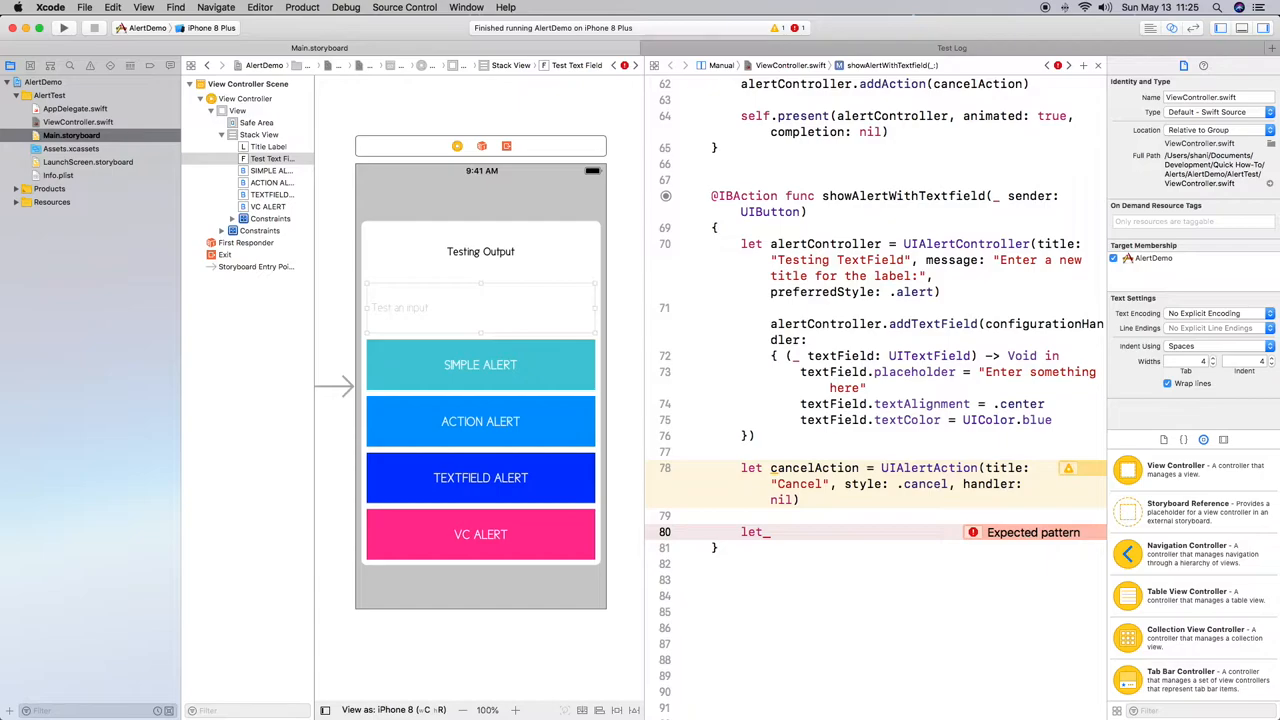
# - Declare saveAction titled 'Rename' with .default style and a trailing closure beginning with self
pyautogui.write('saveAction =')
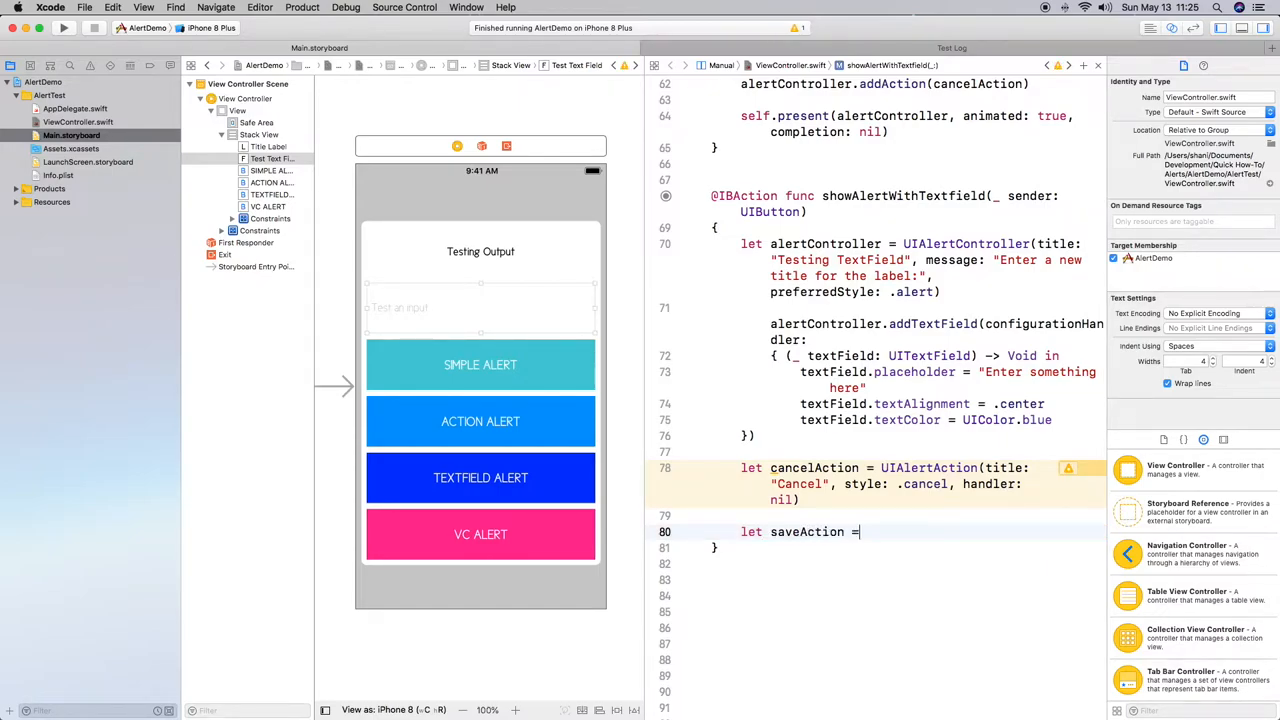
pyautogui.write('Al')
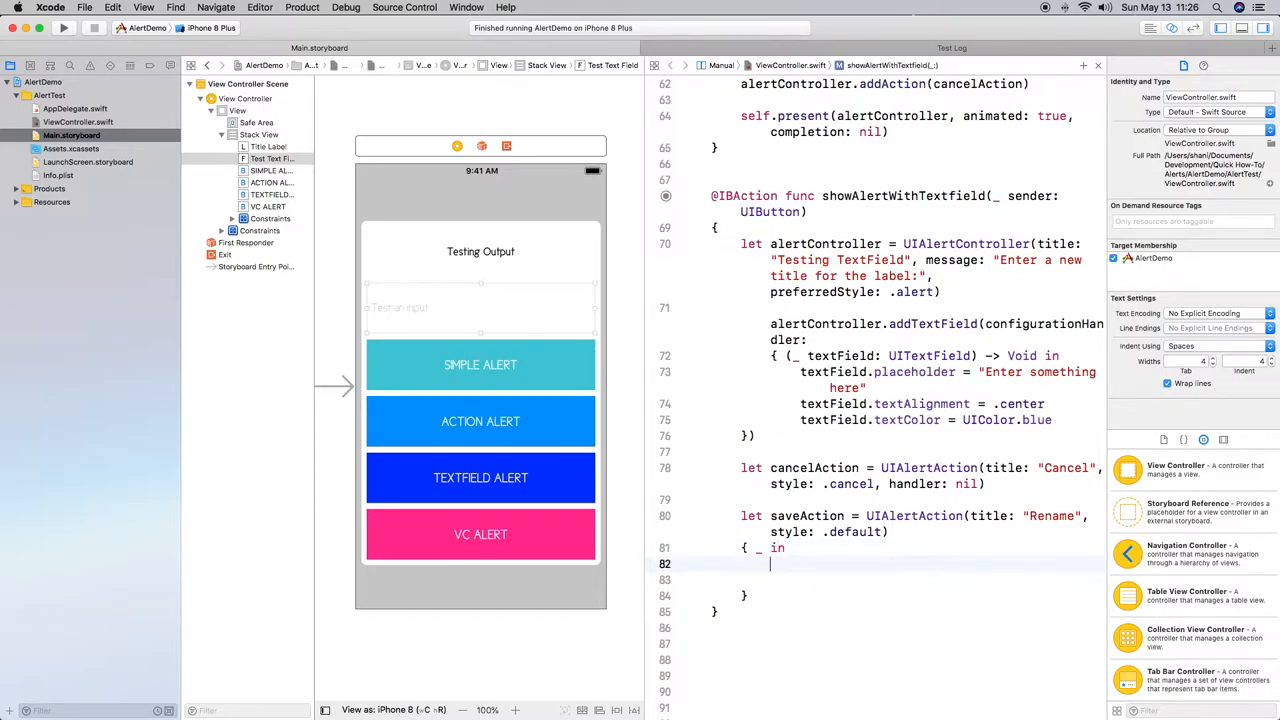
pyautogui.write('self')
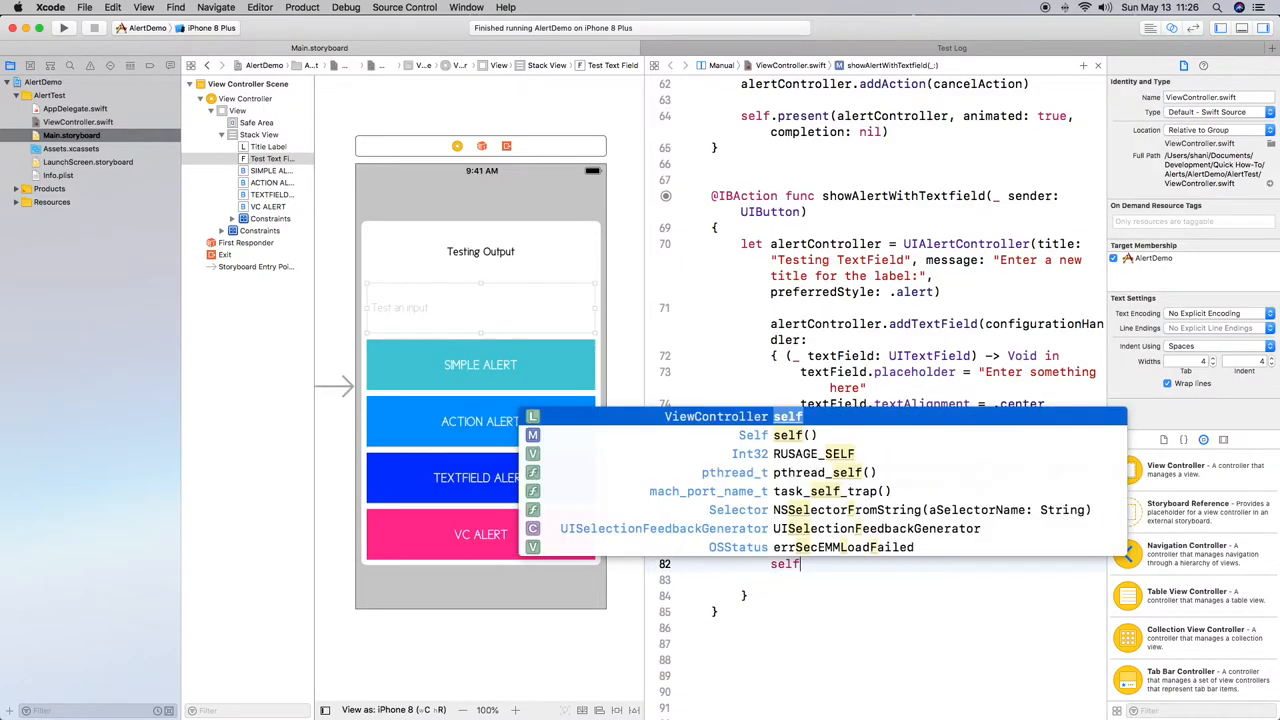
pyautogui.write('.te')
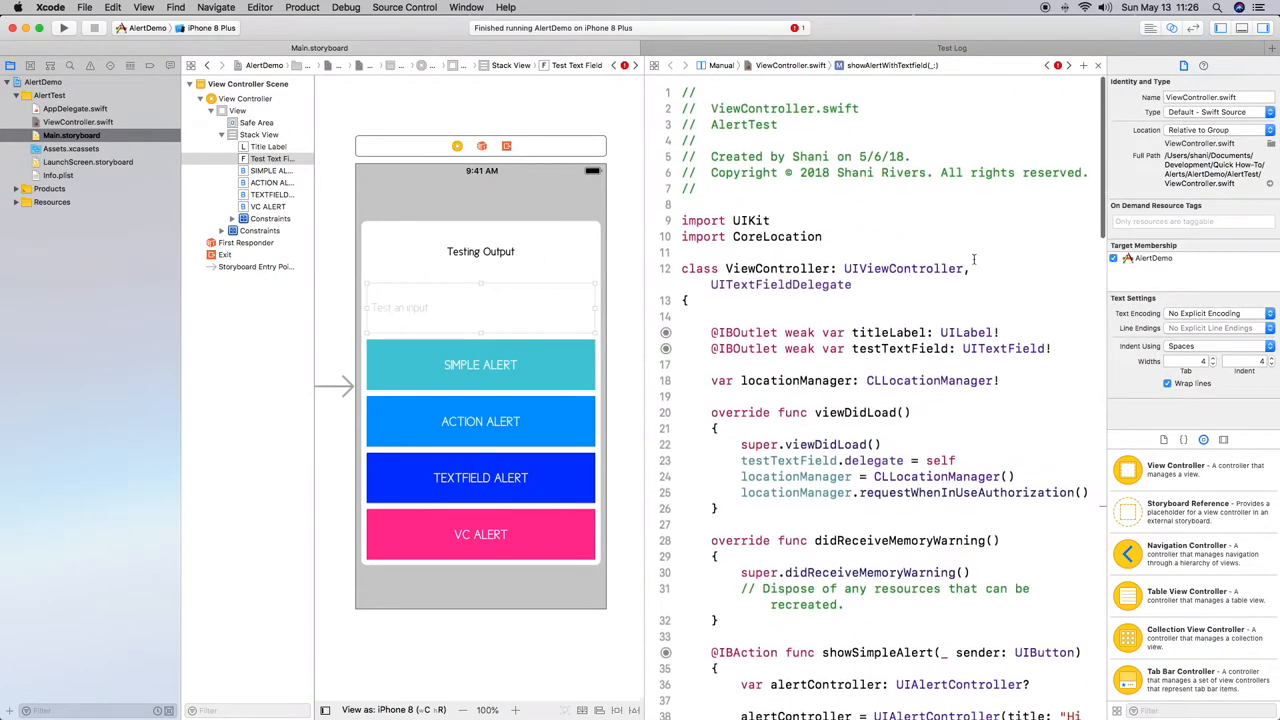
# - Write self.titleLabel.text = alertController.textFields?.first?.text ?? "Uh Oh, Nothing was entered."
pyautogui.doubleClick(888, 323)
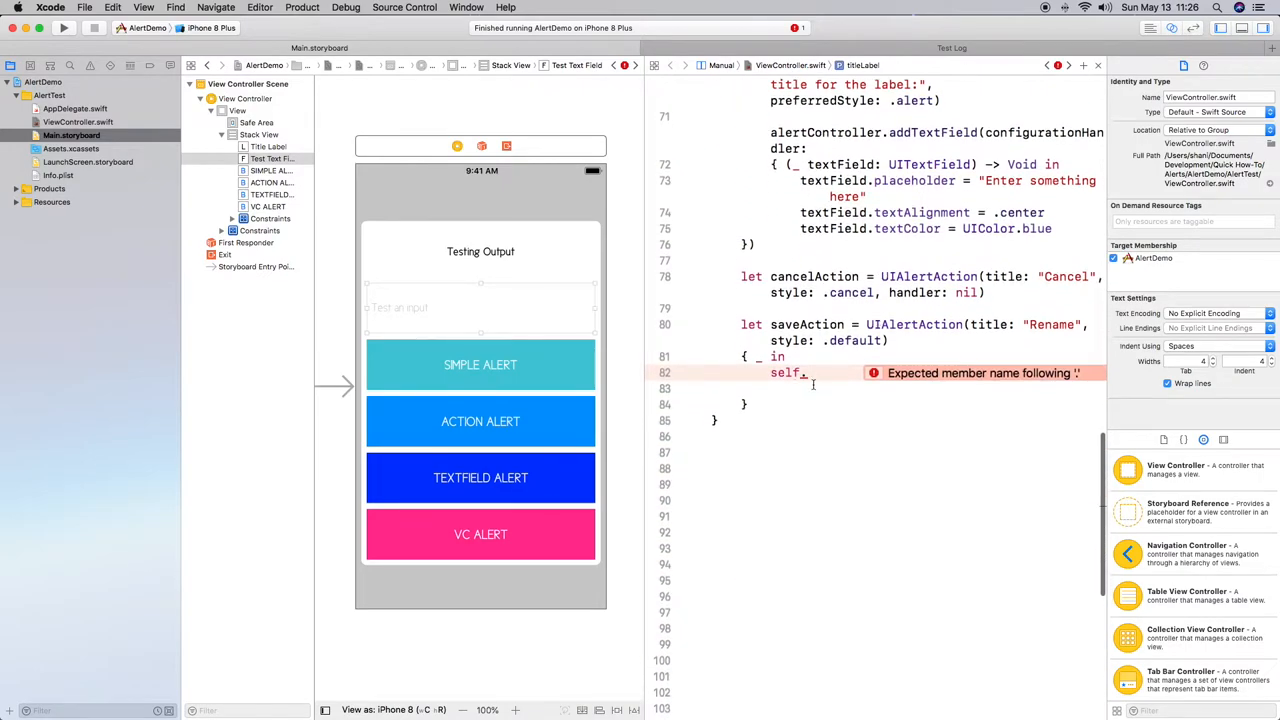
pyautogui.write('titleLabel')
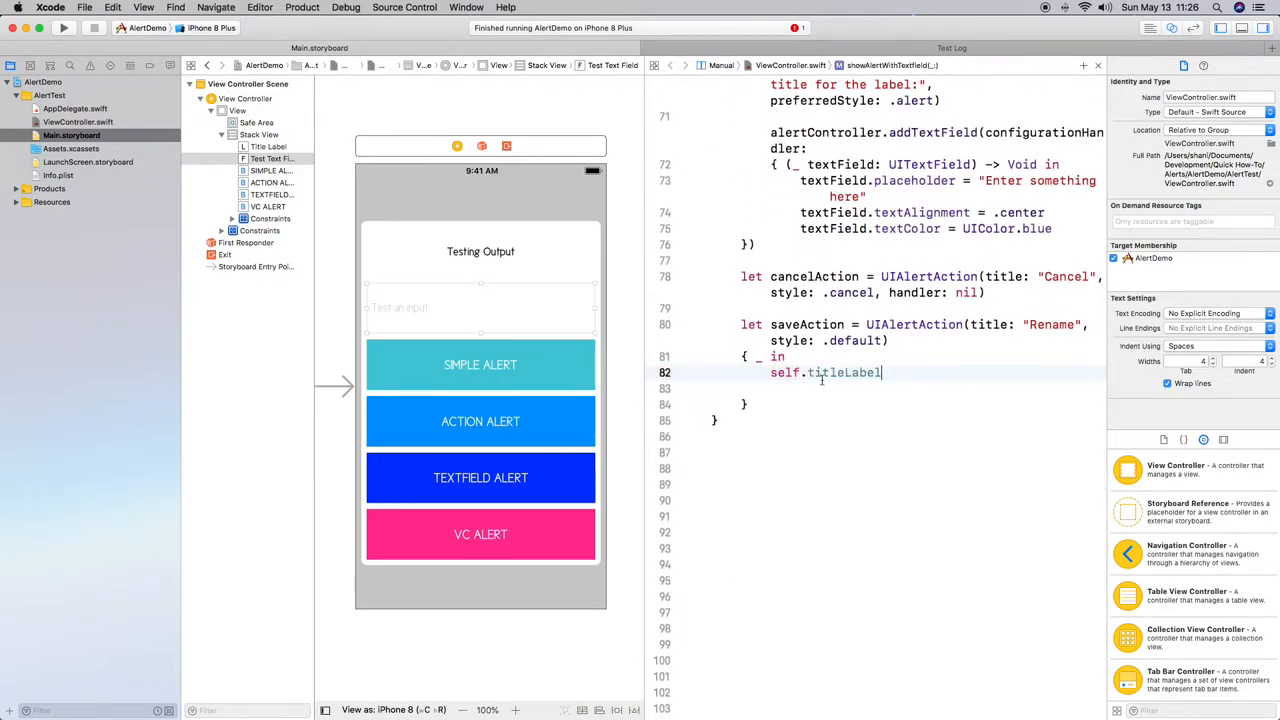
pyautogui.write('.text')
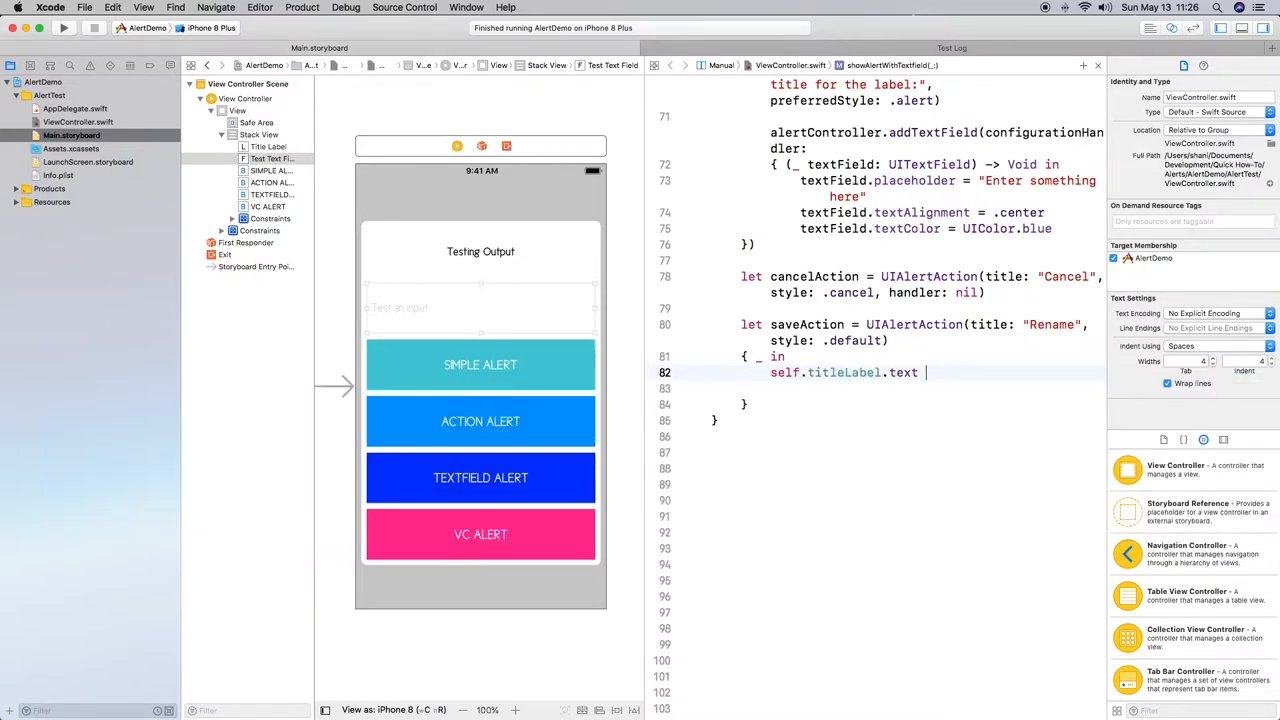
pyautogui.write('= alertController.textFields')
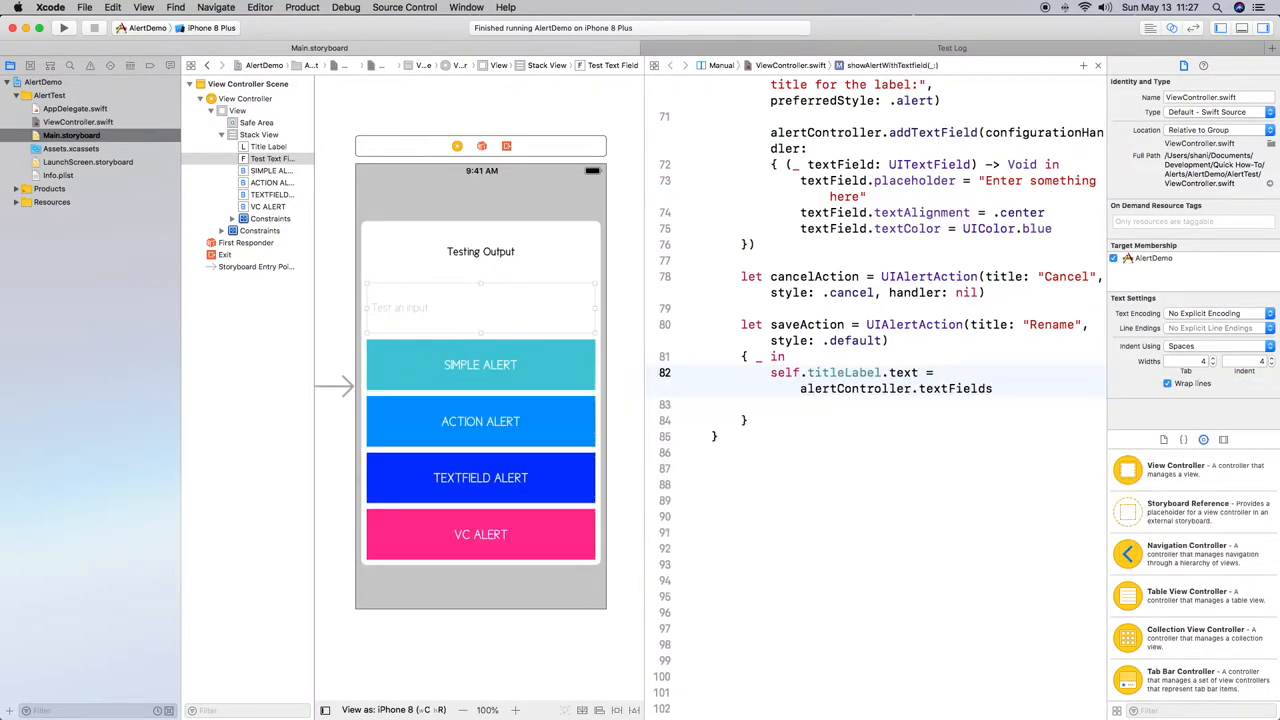
pyautogui.write('?')
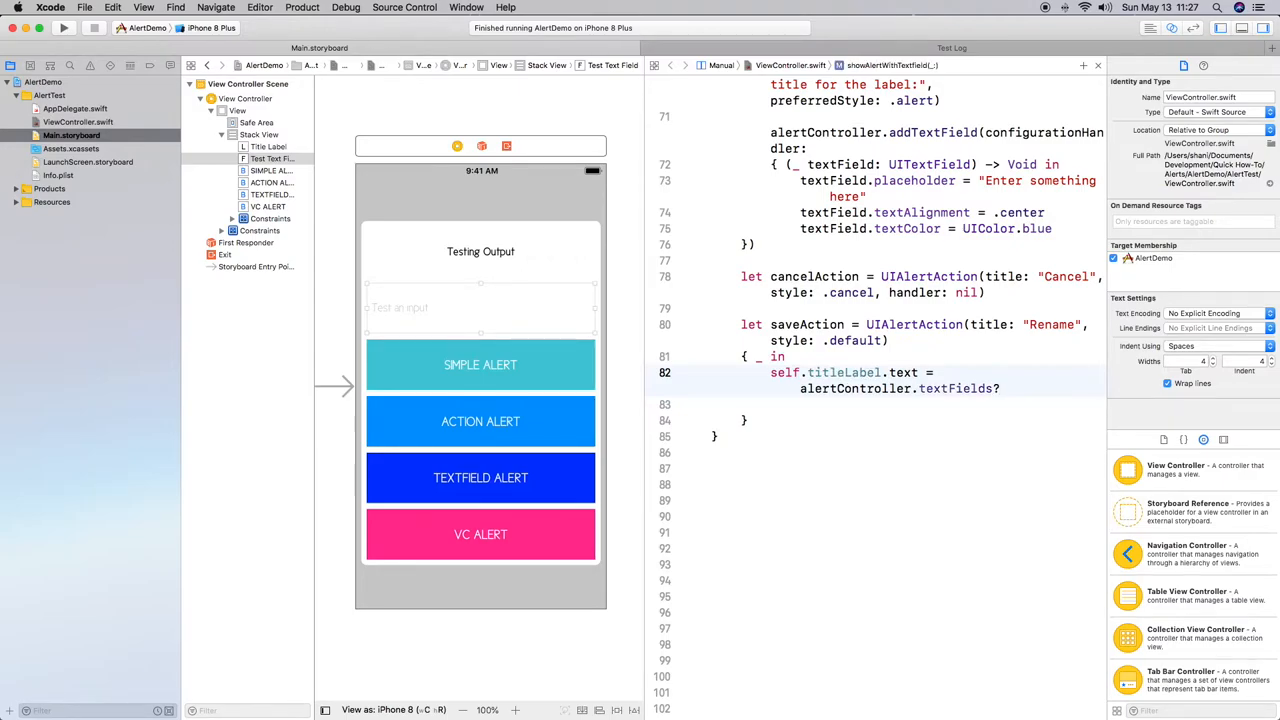
pyautogui.write('.first?')
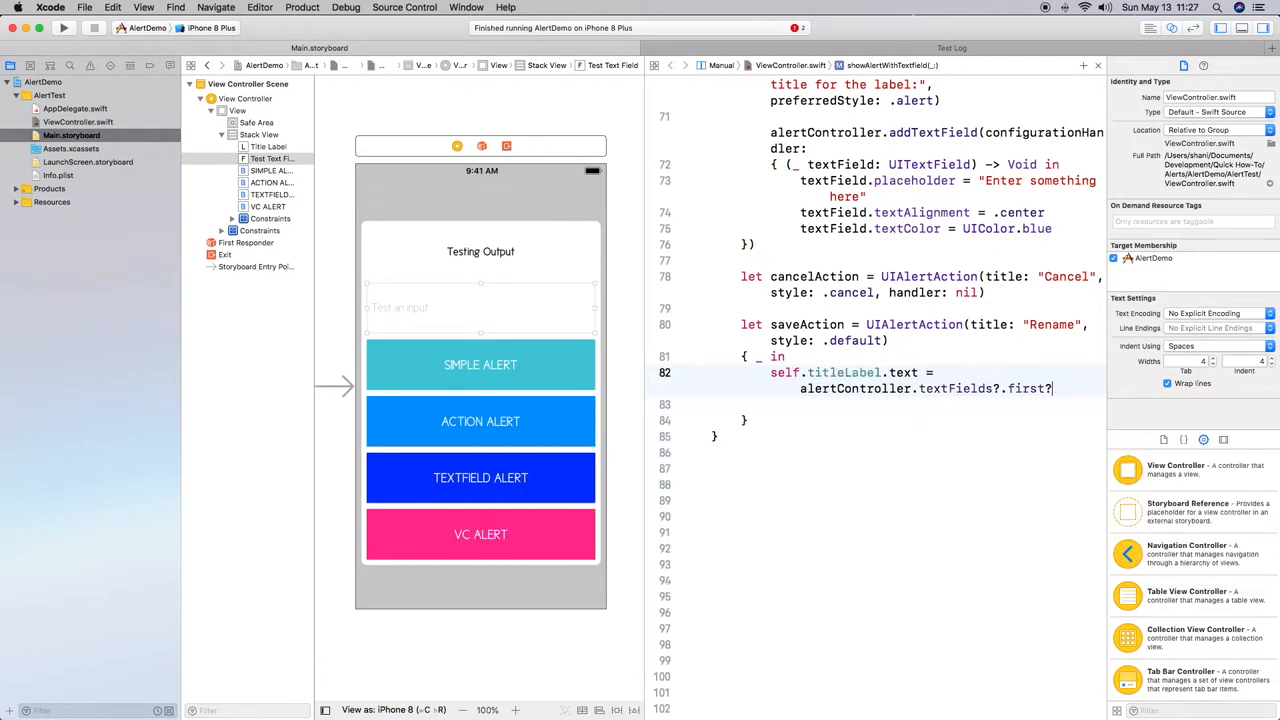
pyautogui.write('.text ?? "Uh Oh,')
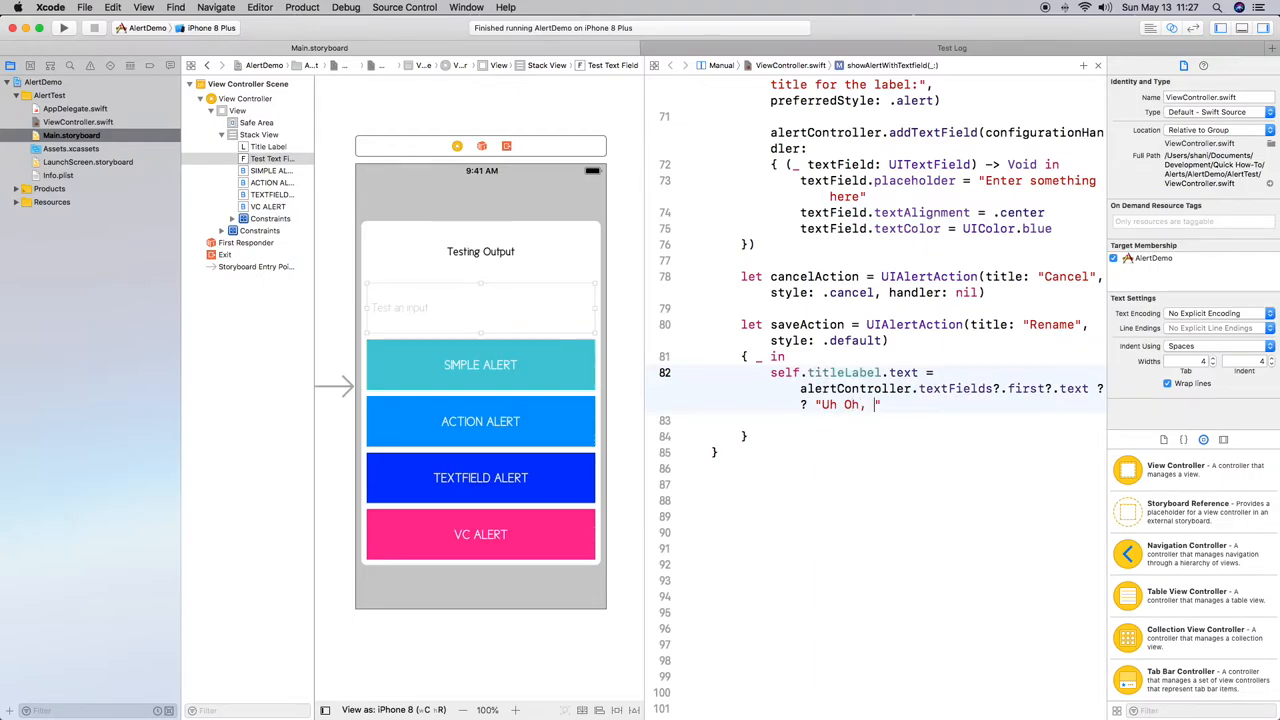
pyautogui.write('Nothe')
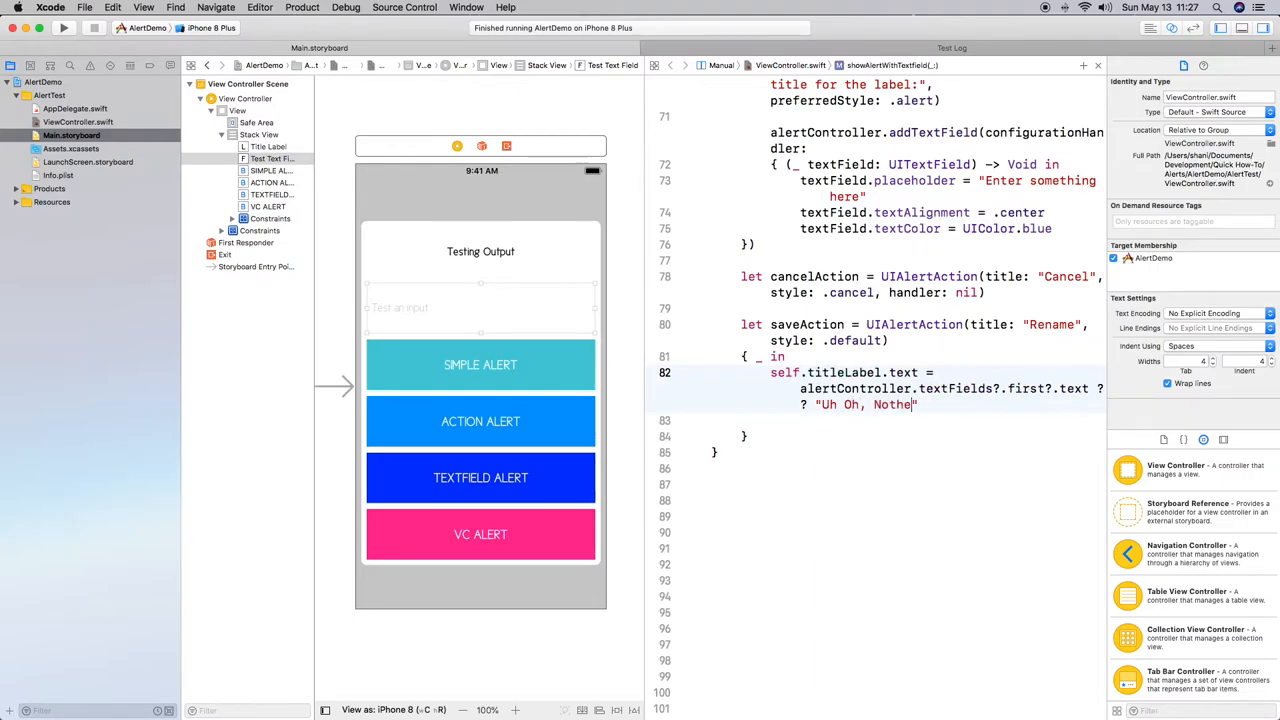
pyautogui.write('ing')
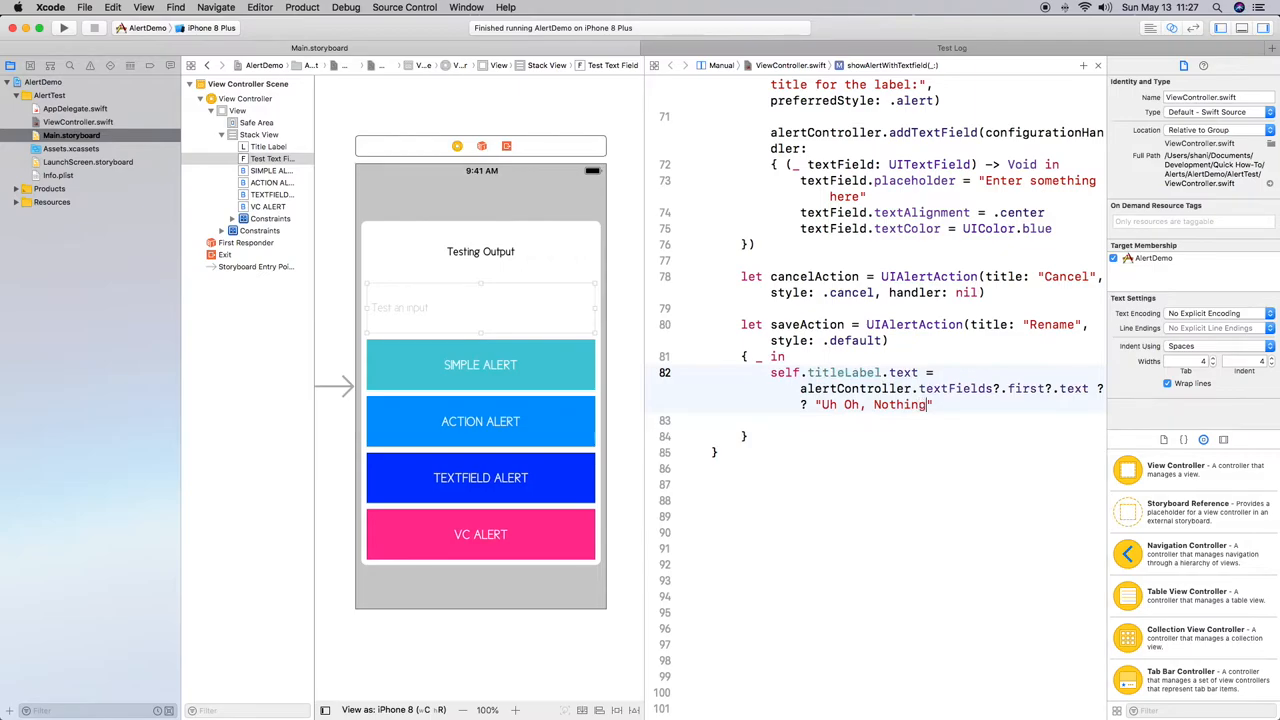
pyautogui.write('was entered"')
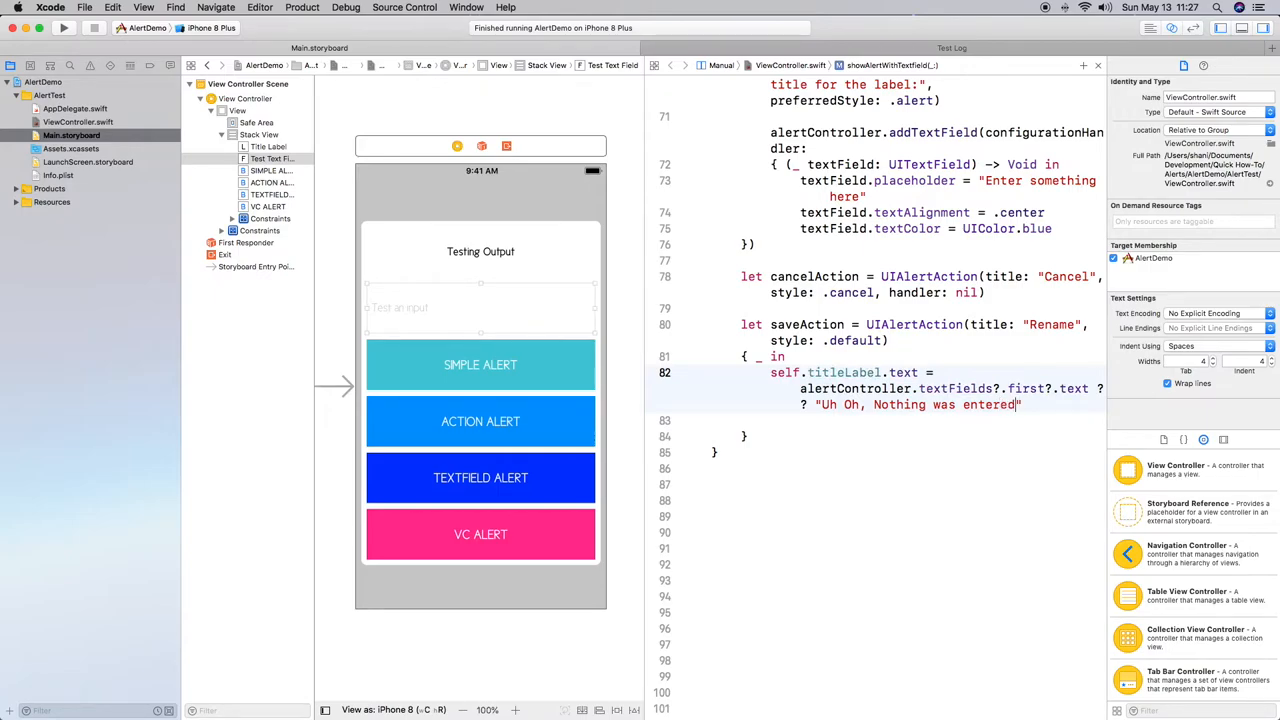
pyautogui.write('."')
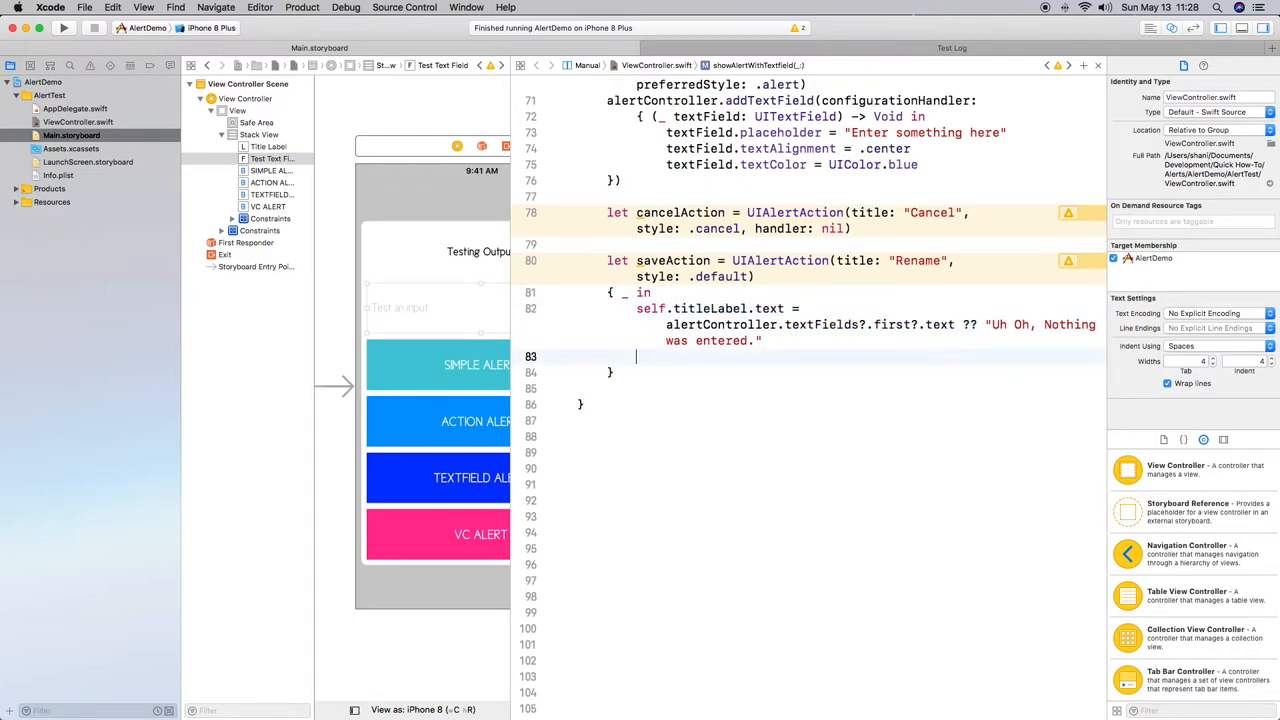
# - Add a '// add logic' comment and add cancelAction and saveAction to alertController
pyautogui.write('//')
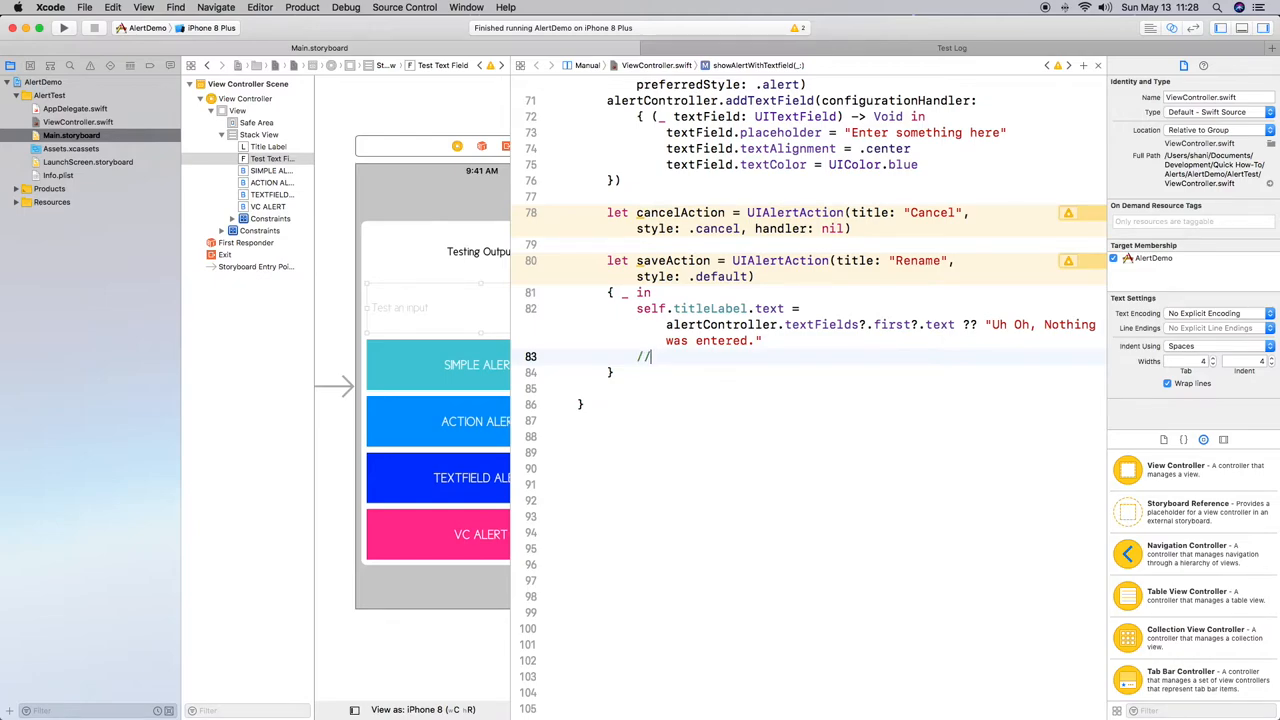
pyautogui.write('add l')
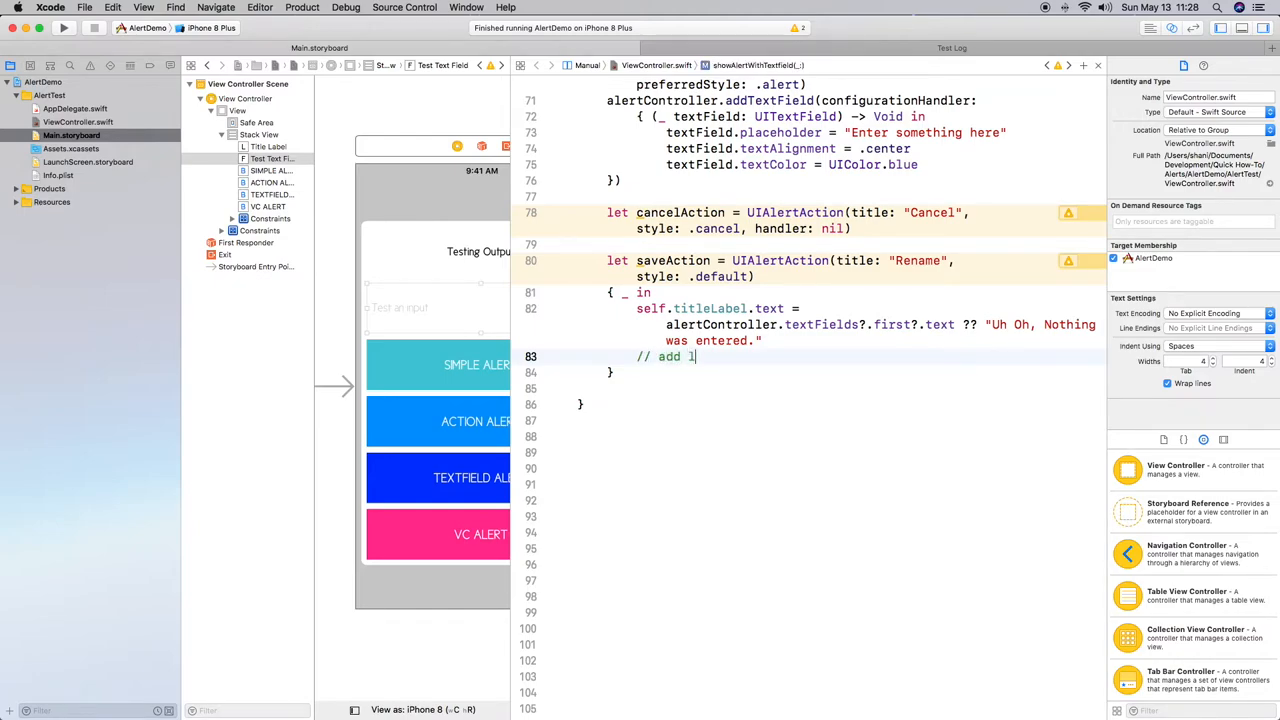
pyautogui.write('ogic')
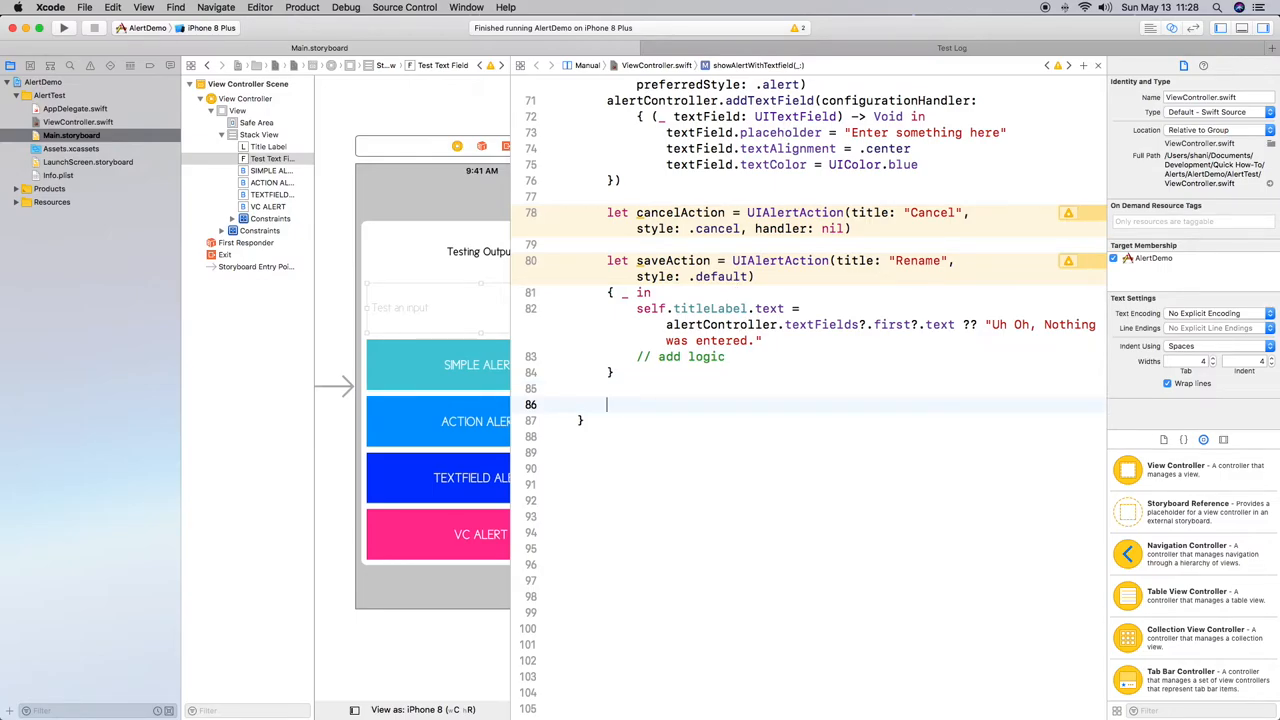
pyautogui.write('alertController.addAction(')
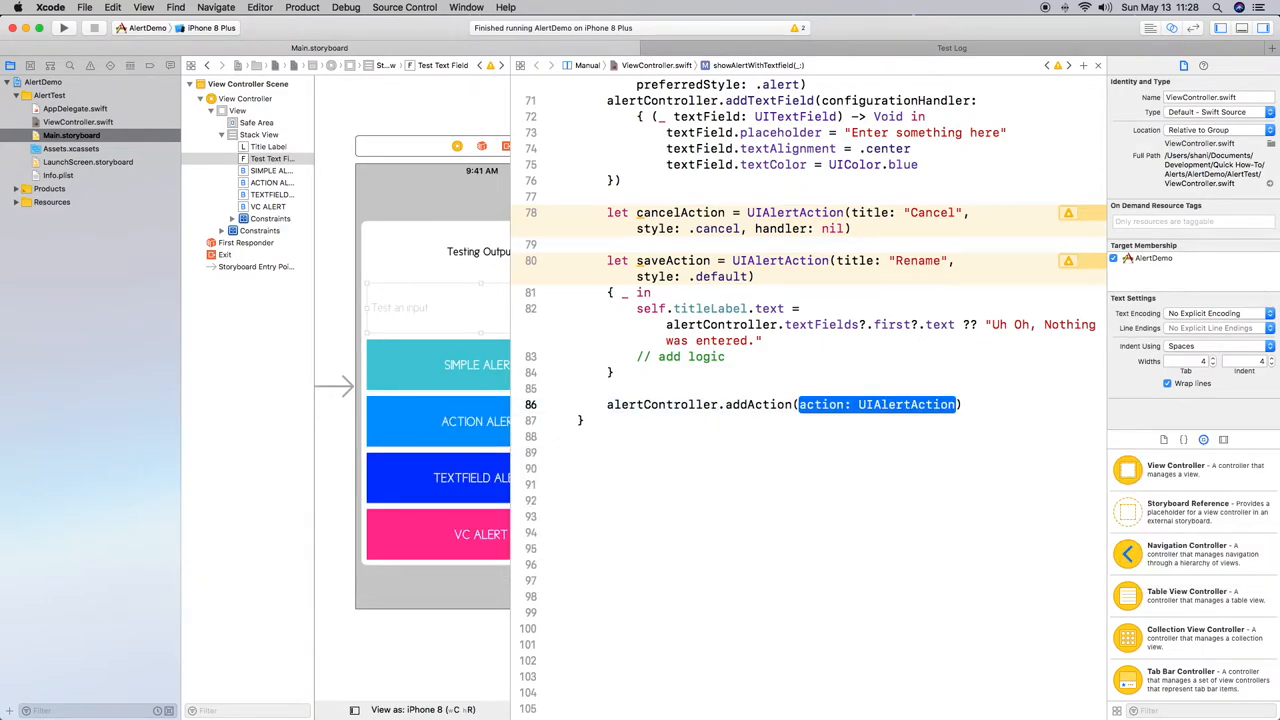
pyautogui.write('cancelAction')
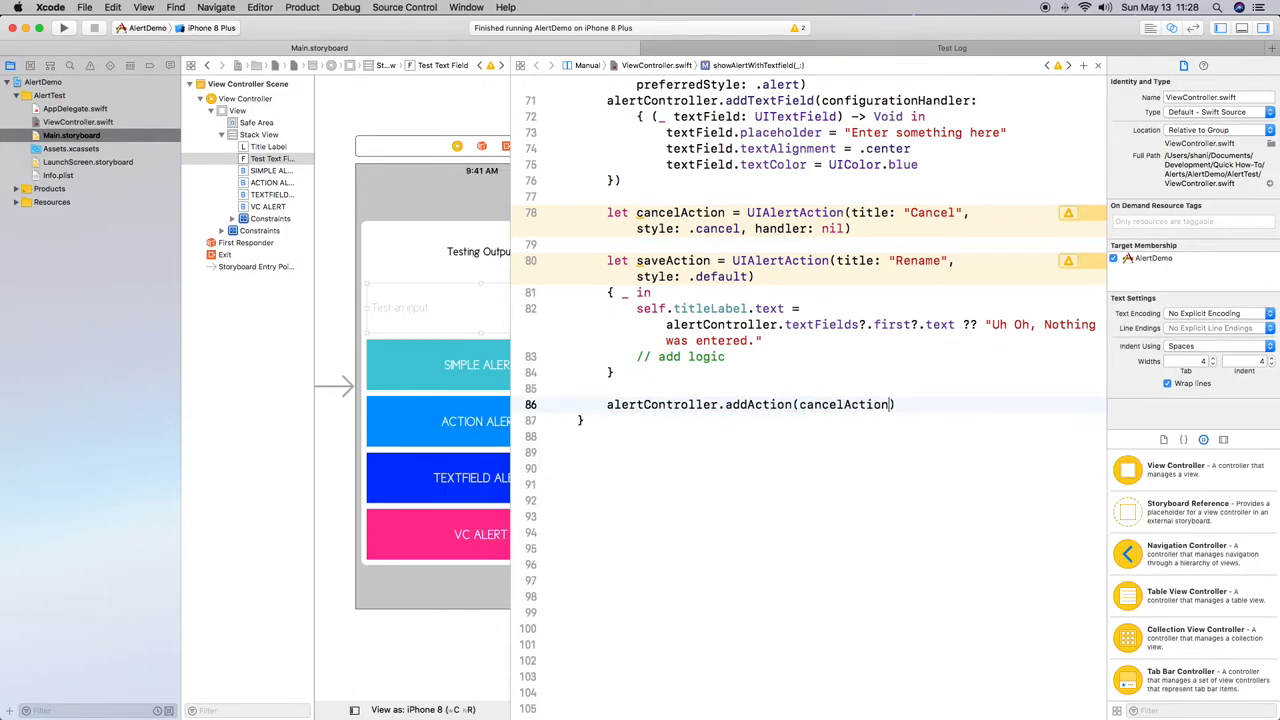
pyautogui.write('al')
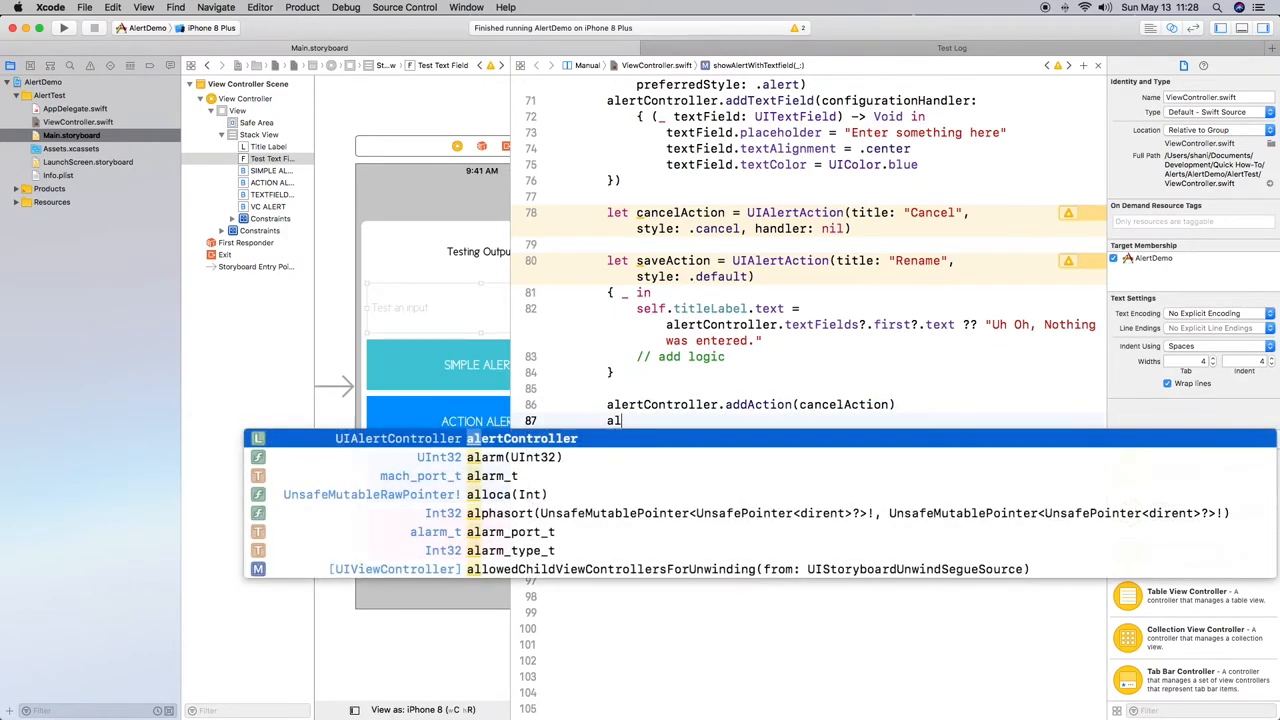
pyautogui.write('lertController.addAction(action: UIAlertAction')
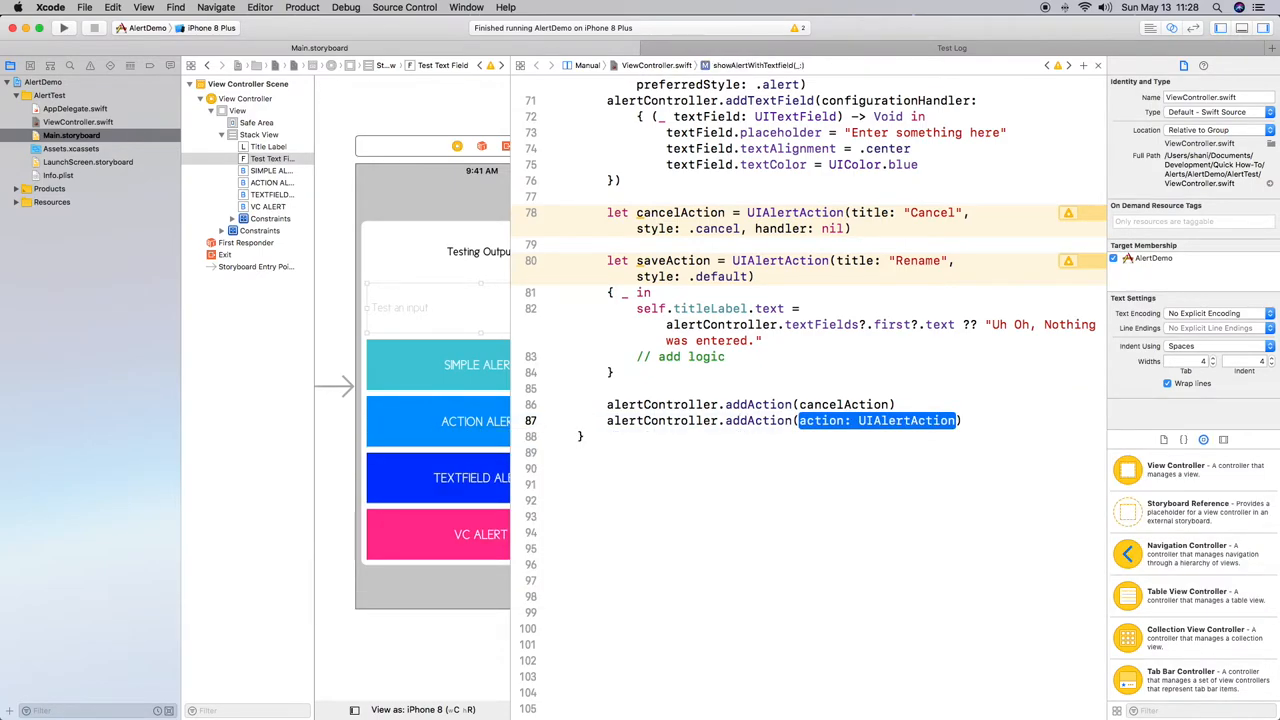
pyautogui.write('saveAction')
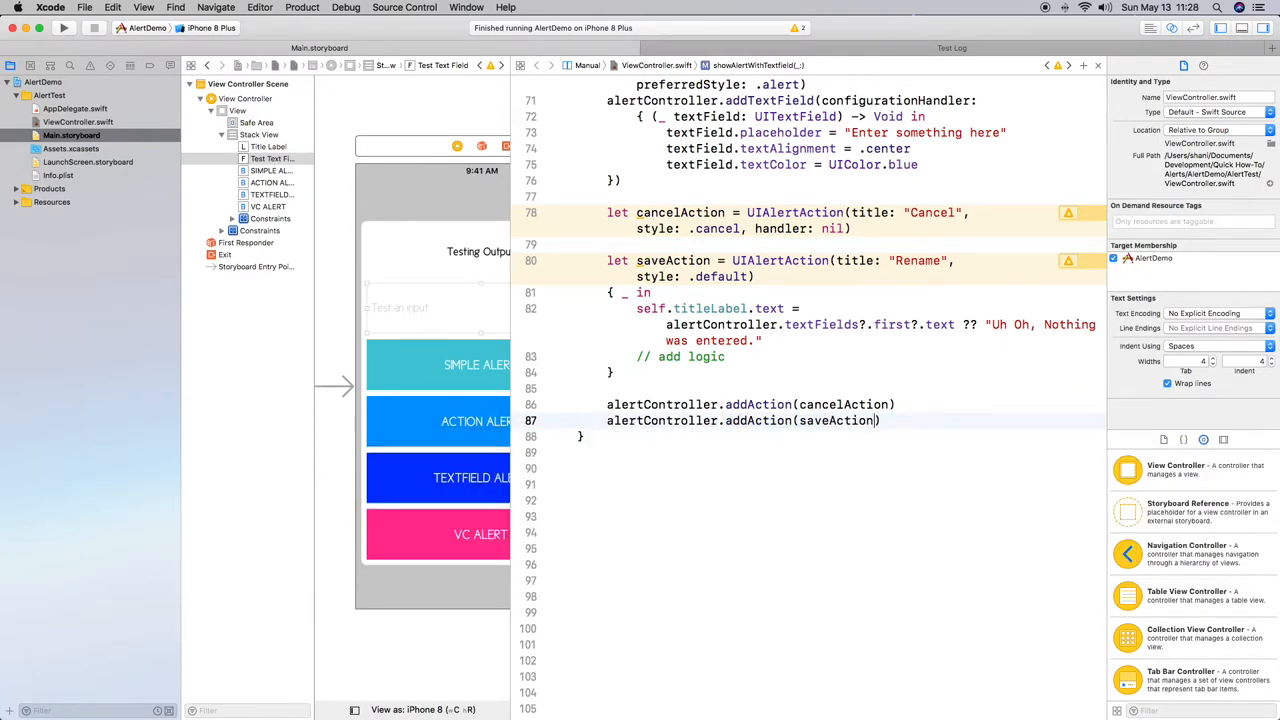
# - Present alertController with animated: true and completion: nil
pyautogui.press('Return')
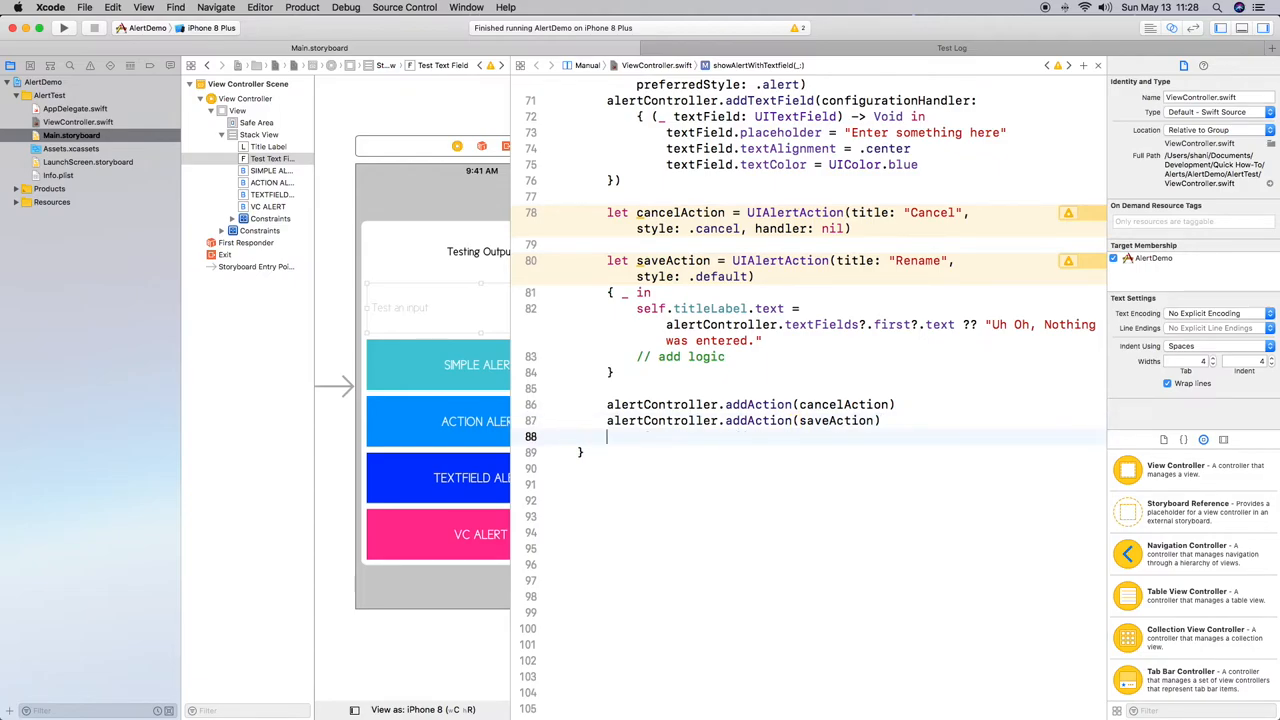
pyautogui.write('self.present(alertController, animated: Bool, completion: (() -> Void)?')
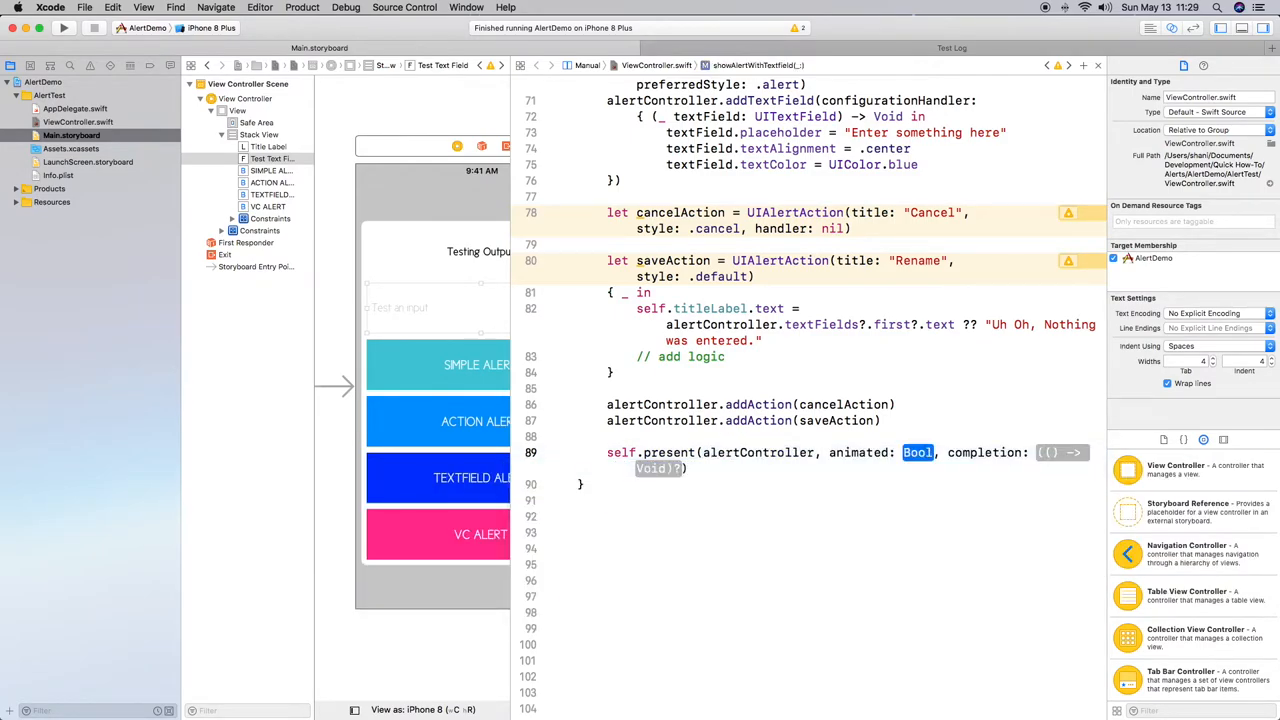
pyautogui.write('true')
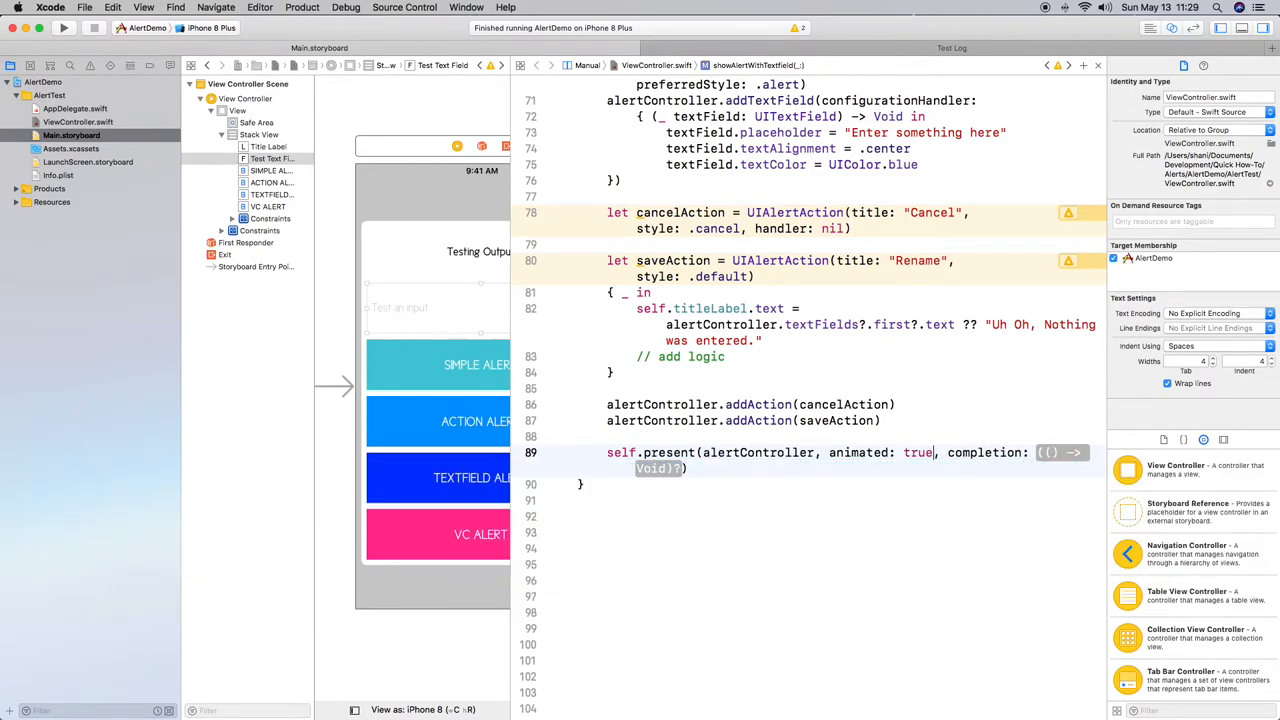
pyautogui.write('nil')
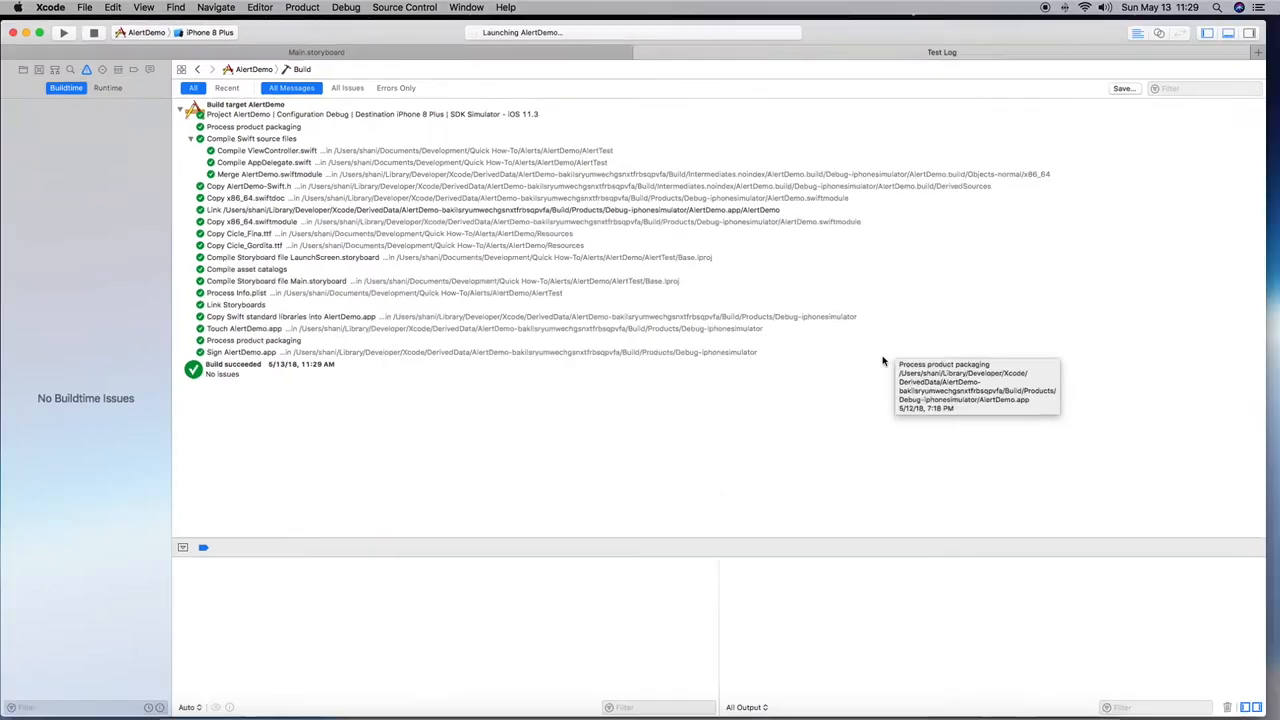
# - In the running app, open TEXTFIELD ALERT, enter 'This is AWESOME!' and tap Rename
pyautogui.click(63, 32)
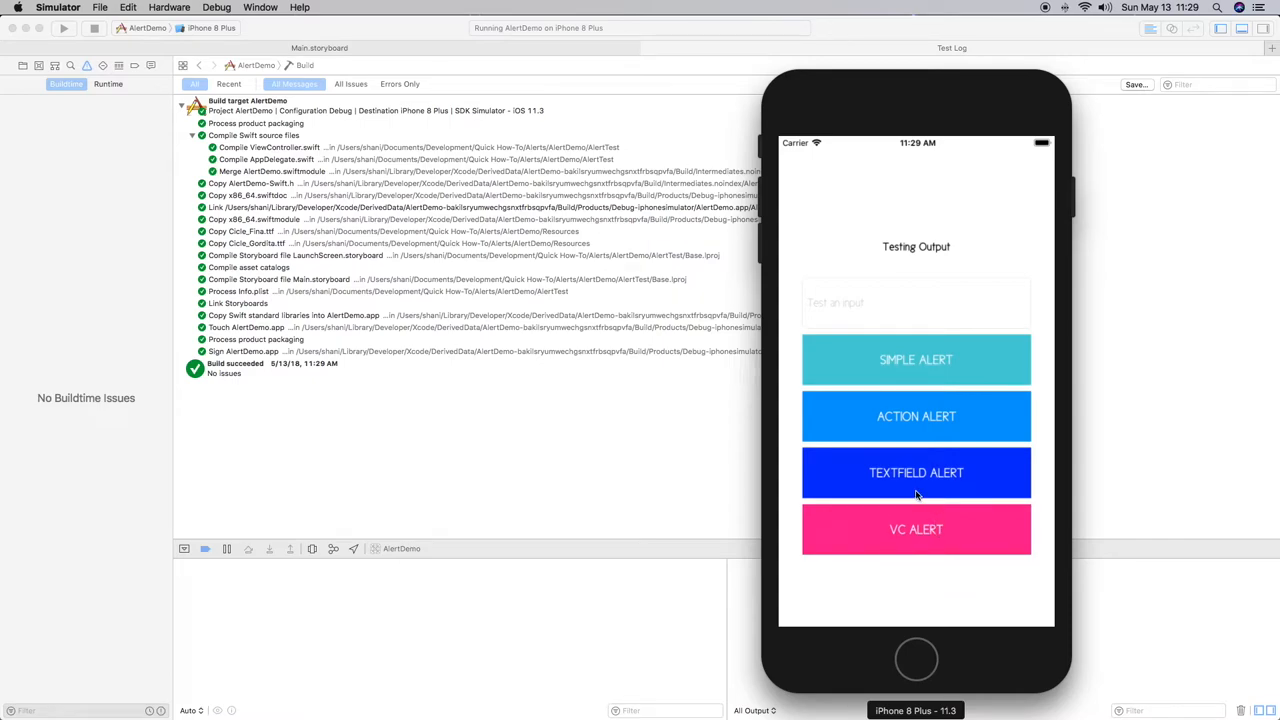
pyautogui.click(915, 472)
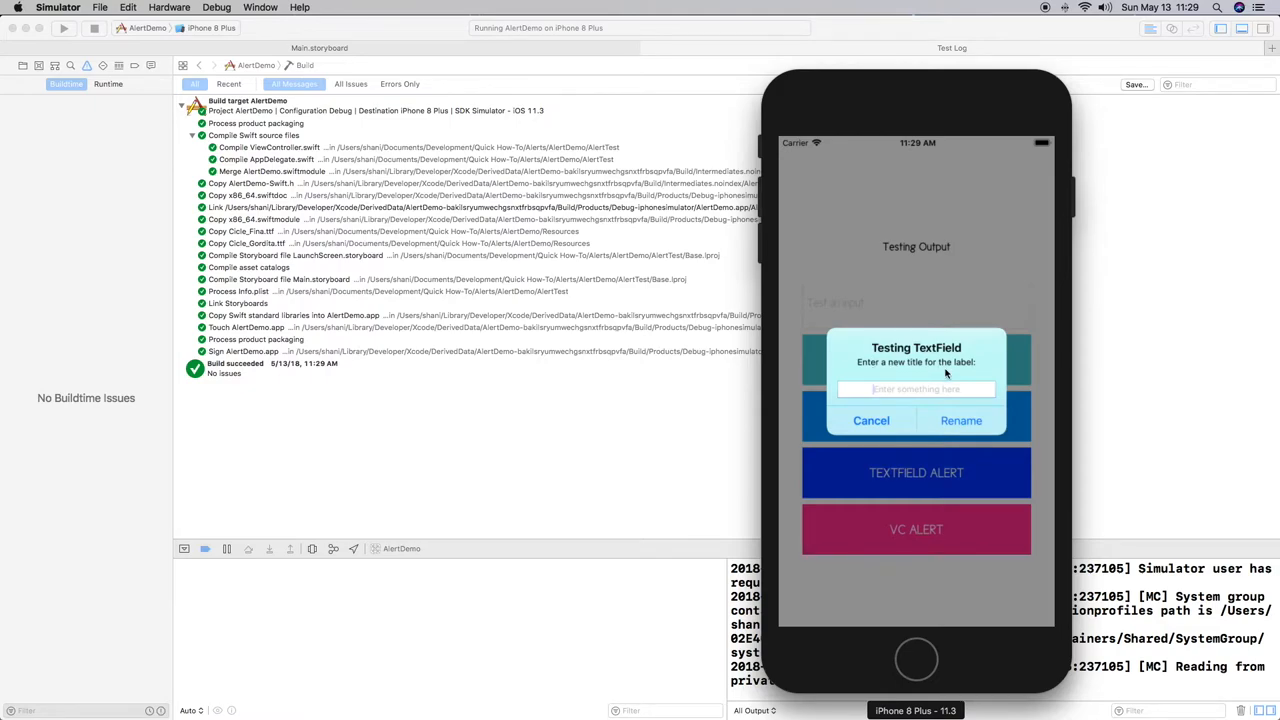
pyautogui.write('Th')
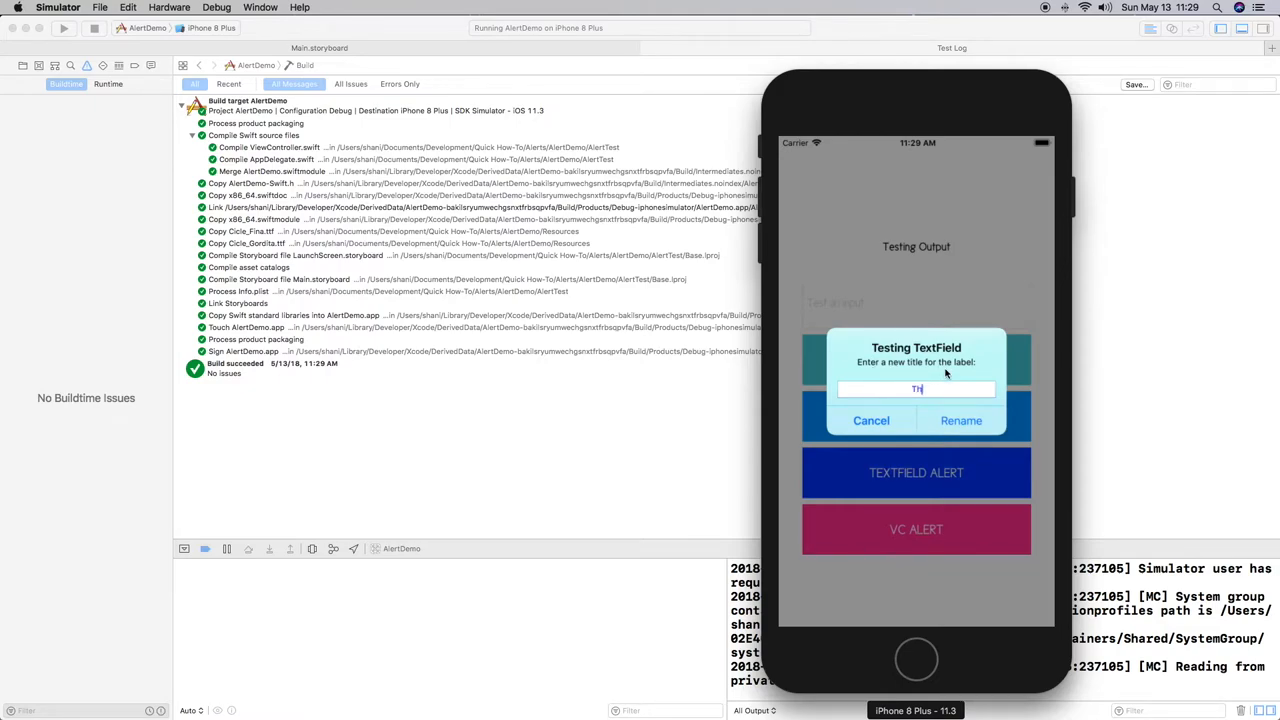
pyautogui.write('This is AWESOME!')
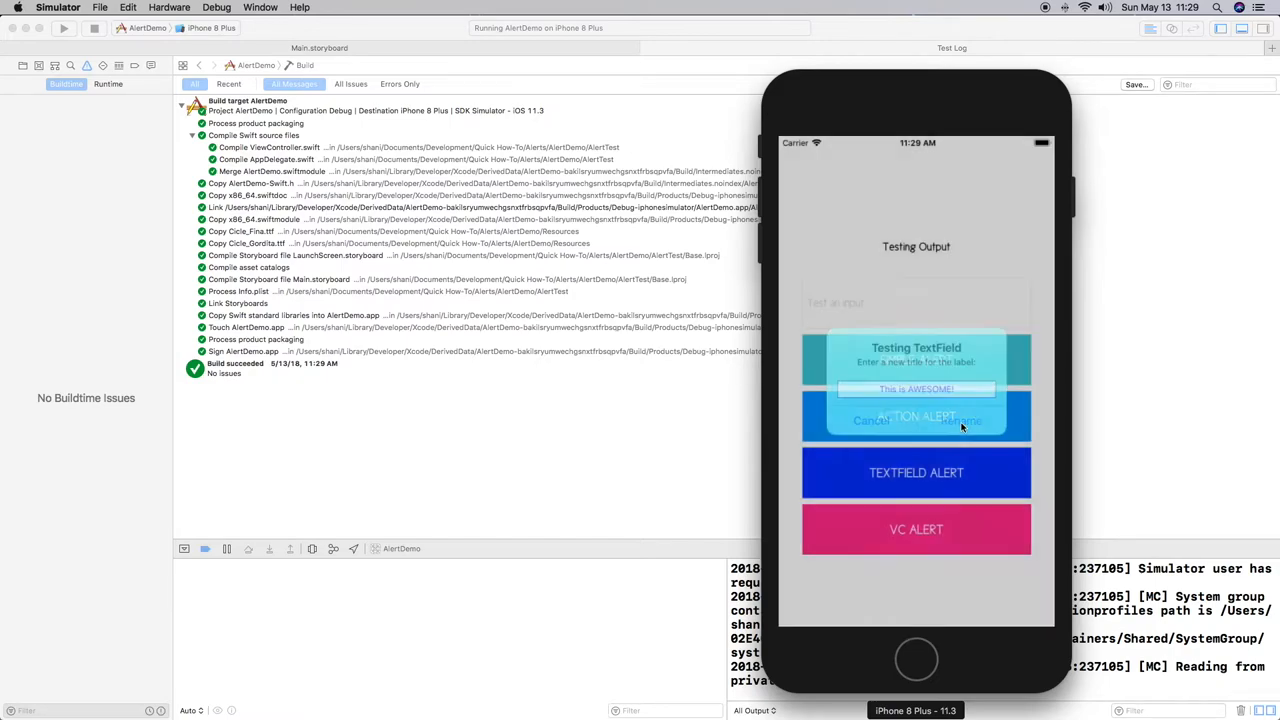
pyautogui.click(958, 420)
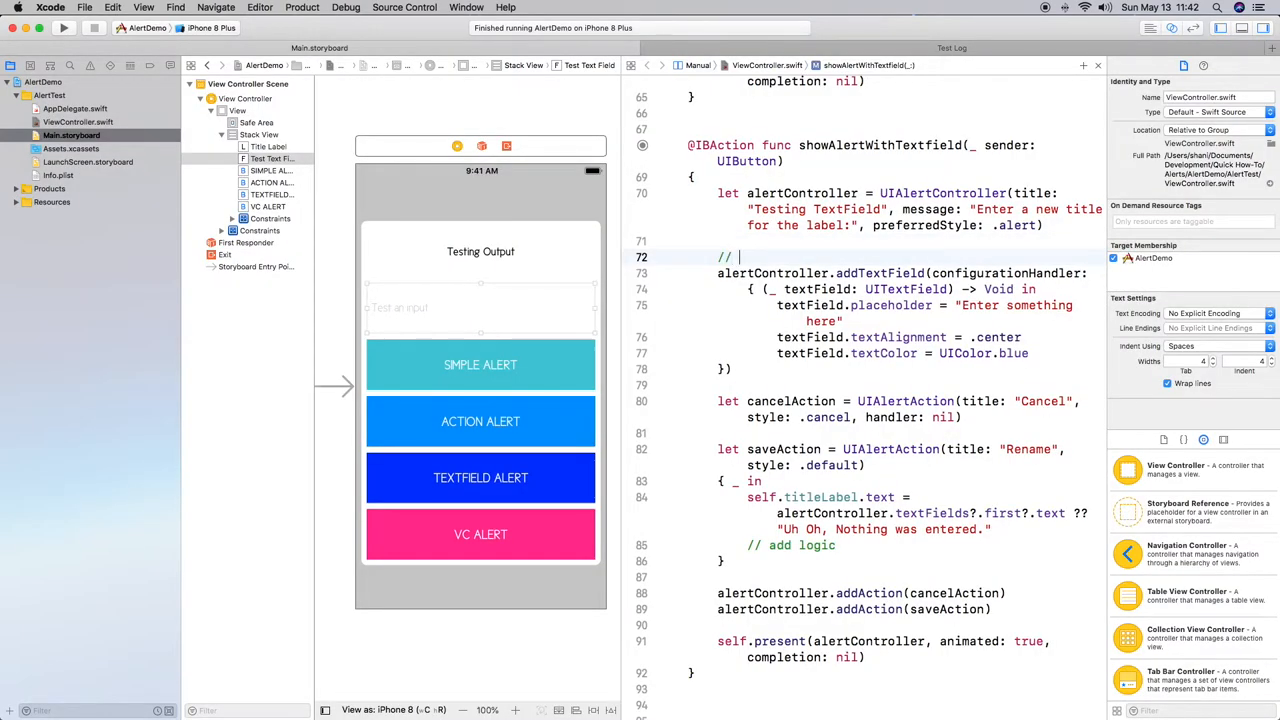
# - Add '// Text' comments and start a new line for the second field's code
pyautogui.write('Textfield to change label')
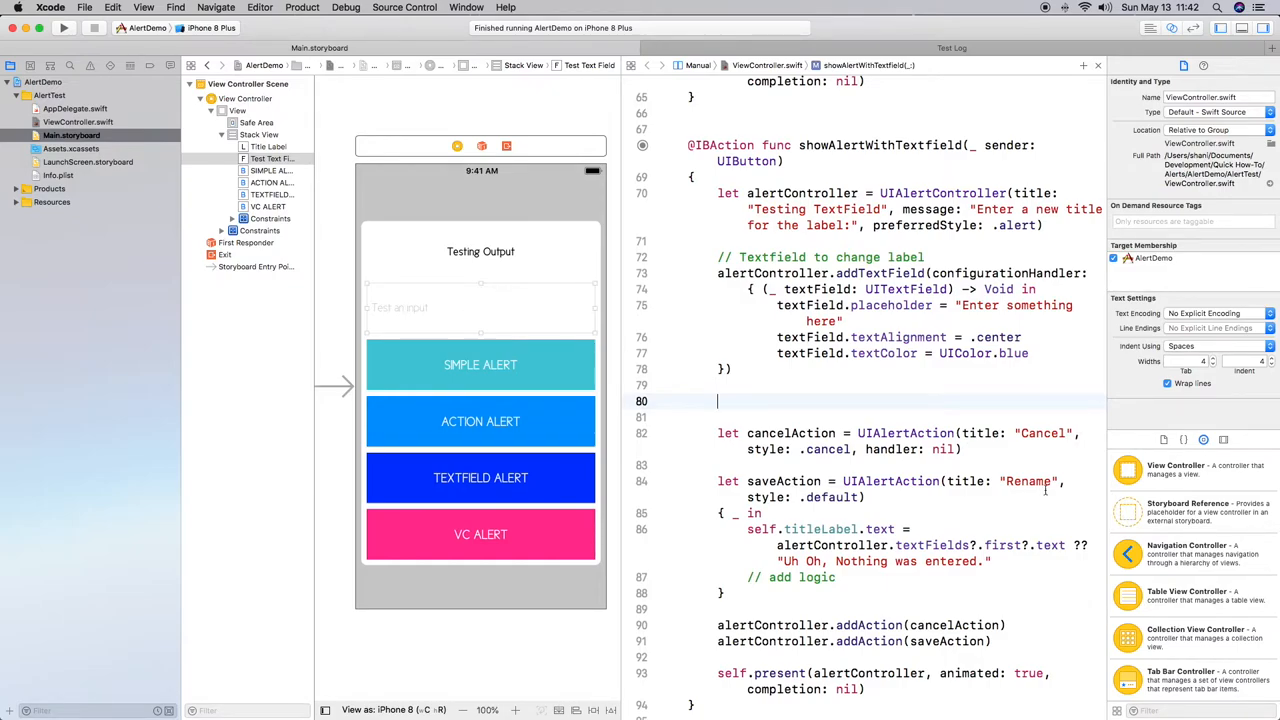
pyautogui.write('// Textfield to change vc textfield value')
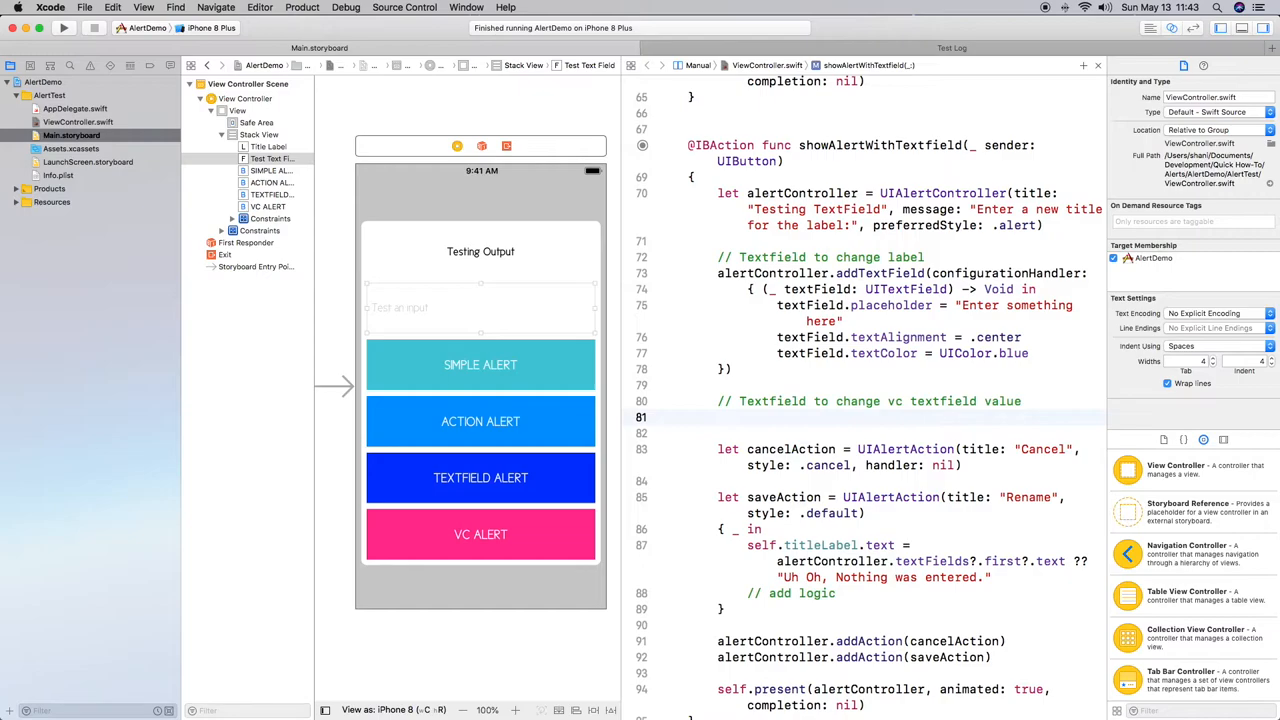
pyautogui.click(718, 417)
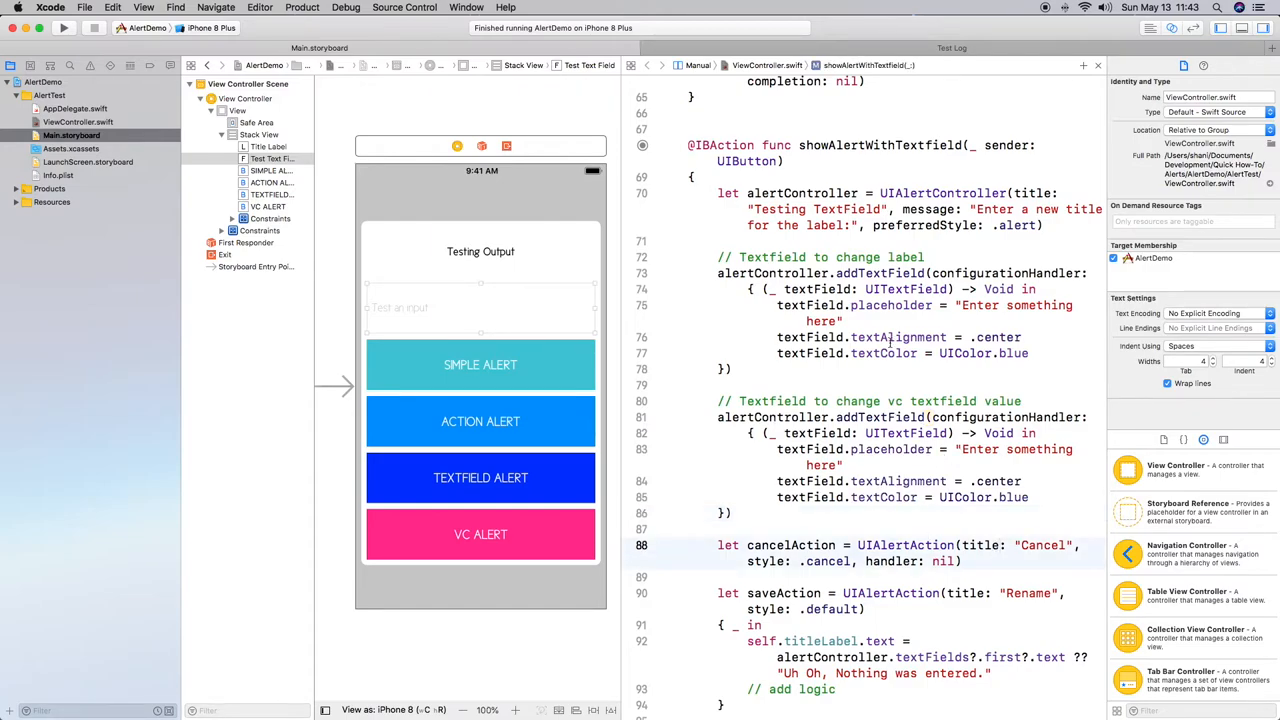
pyautogui.scroll(-3)
pyautogui.write('red')
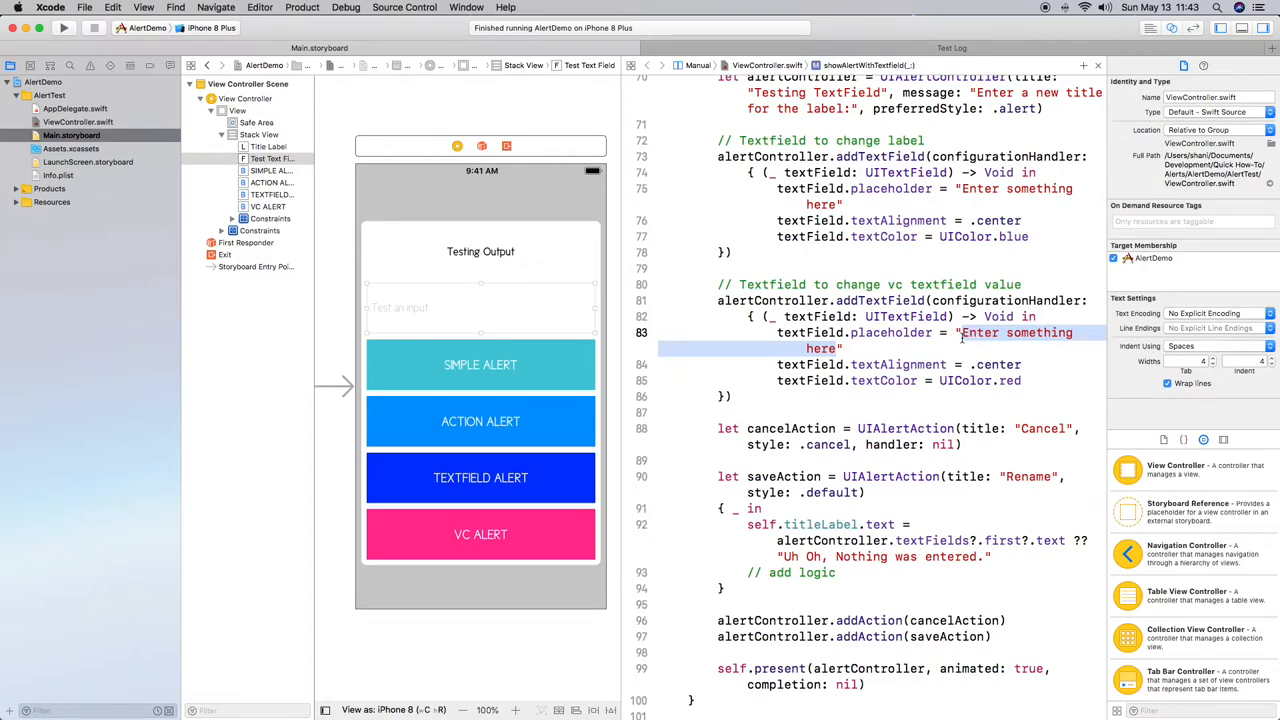
# - Enter the 'Change textfield value' placeholder text for the second text field
pyautogui.write('Chnag')
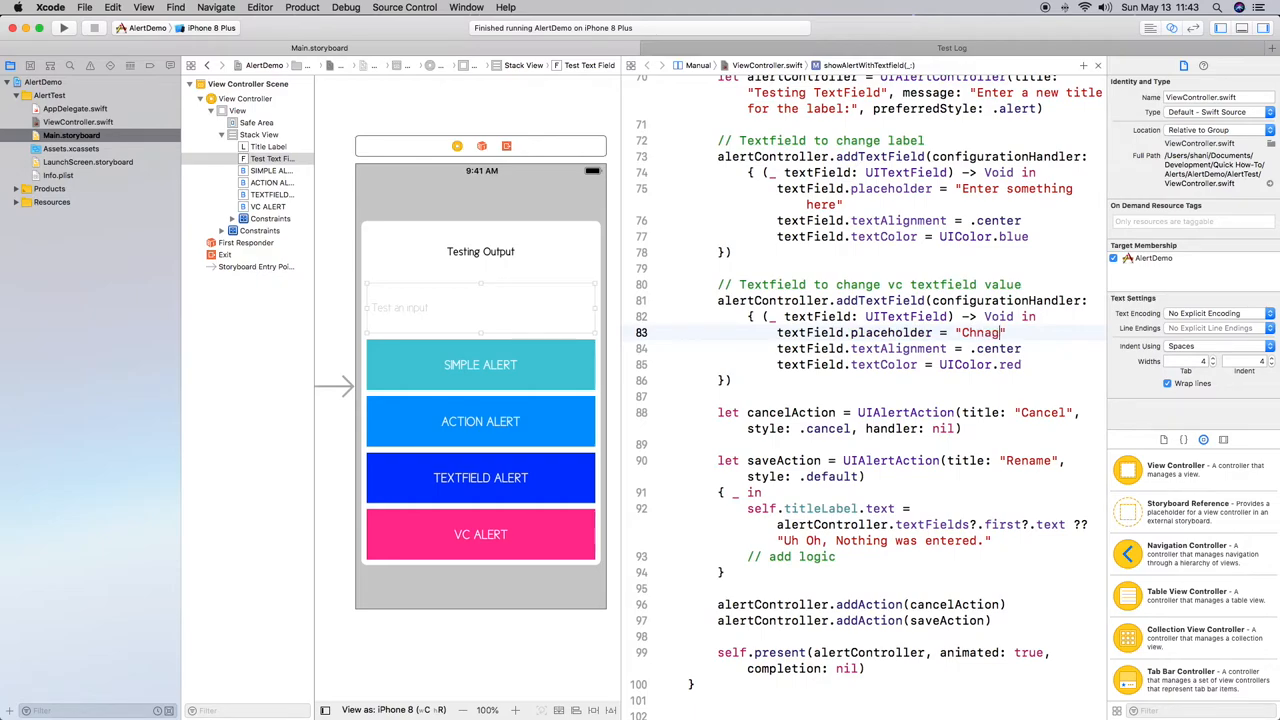
pyautogui.write('Change')
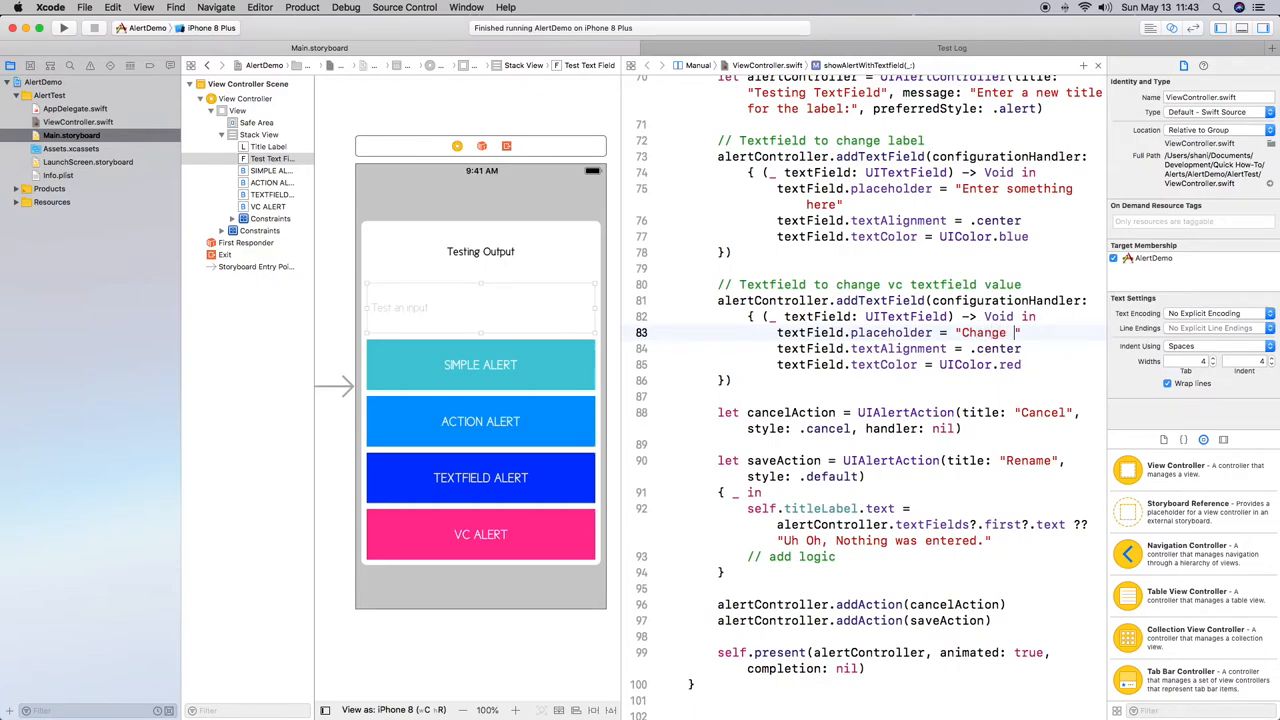
pyautogui.write('textfield1')
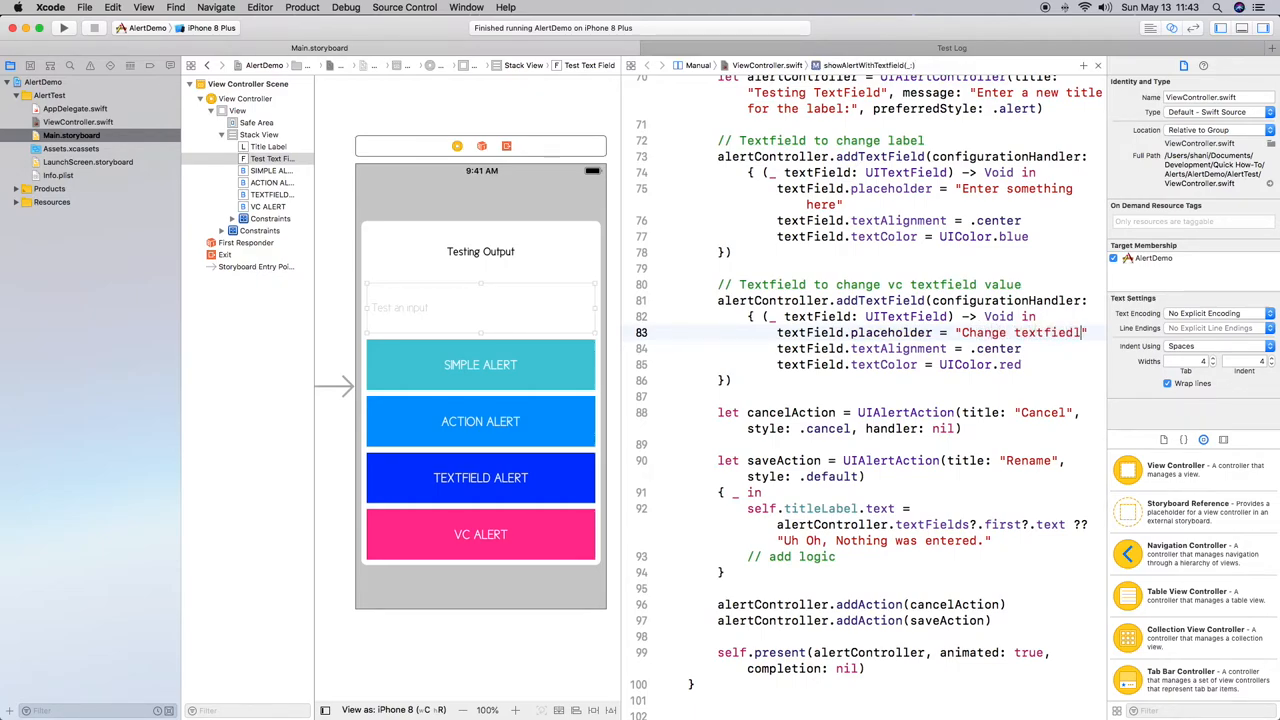
pyautogui.write('value"')
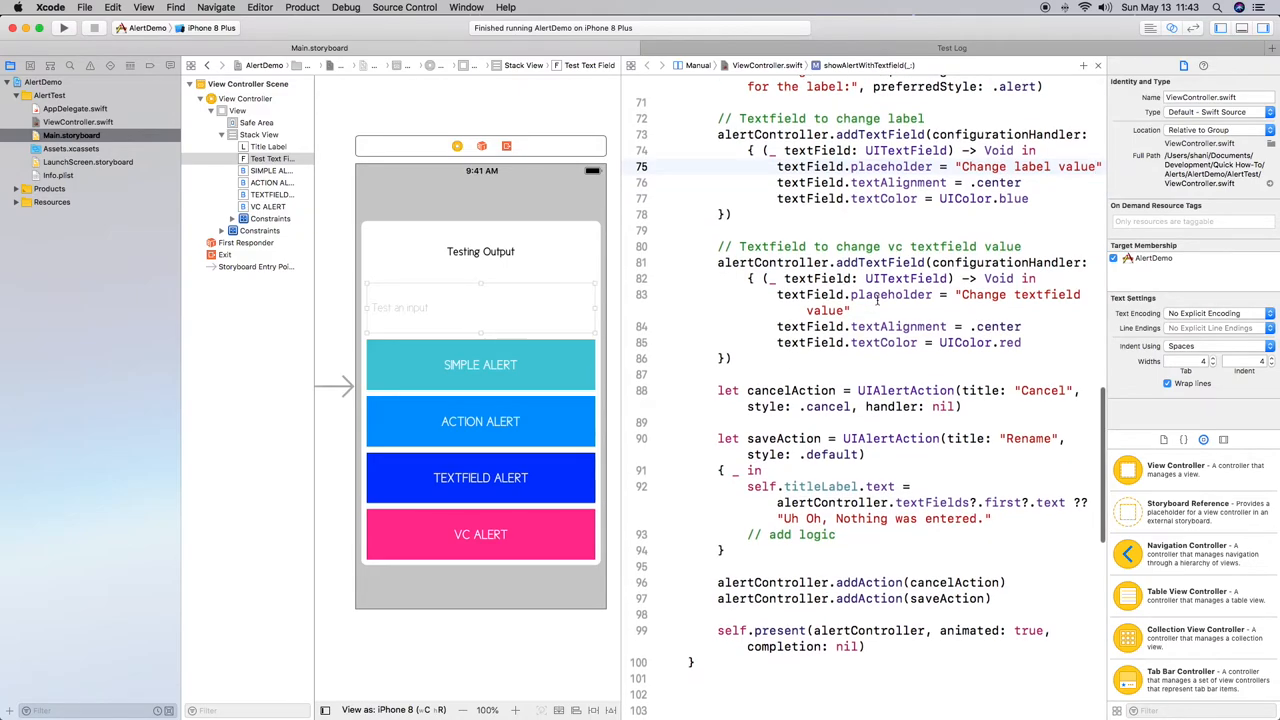
# - In the saveAction closure, change the label assignment's textFields first to index [0]
pyautogui.scroll(-3)
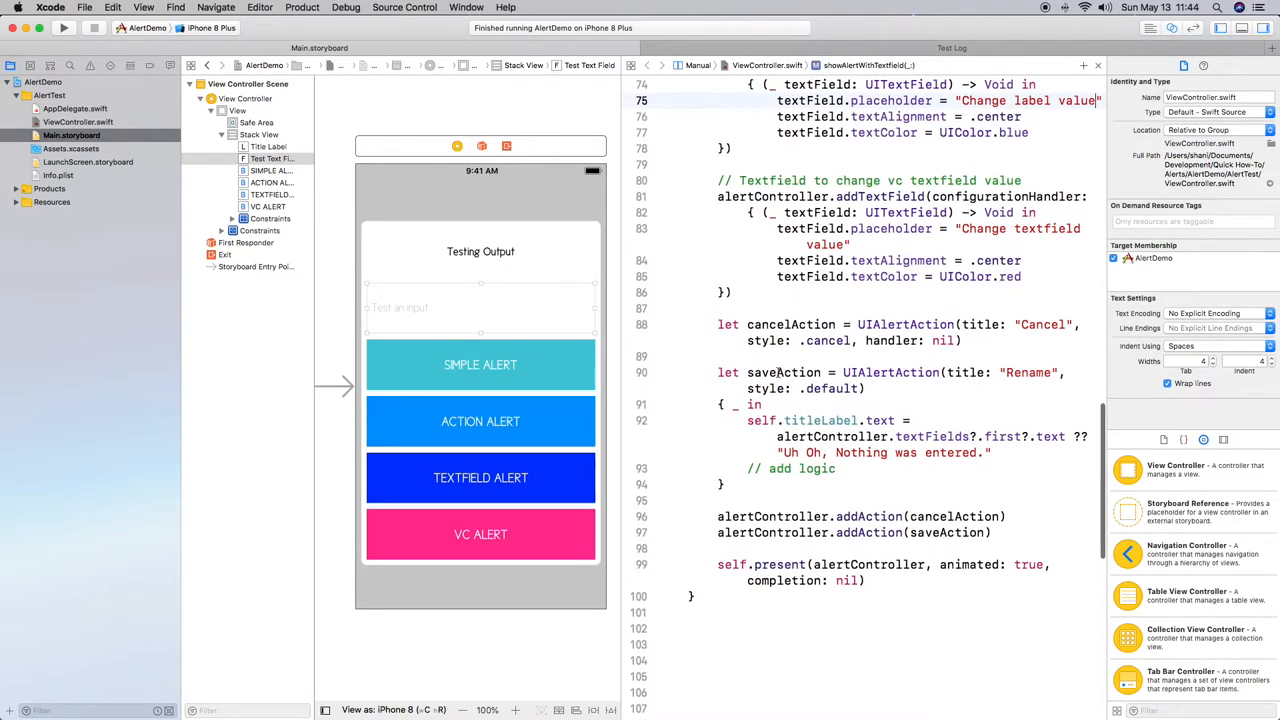
pyautogui.scroll(-3)
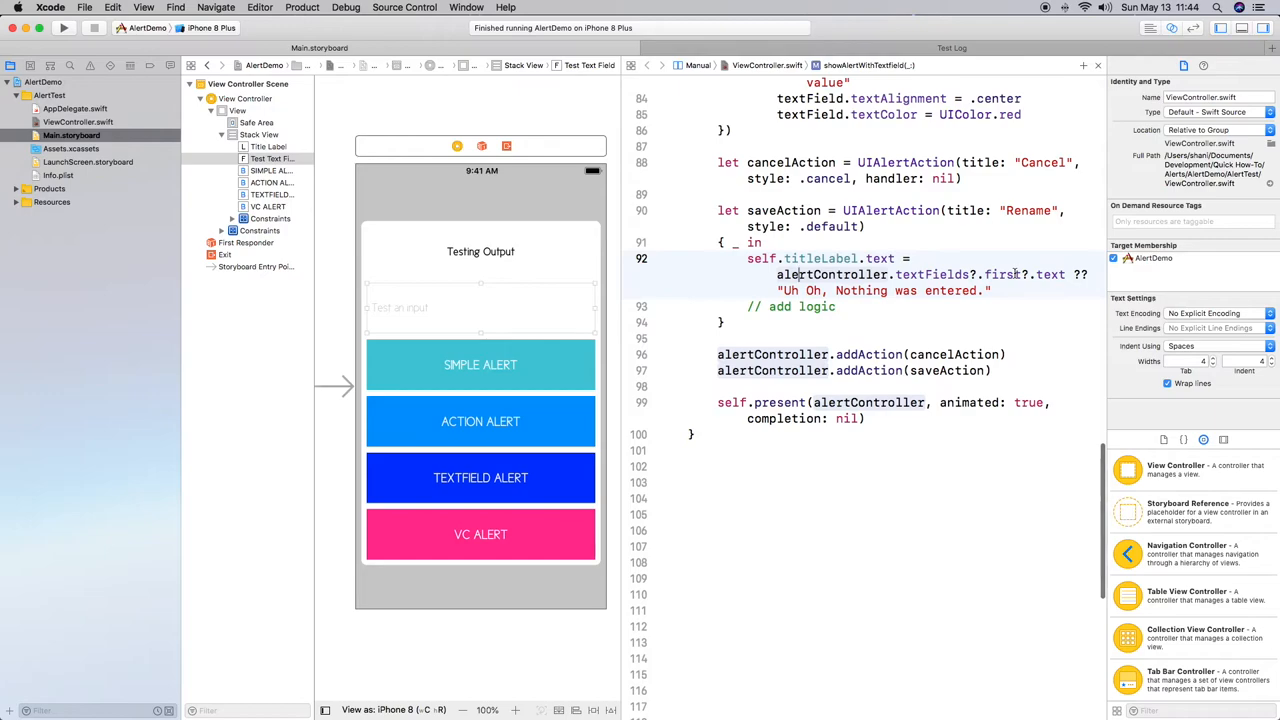
pyautogui.doubleClick(932, 274)
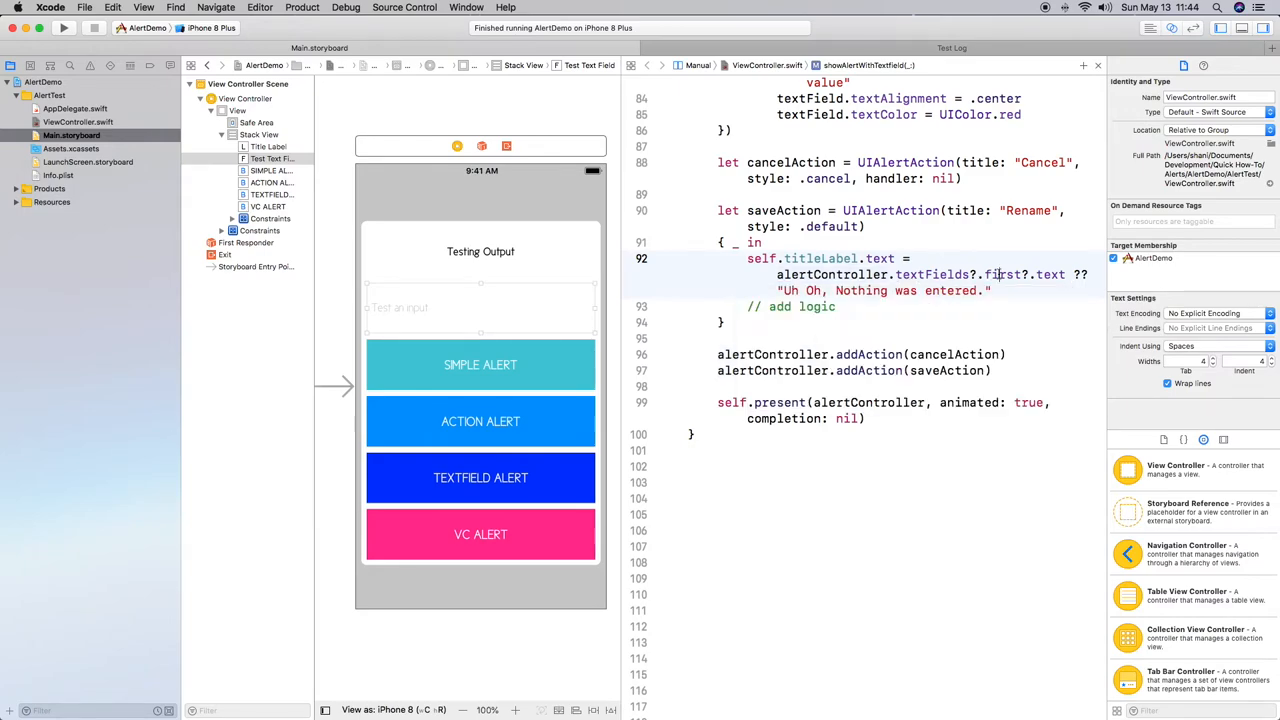
pyautogui.moveTo(1000, 274)
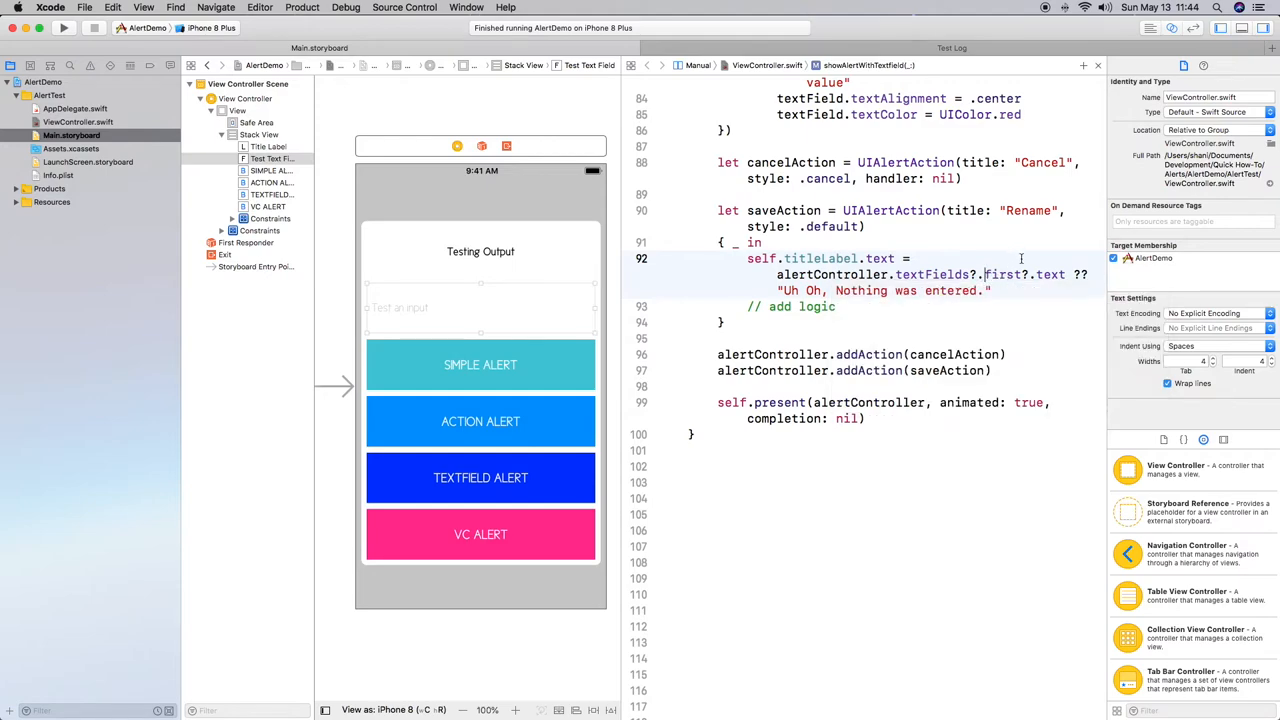
pyautogui.doubleClick(1003, 274)
pyautogui.write('[0')
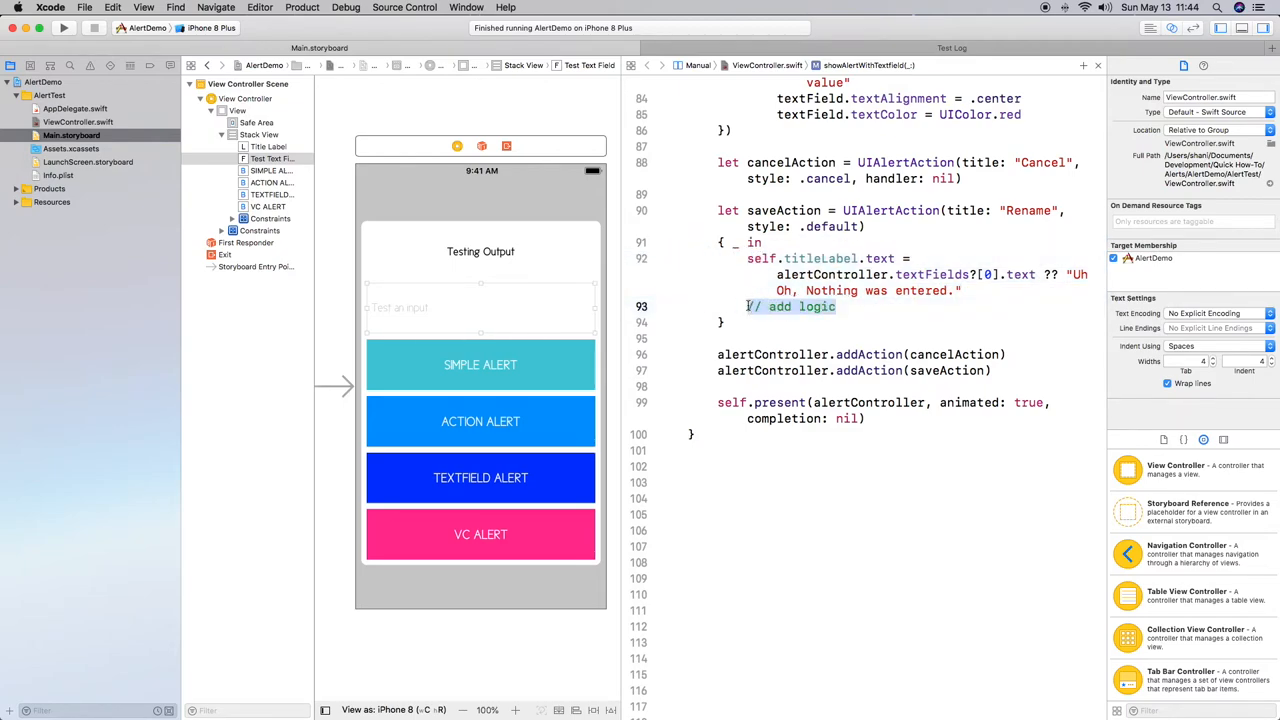
# - Add self.testTextField.text assigned from the second alert field, with the 'Uh Oh' fallback
pyautogui.write('self.')
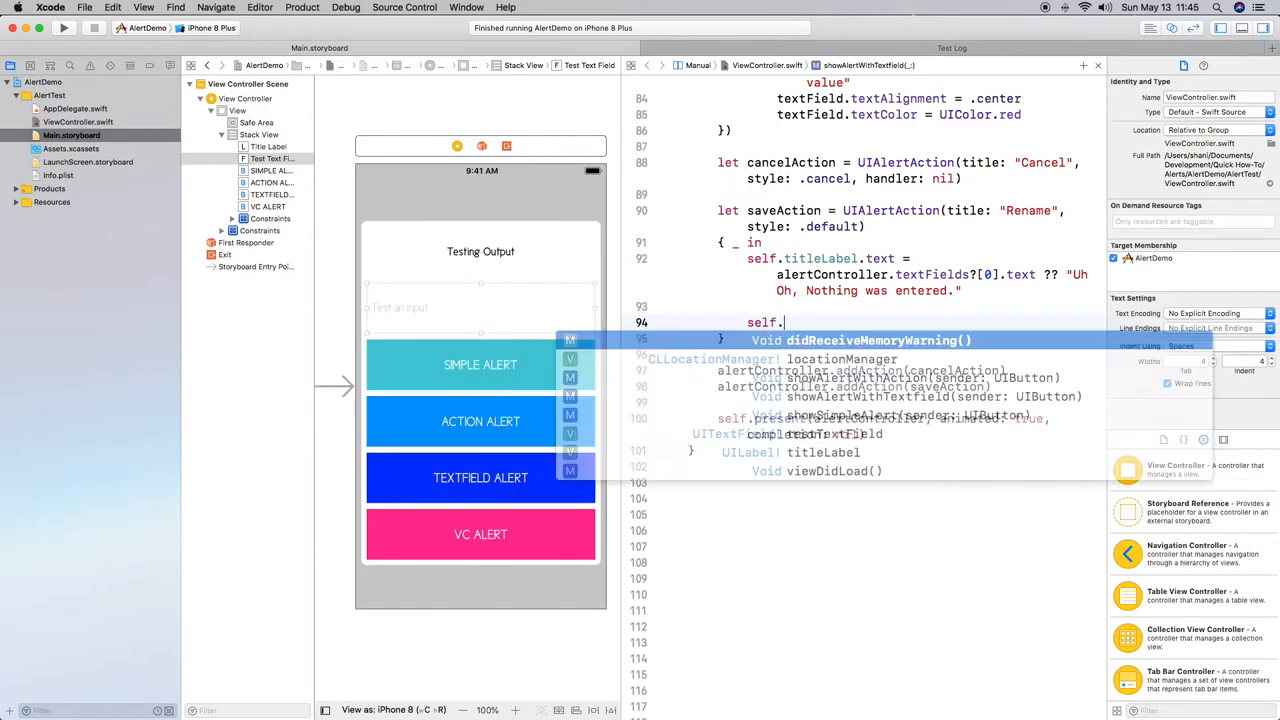
pyautogui.write('t')
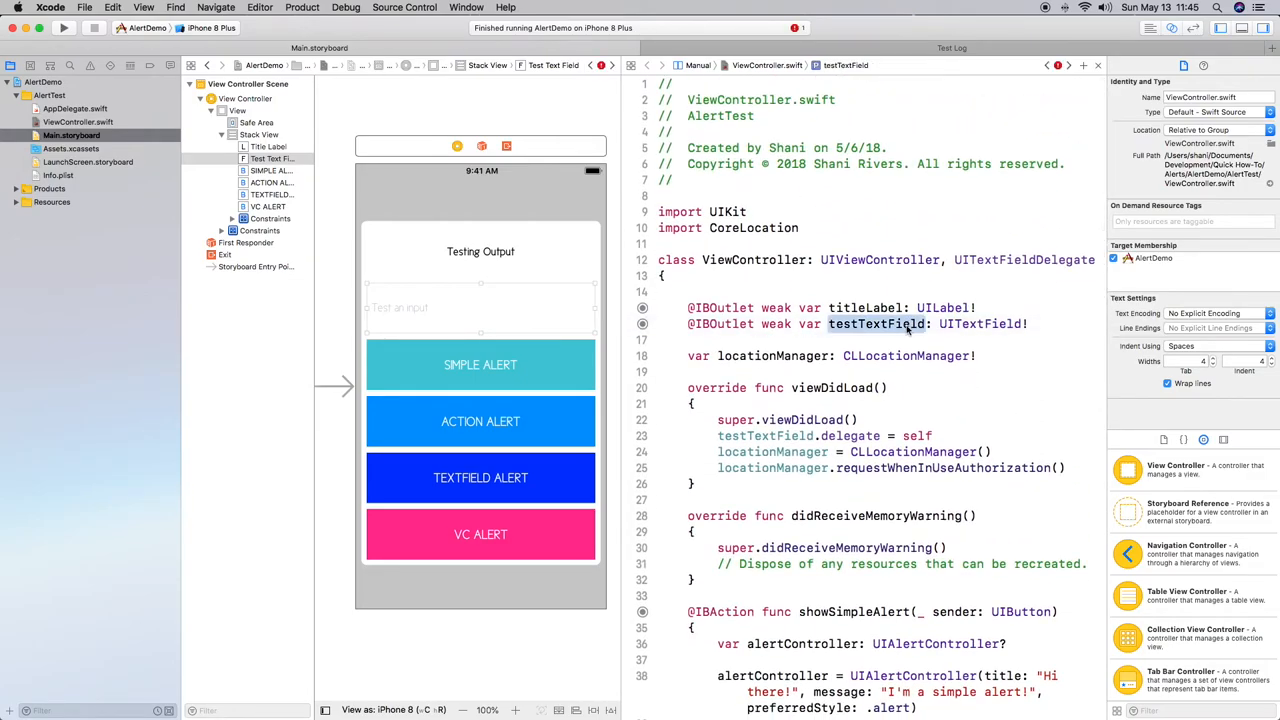
pyautogui.scroll(-3)
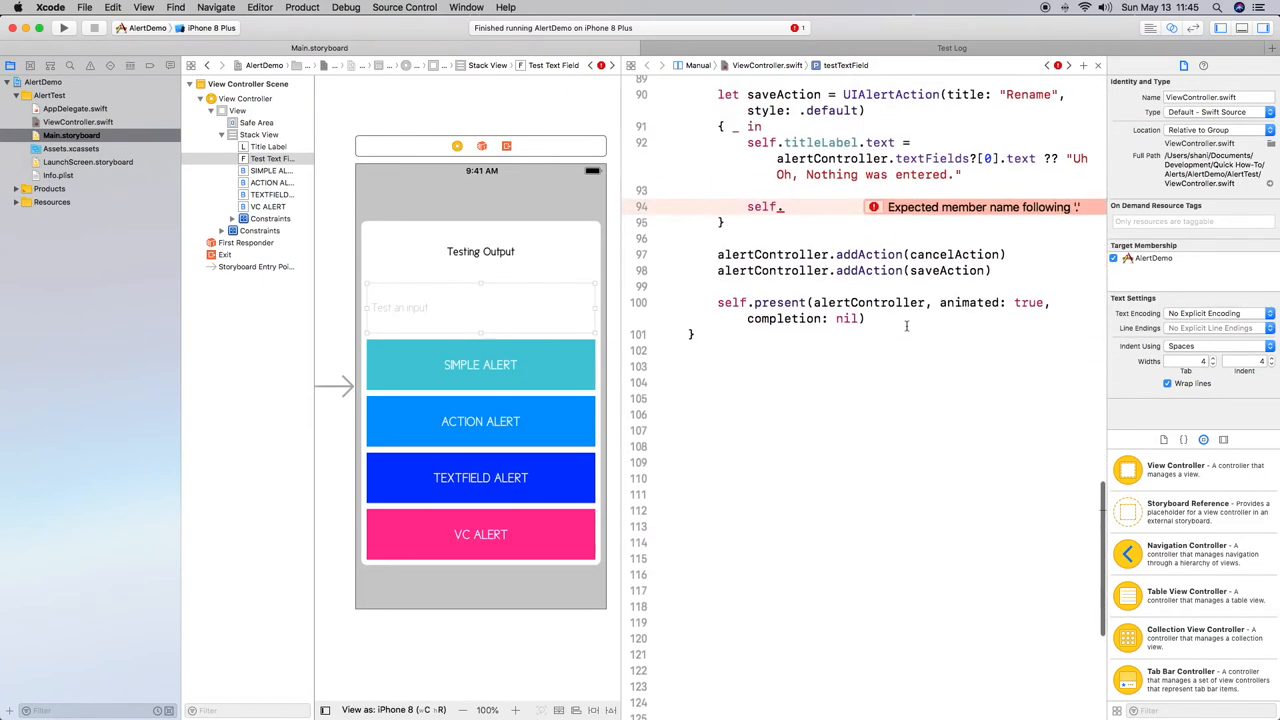
pyautogui.write('testTextField')
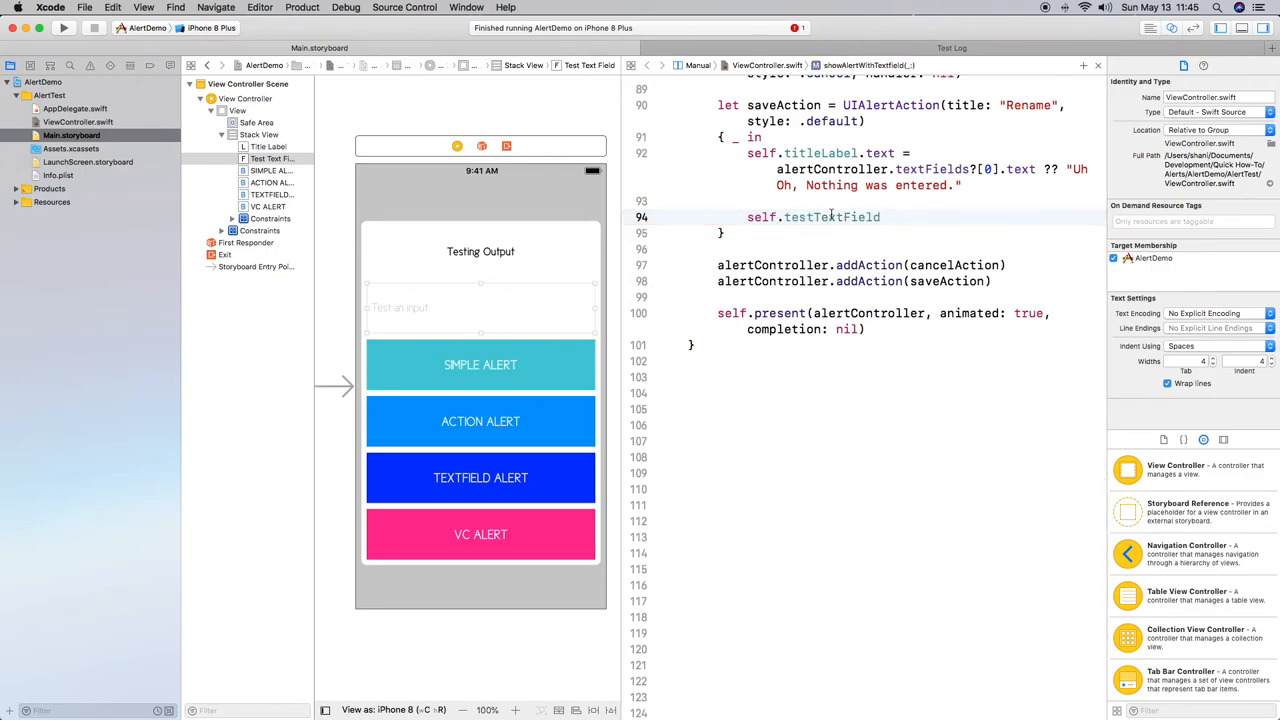
pyautogui.write('.')
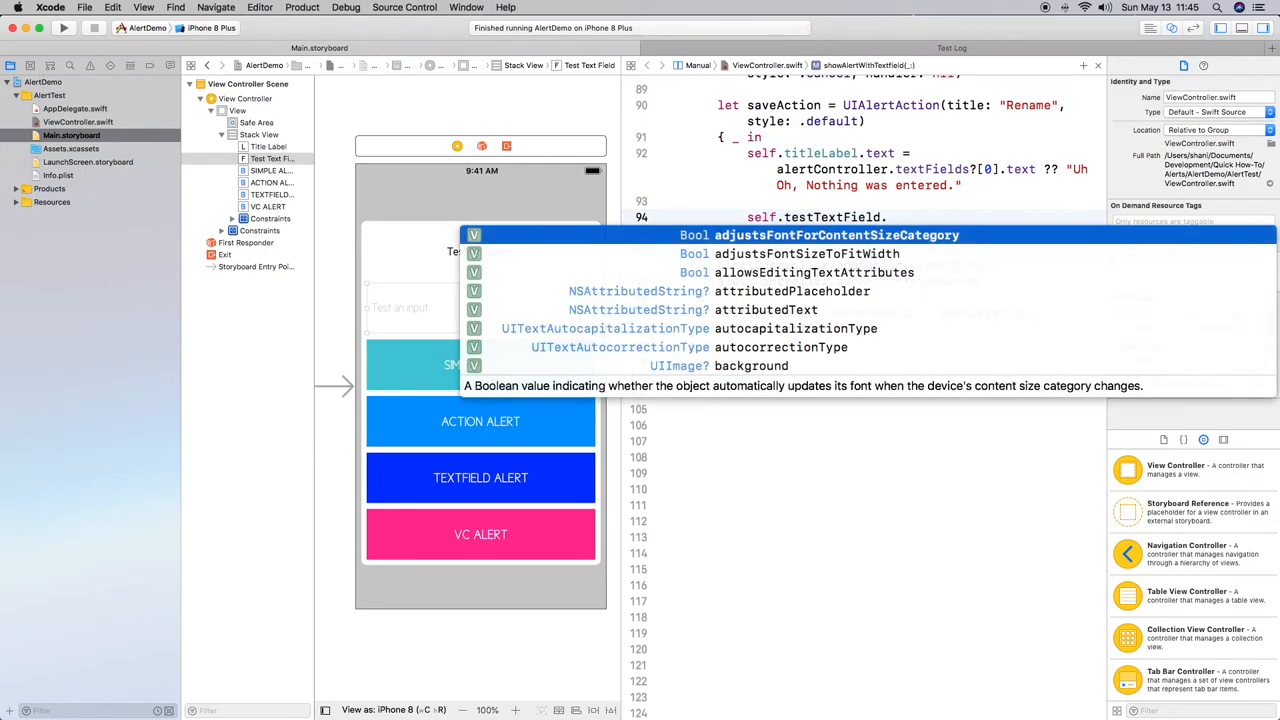
pyautogui.write('text = alertController.textFields?[1].text ?? "Uh Oh, Nothing was entered.')
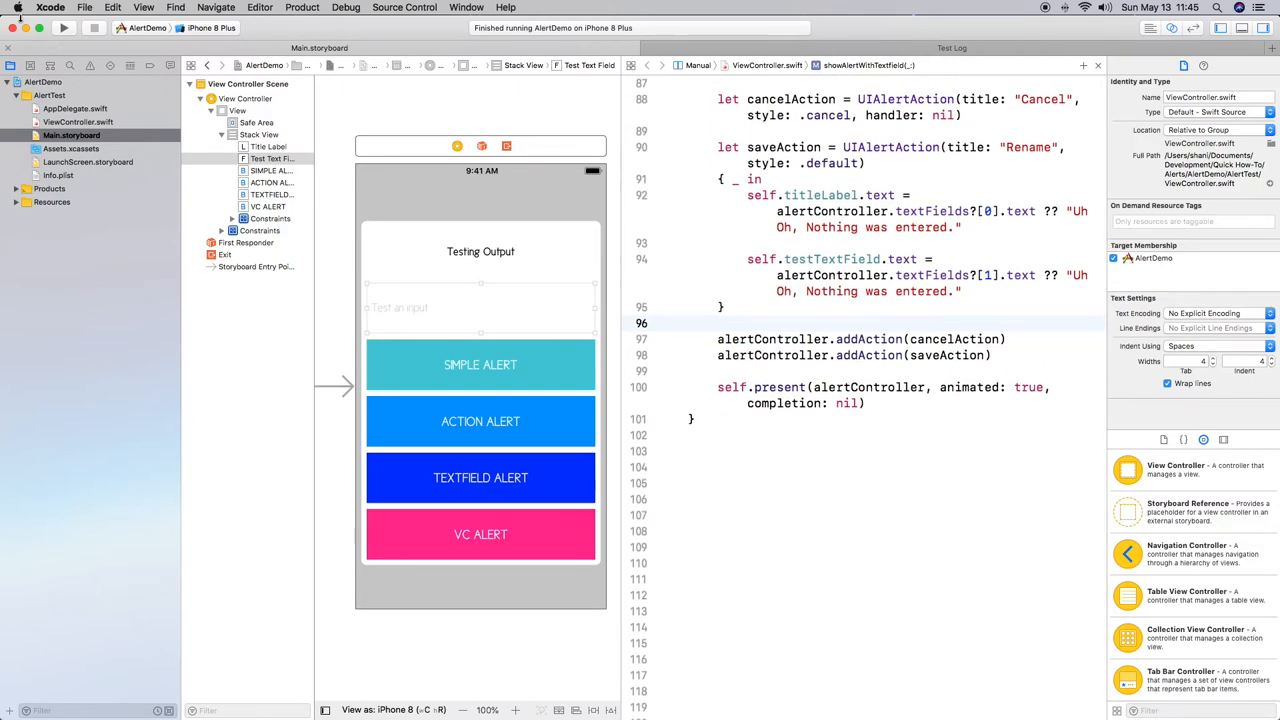
# - Run the app and enter 'My new awesome lable' and 'Geez, that was fun!' in the alert, then Rename
pyautogui.click(63, 27)
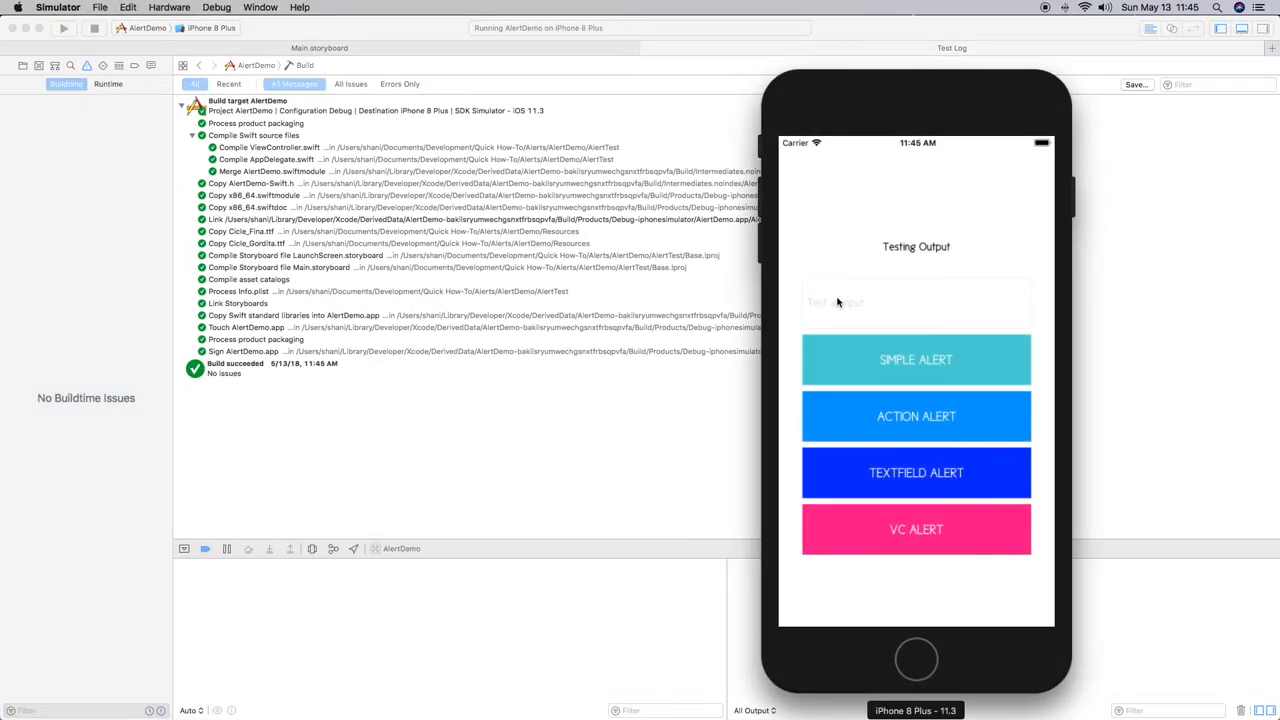
pyautogui.click(916, 472)
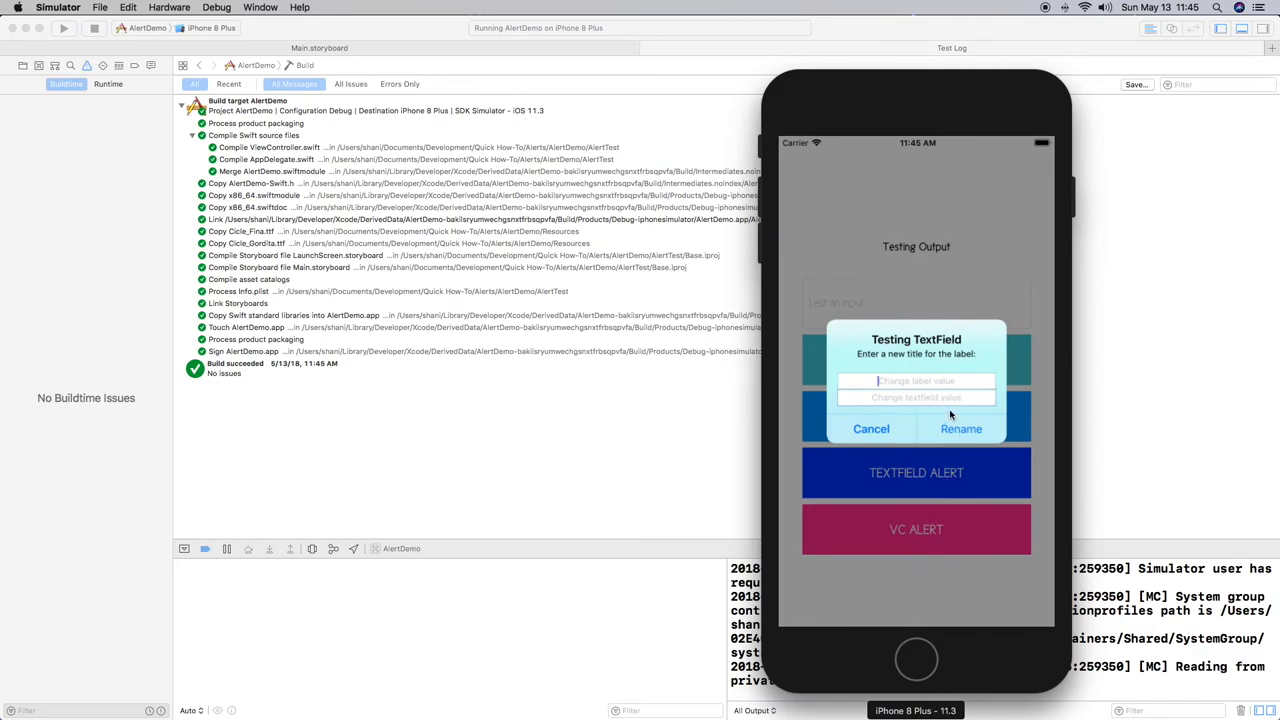
pyautogui.write('My new')
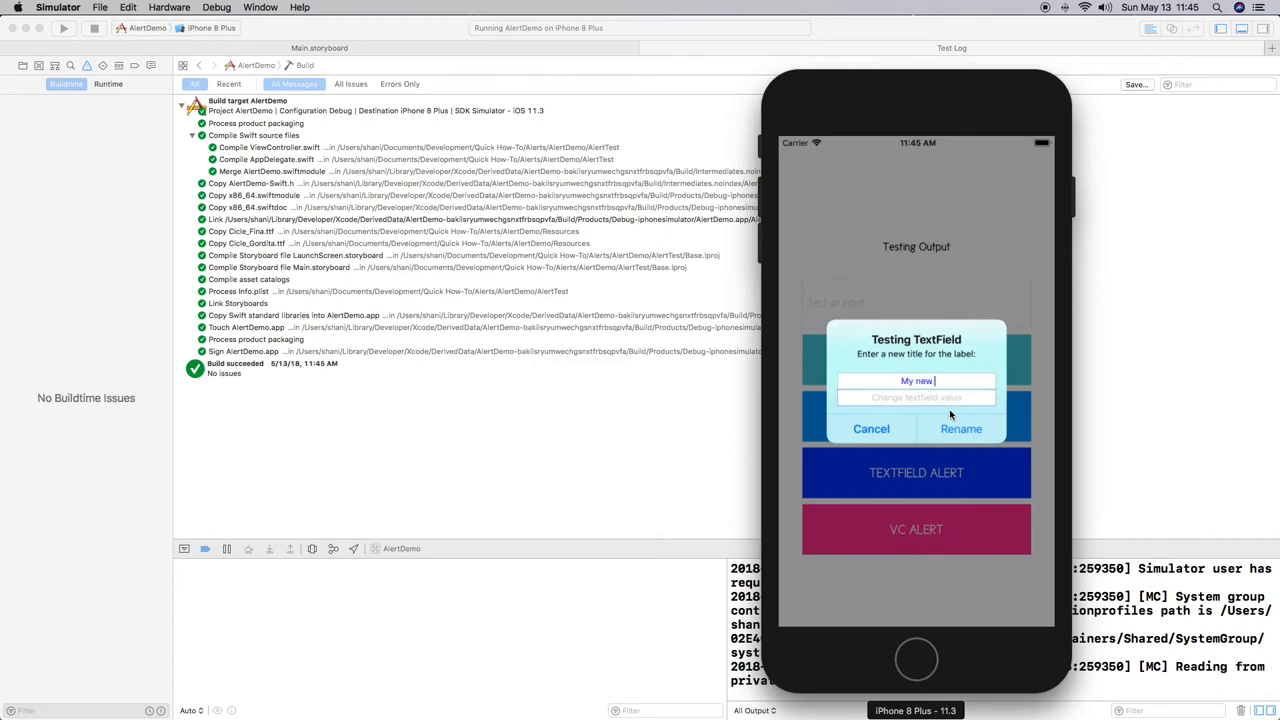
pyautogui.write('awesome lable')
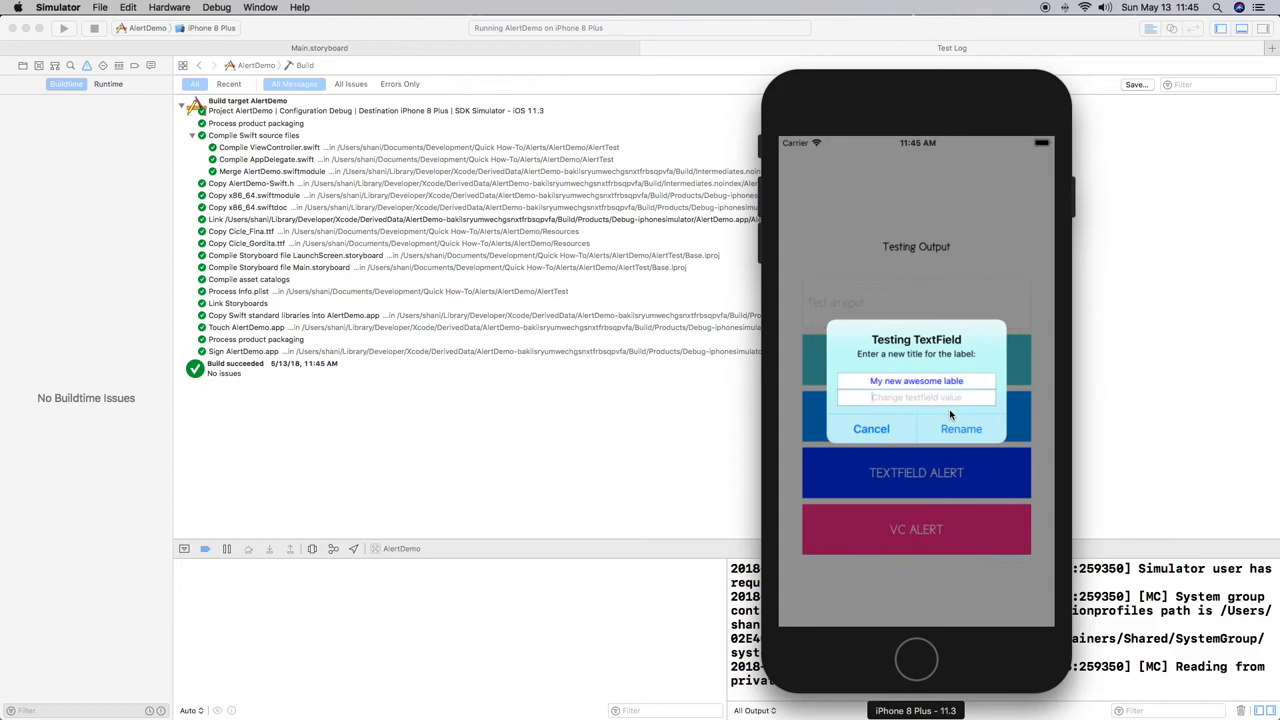
pyautogui.write('Gees')
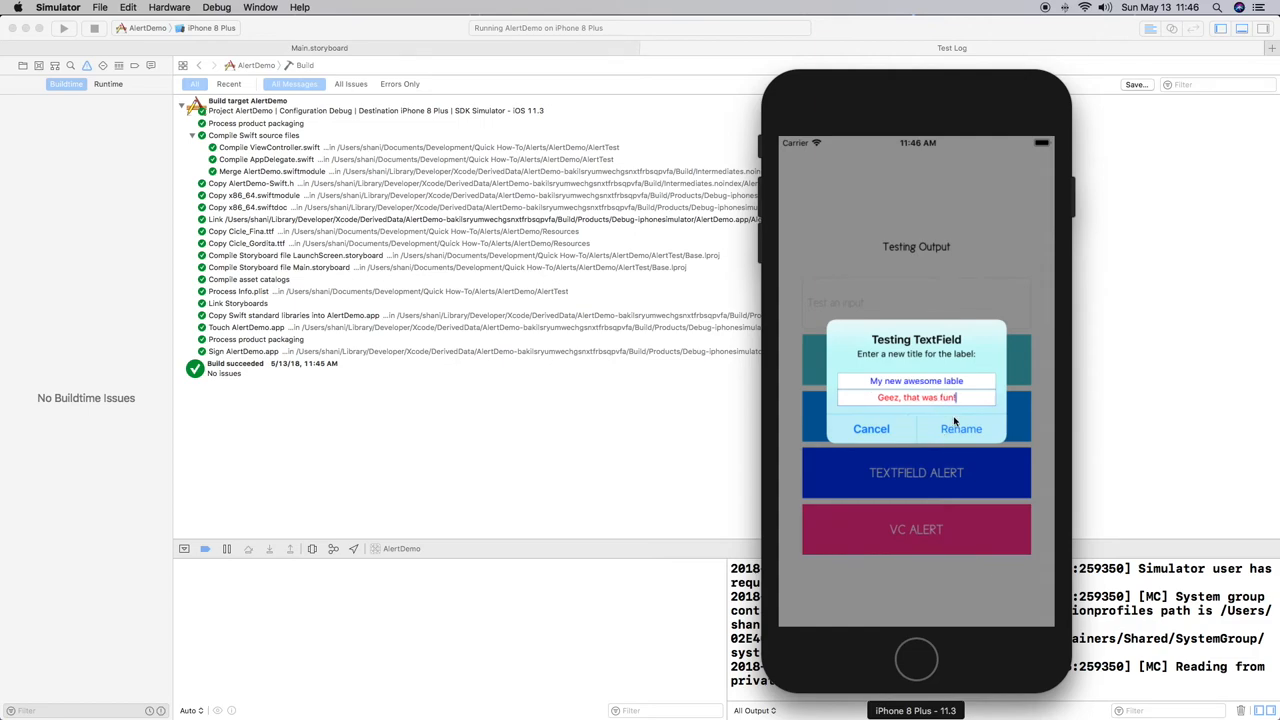
pyautogui.click(961, 428)
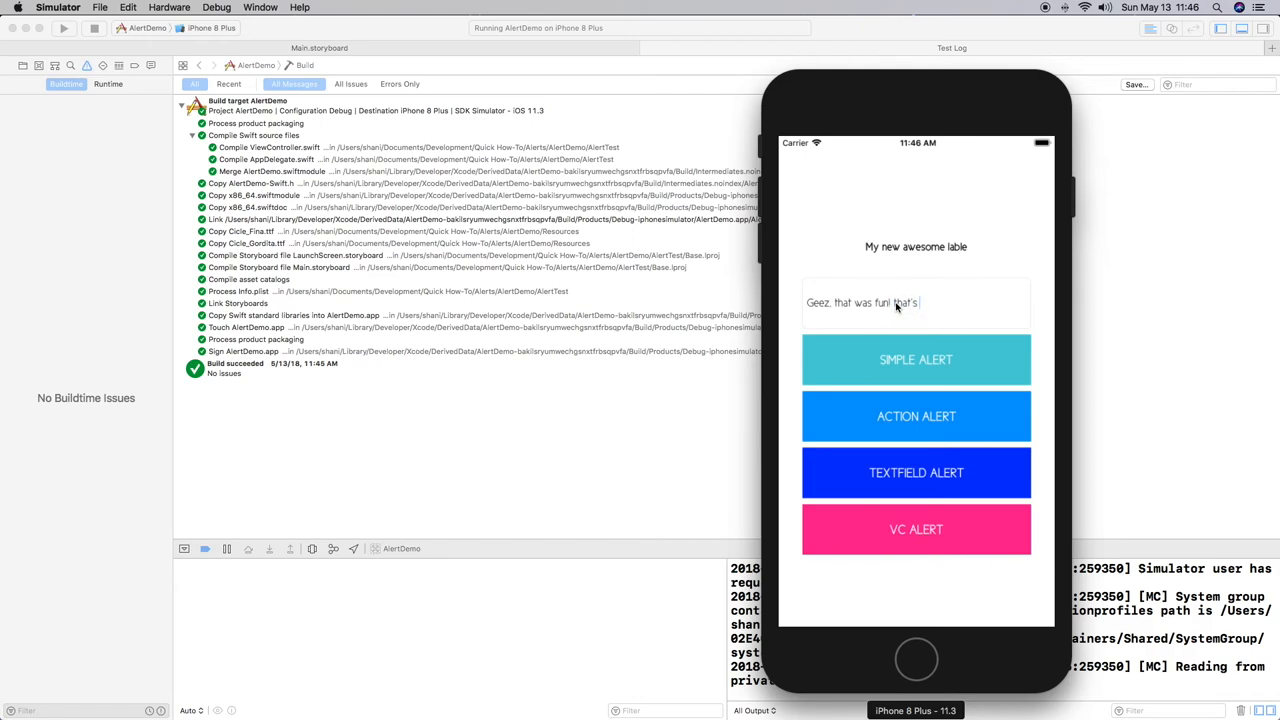
pyautogui.write("that's cool")
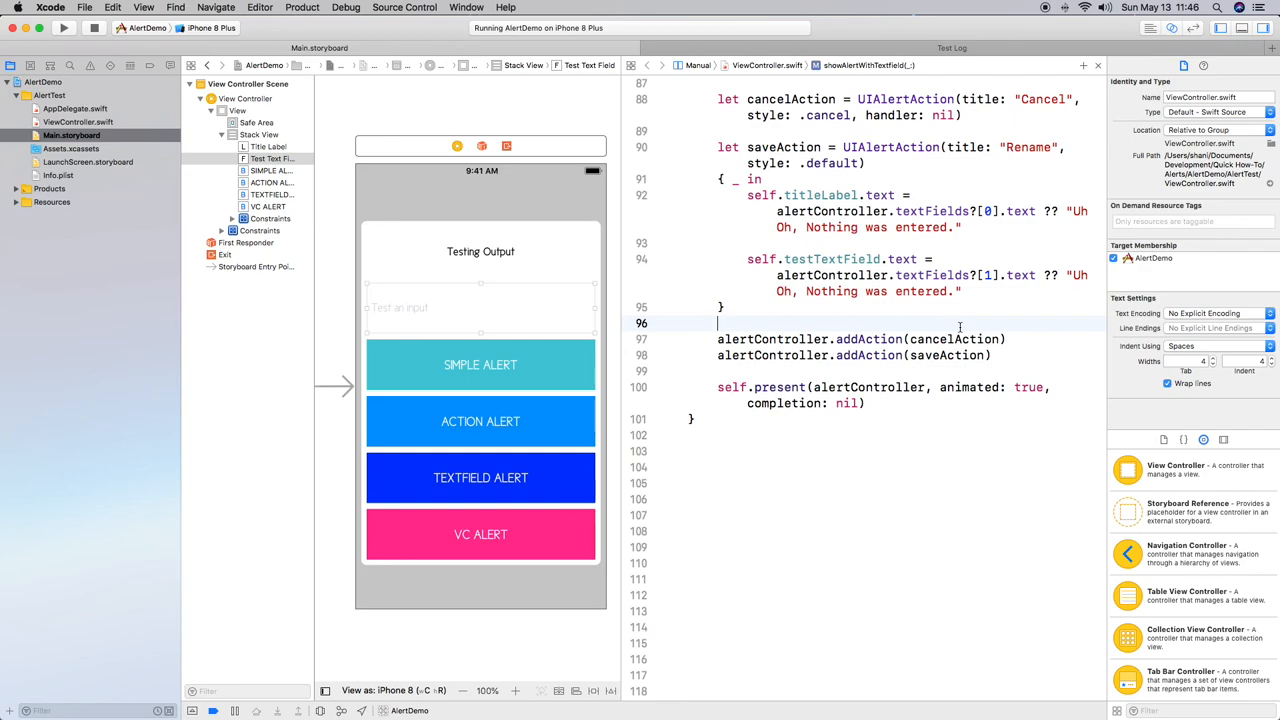
pyautogui.scroll(-3)
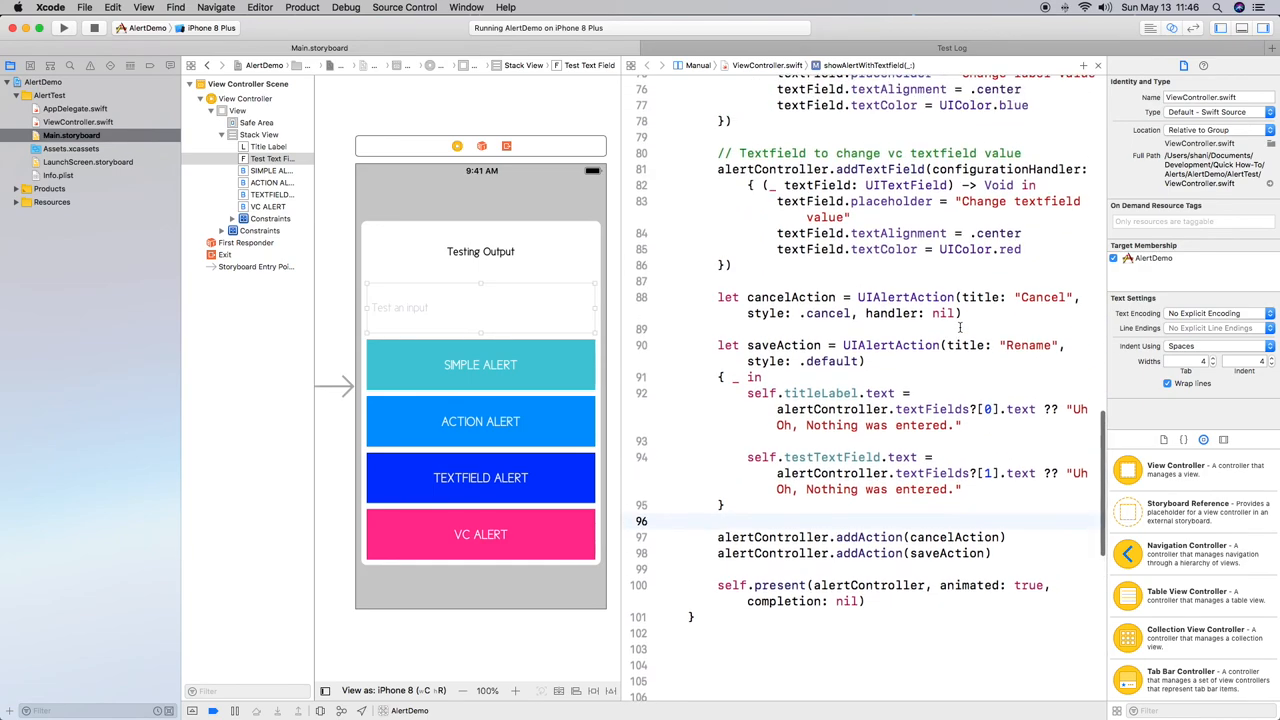